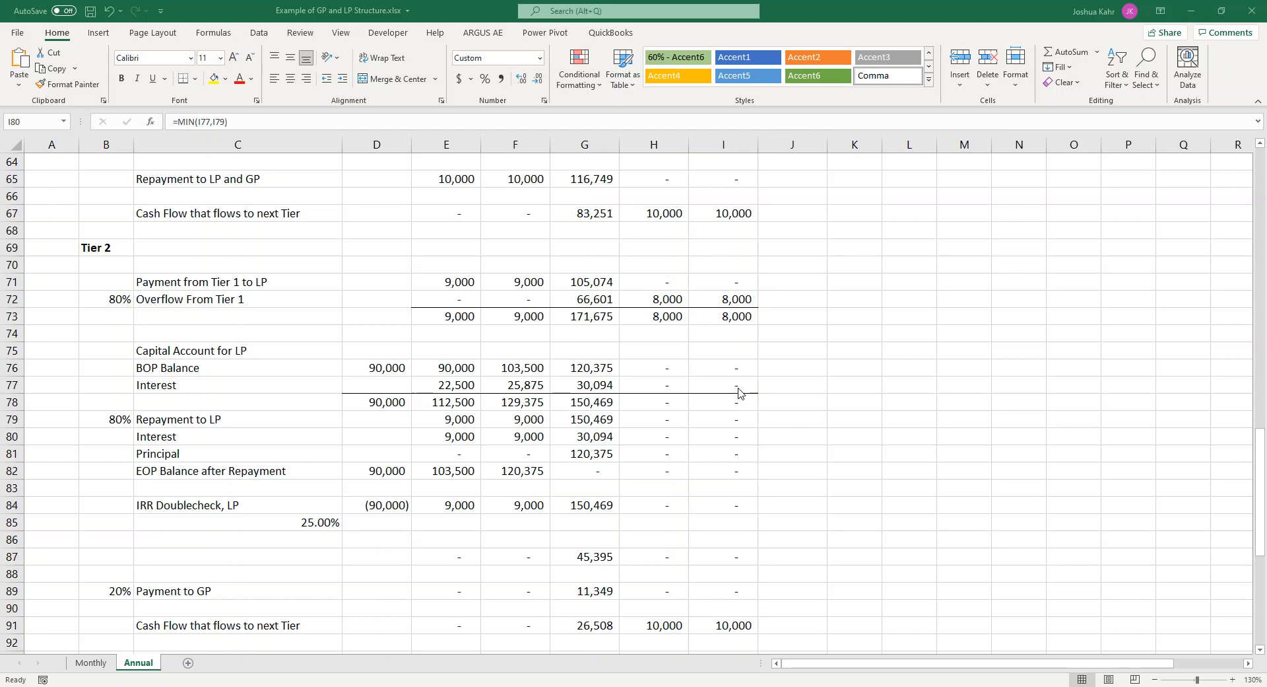
mouse_move(386, 227)
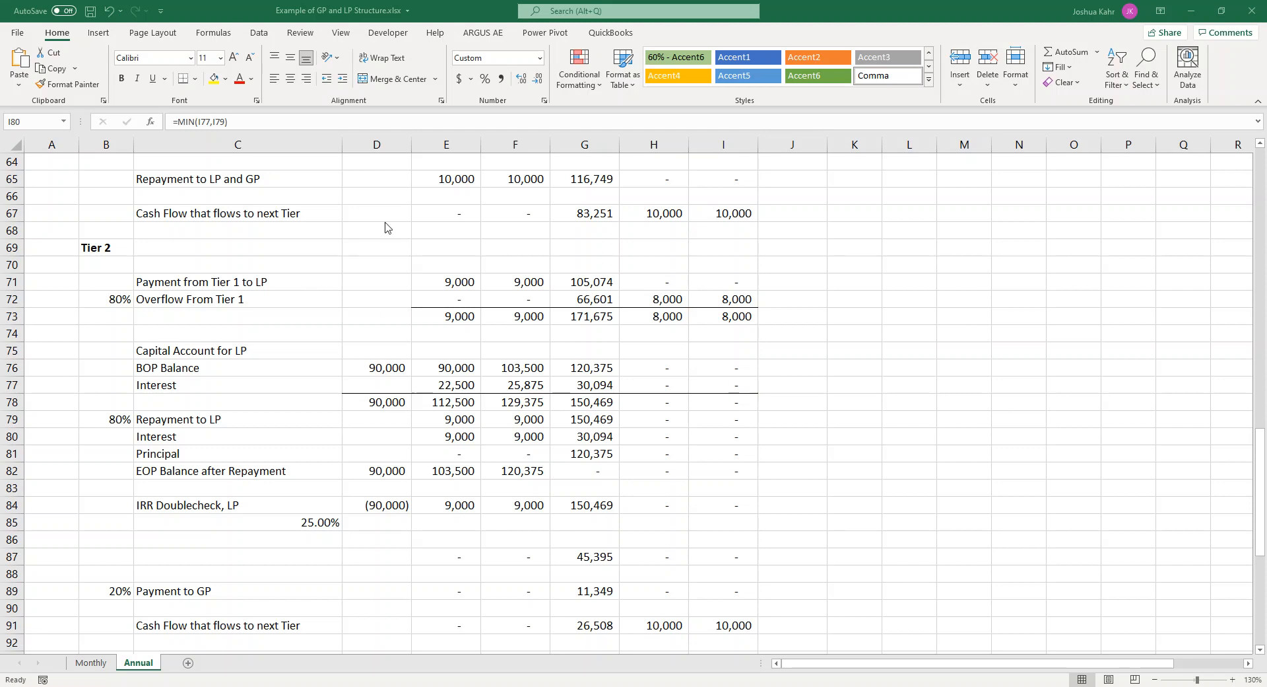
- Review Tier 1's cash flow passed to the next tier and the Tier 2 LP/GP split
left_click_drag(445, 213, 724, 230)
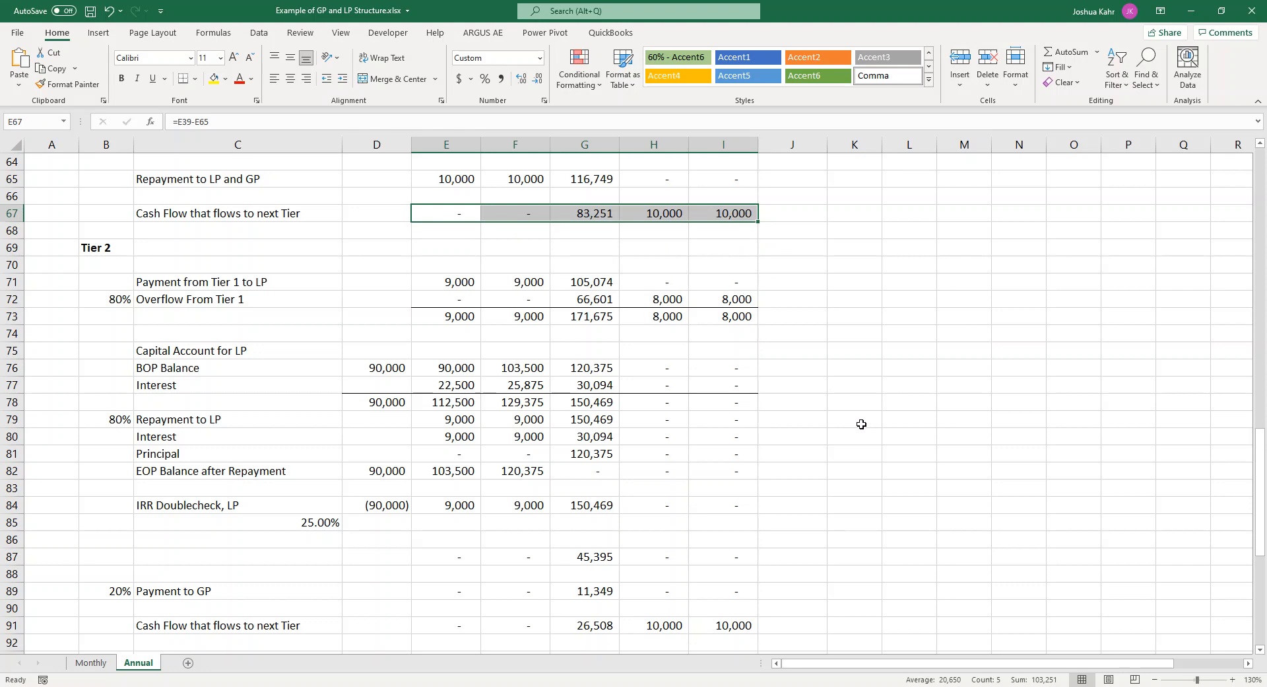
left_click(375, 349)
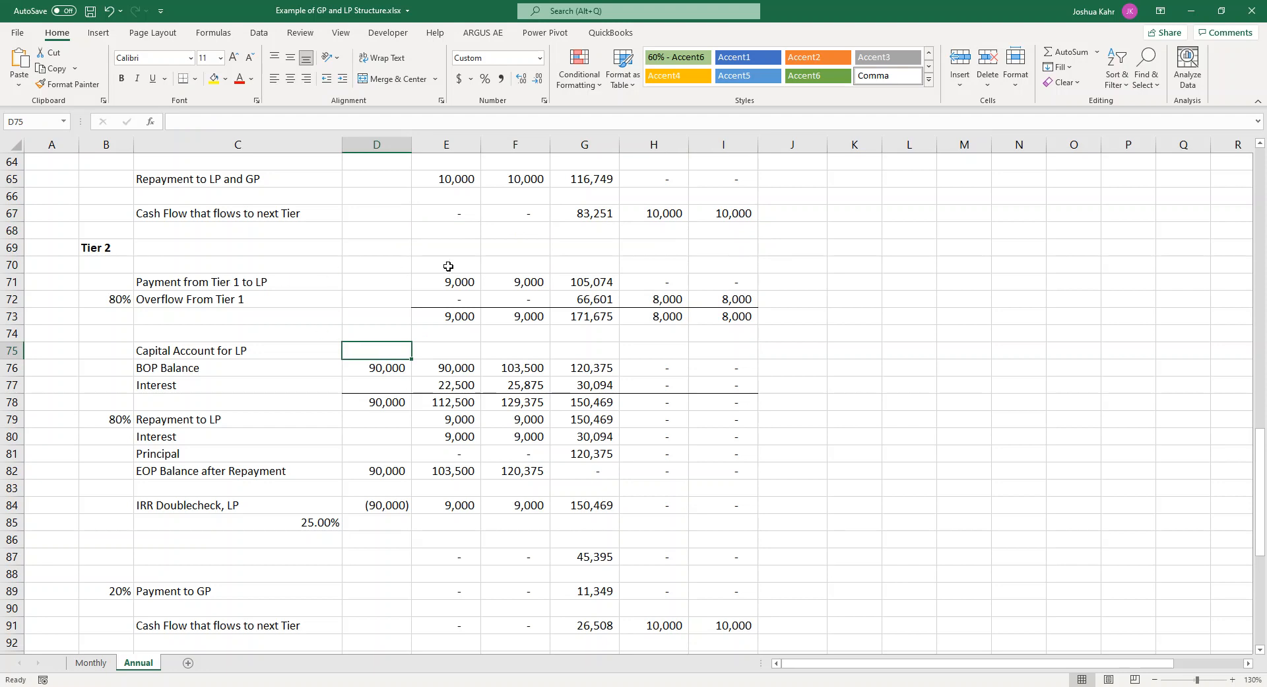
mouse_move(386, 313)
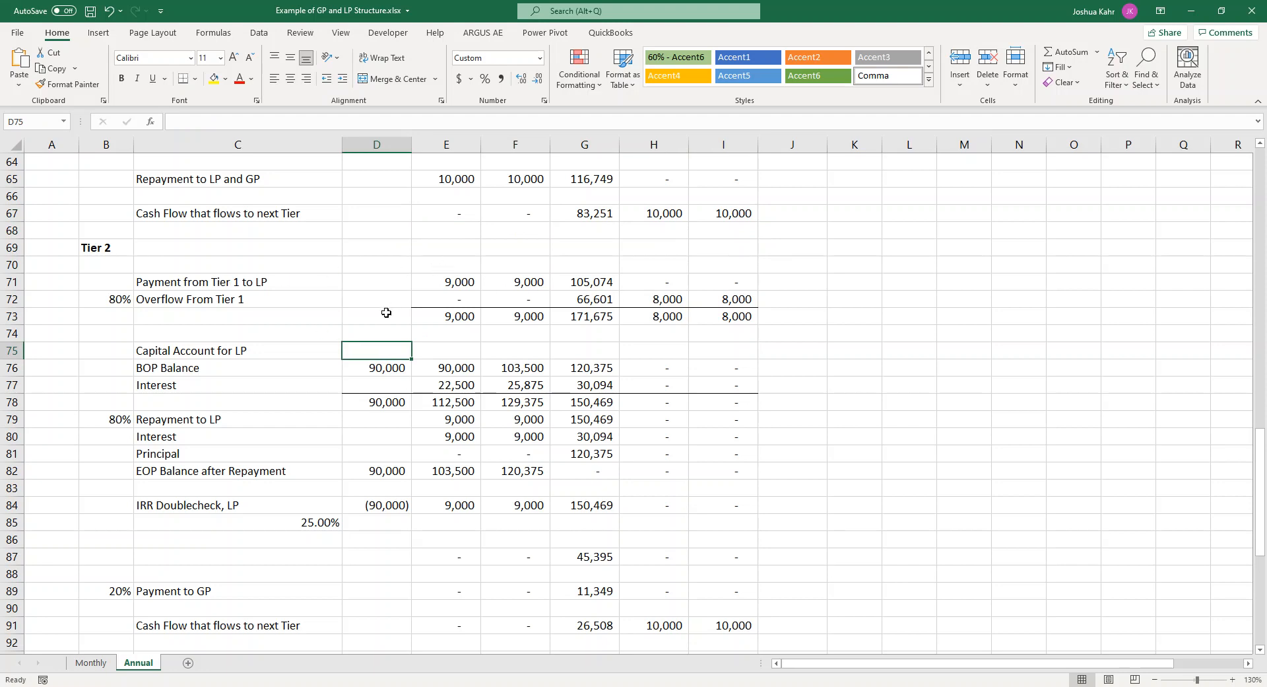
scroll("up", 3)
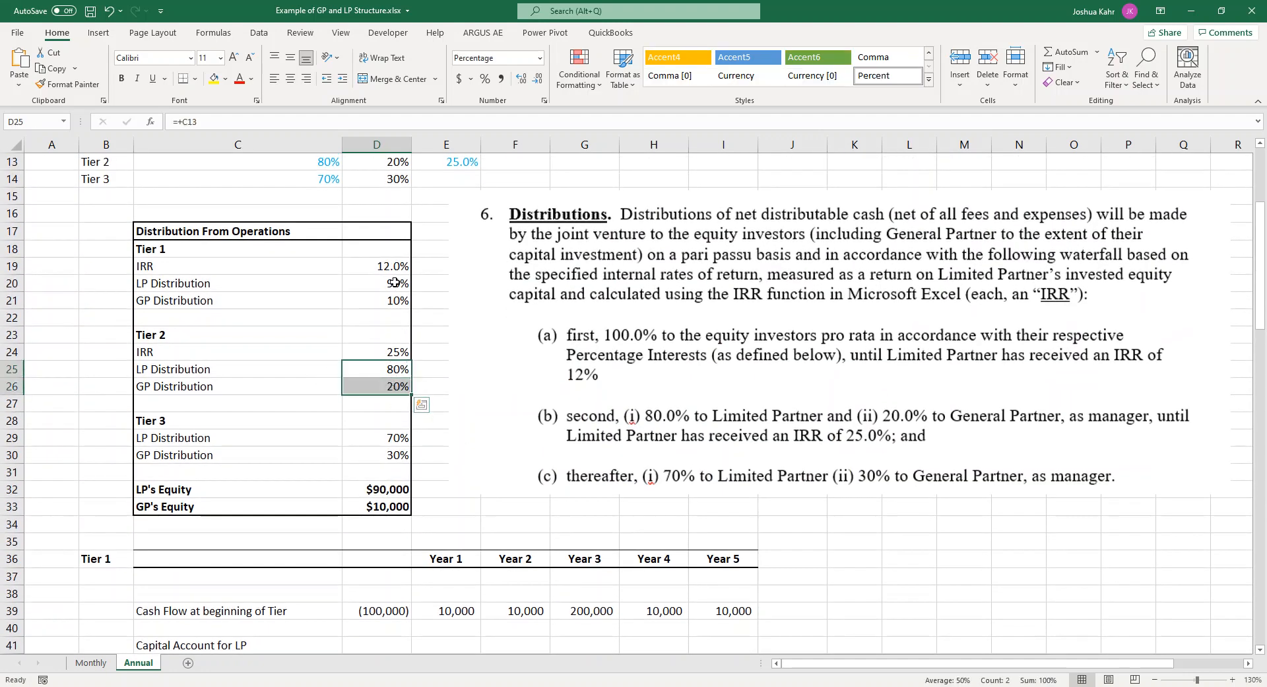
left_click(377, 351)
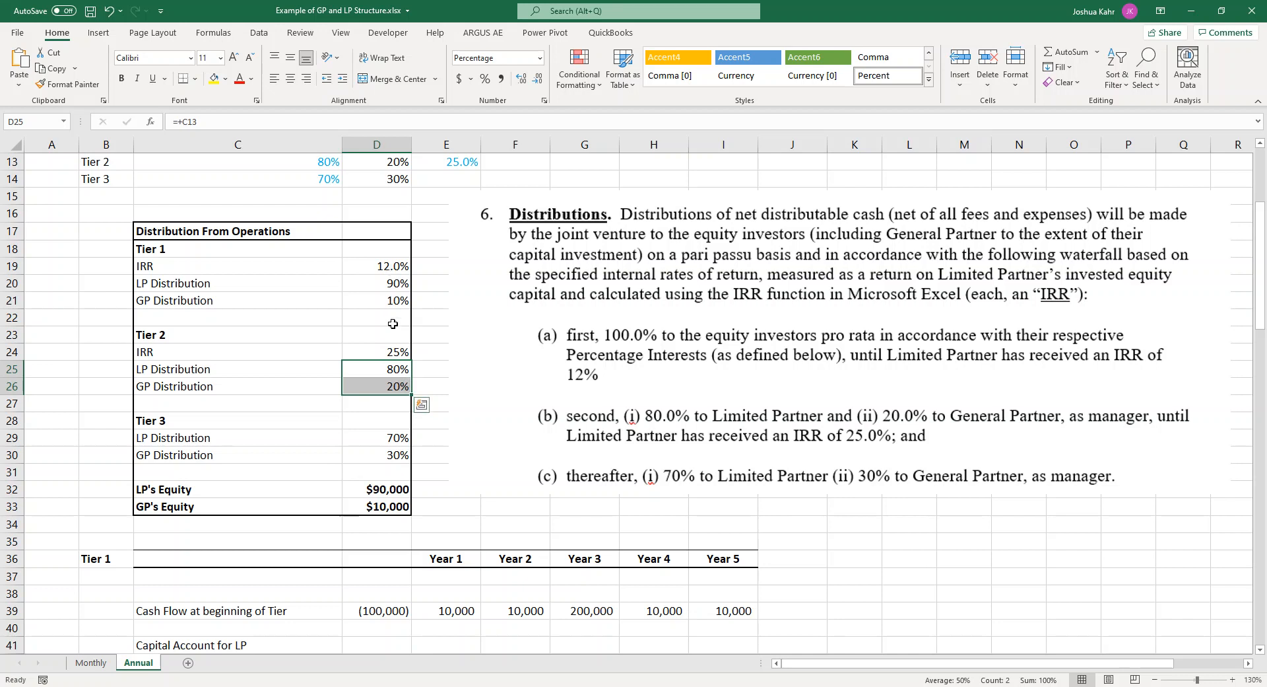
scroll("down", 3)
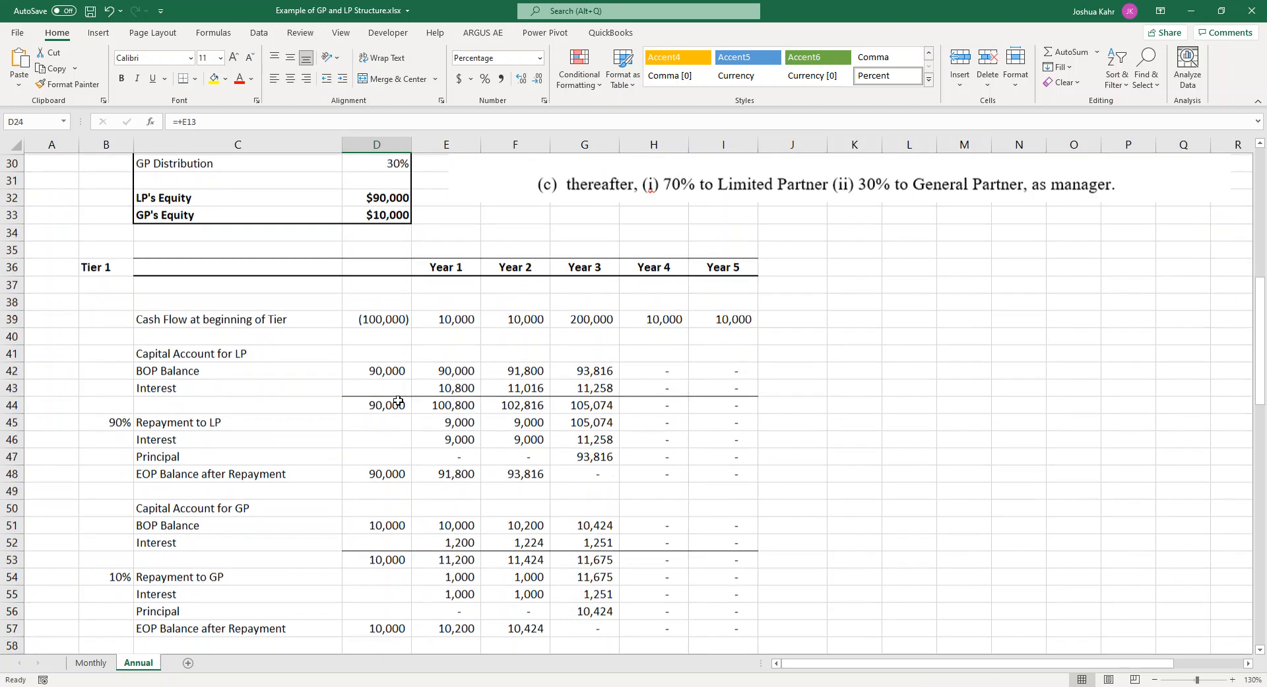
scroll("down", 3)
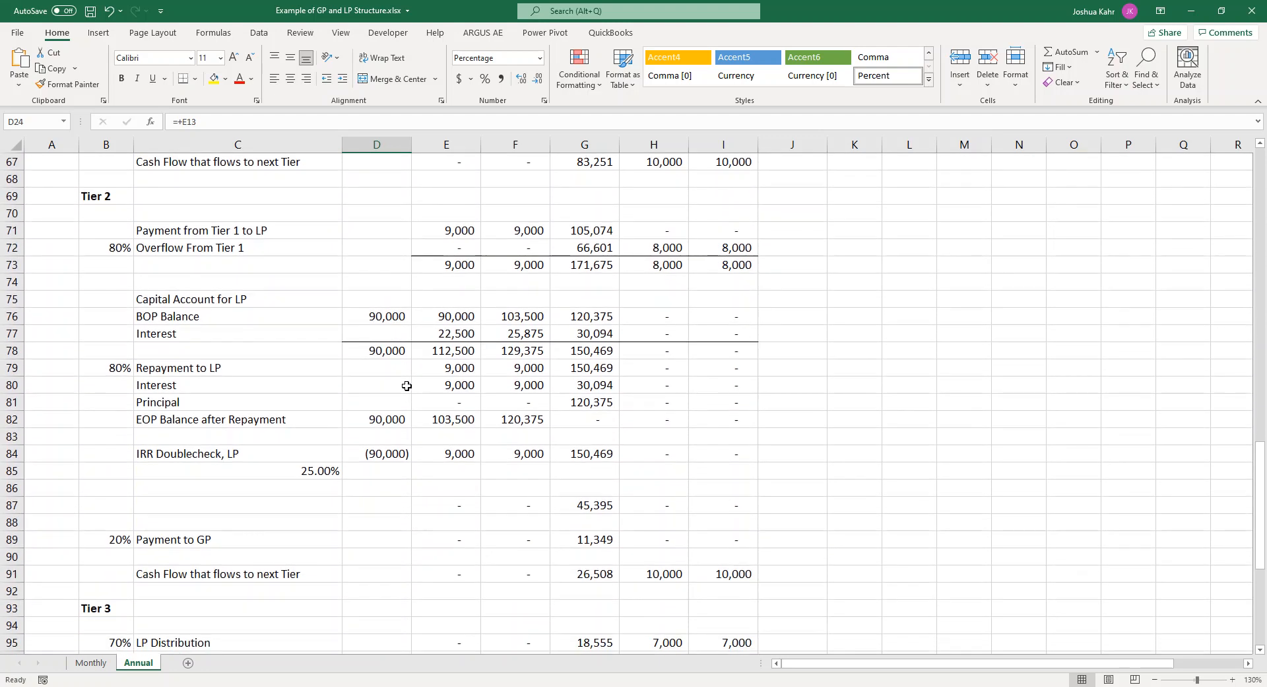
mouse_move(260, 230)
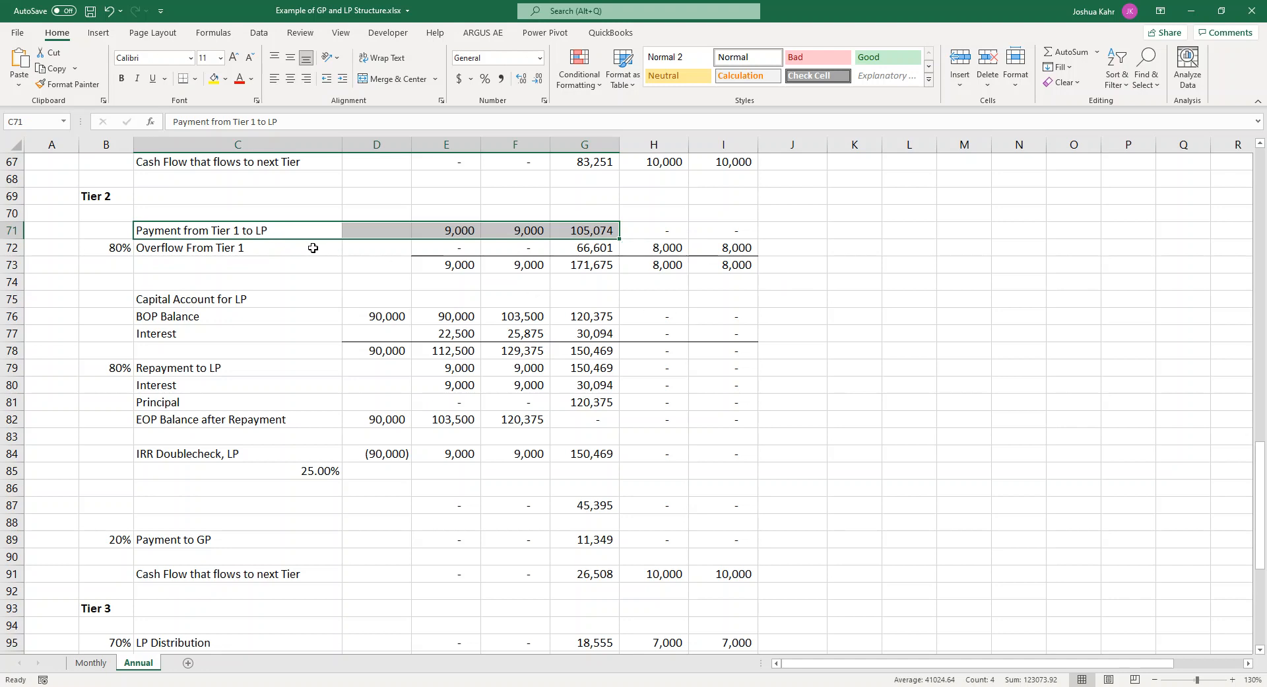
mouse_move(332, 253)
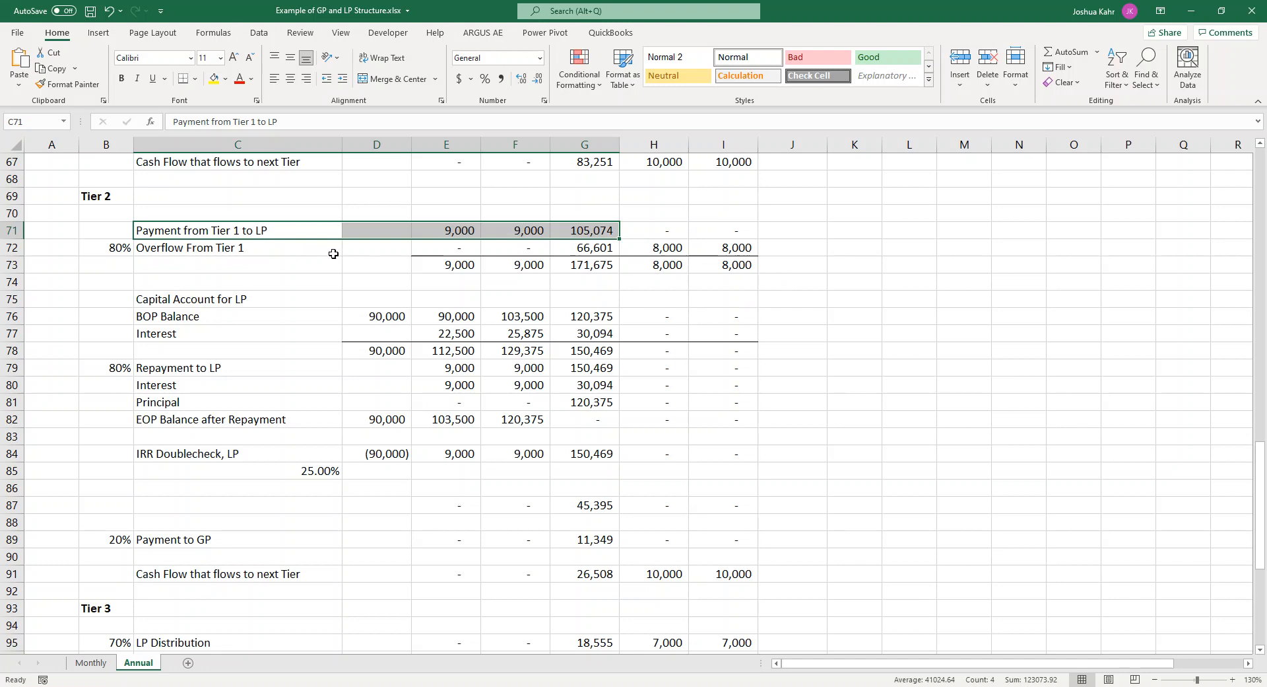
mouse_move(281, 274)
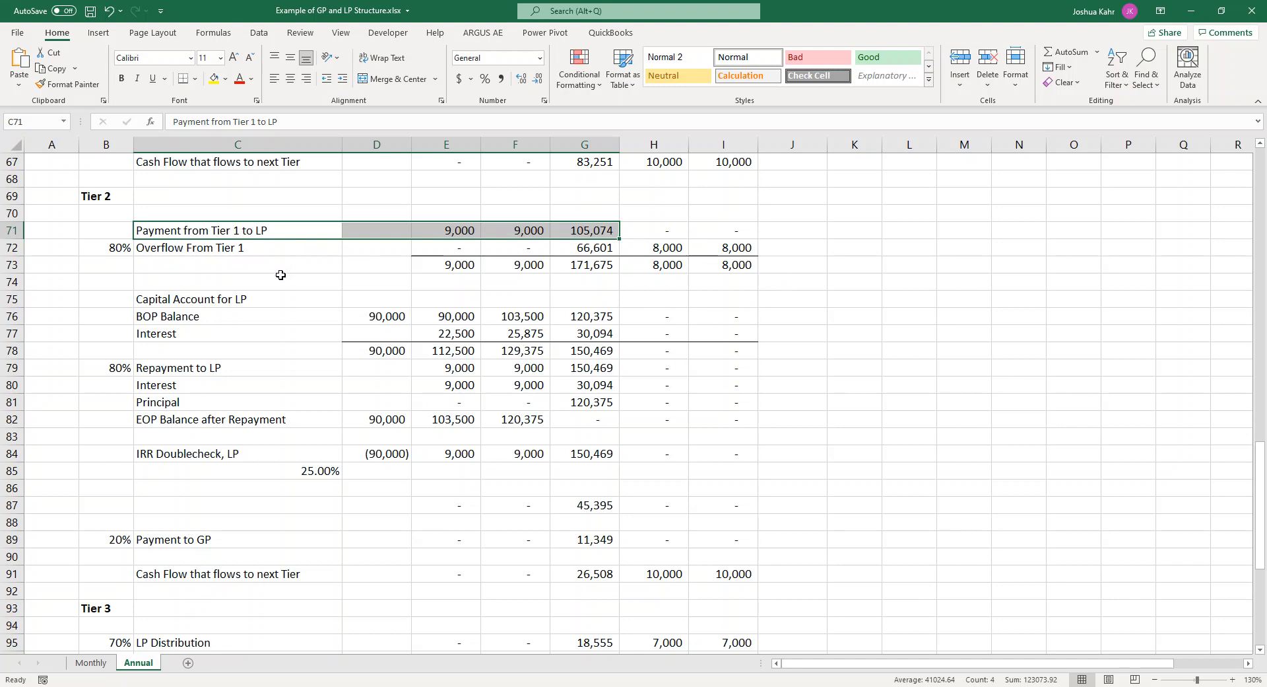
mouse_move(146, 259)
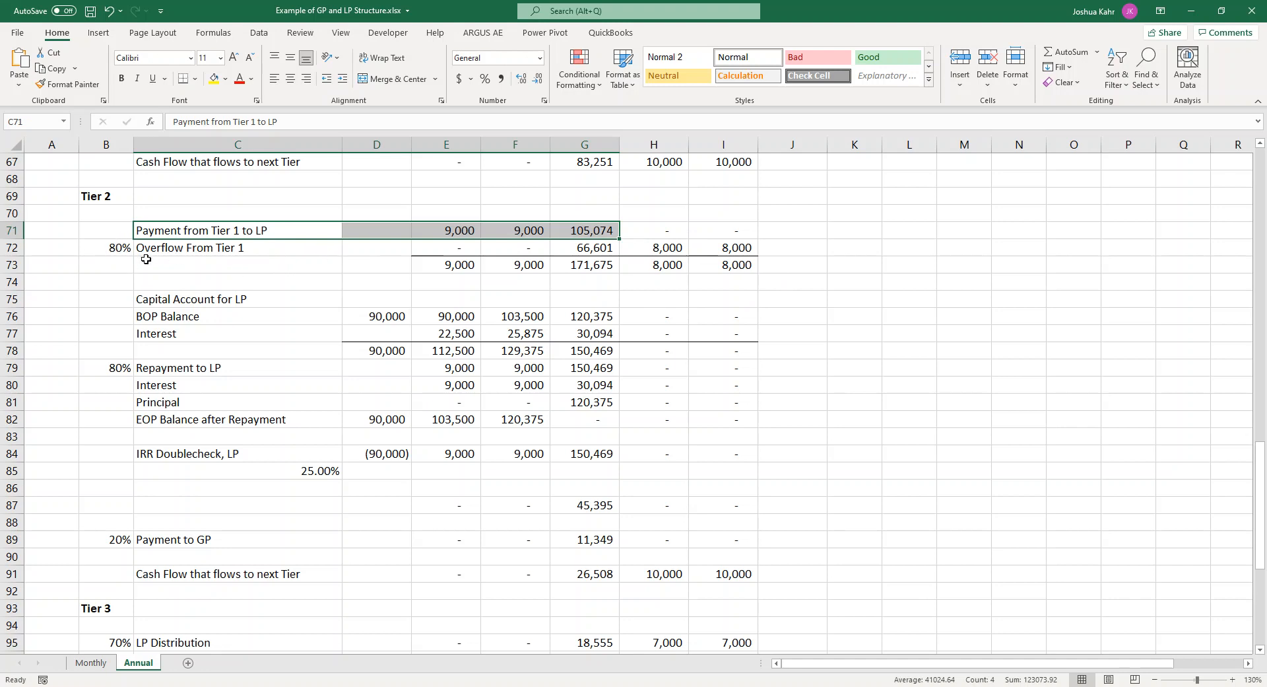
- Trace the Overflow From Tier 1 formula and the Tier 2 interest formula to the 25% hurdle
left_click(106, 248)
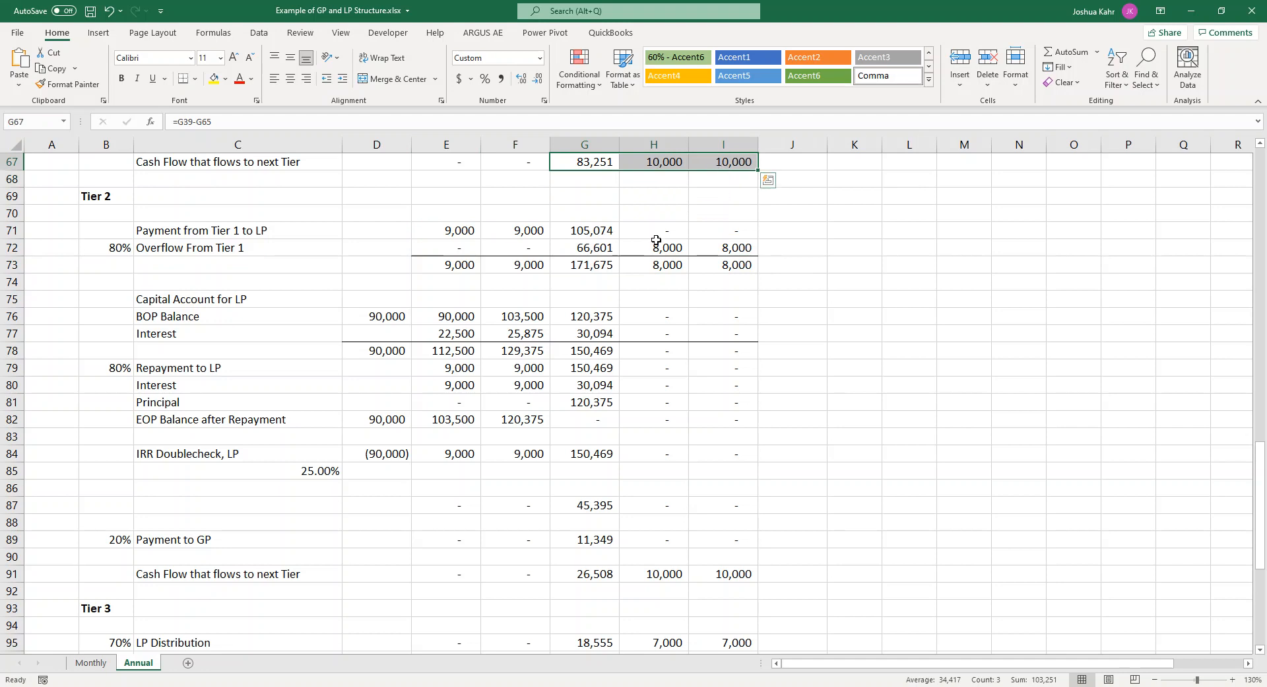
left_click(584, 247)
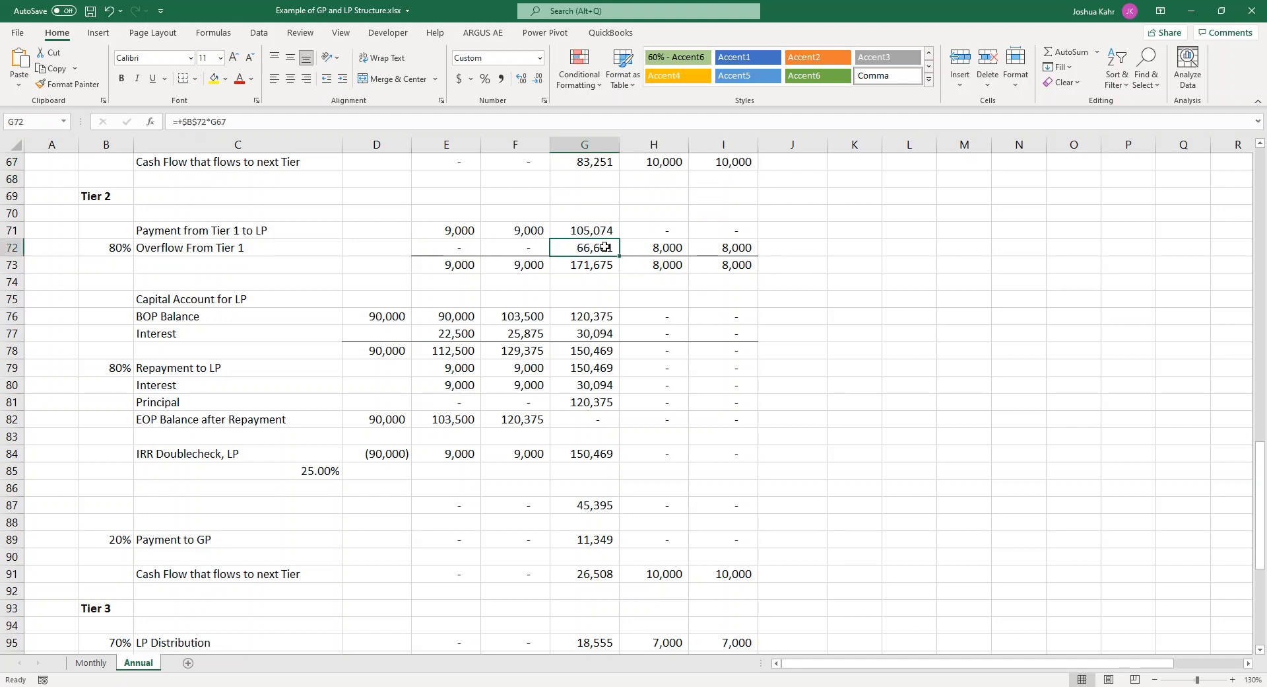
double_click(584, 247)
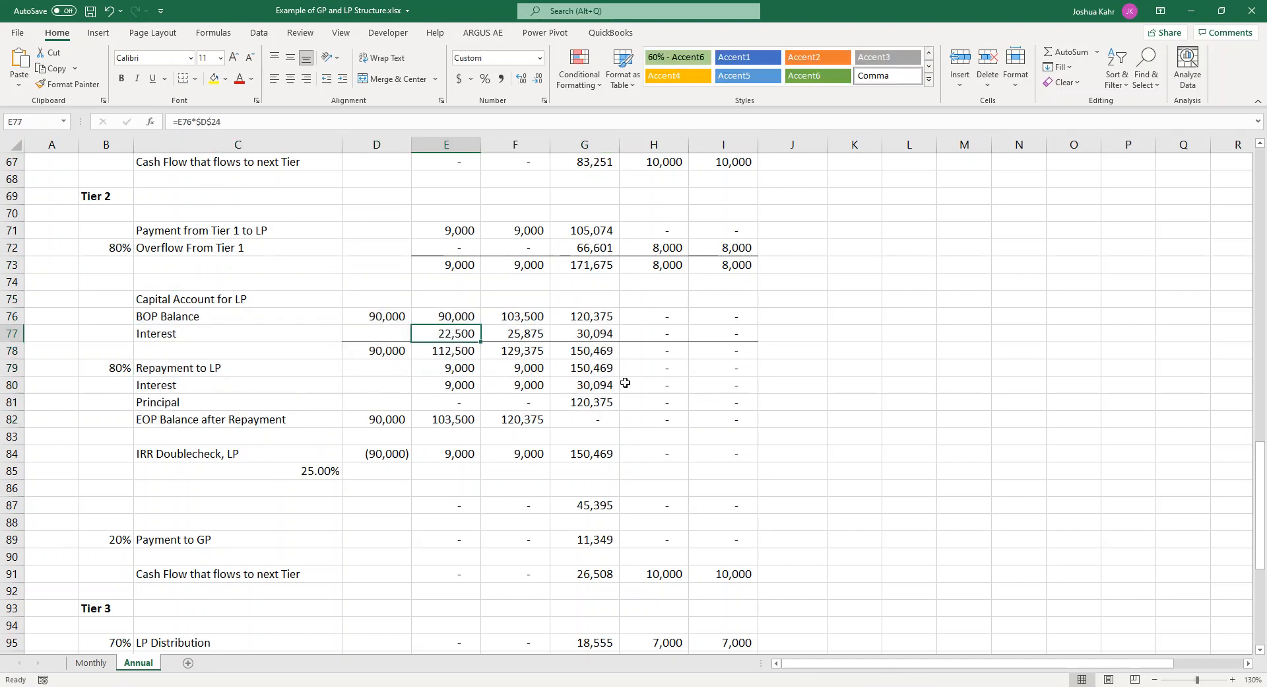
double_click(446, 333)
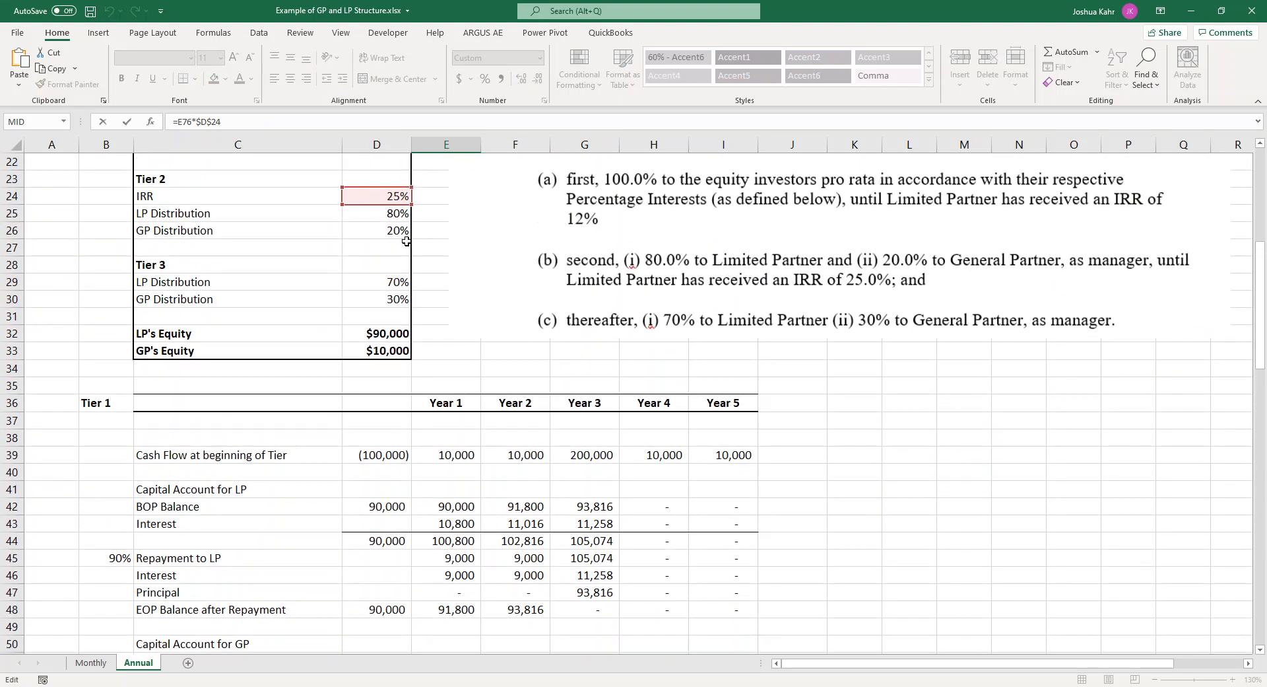
scroll("down", 3)
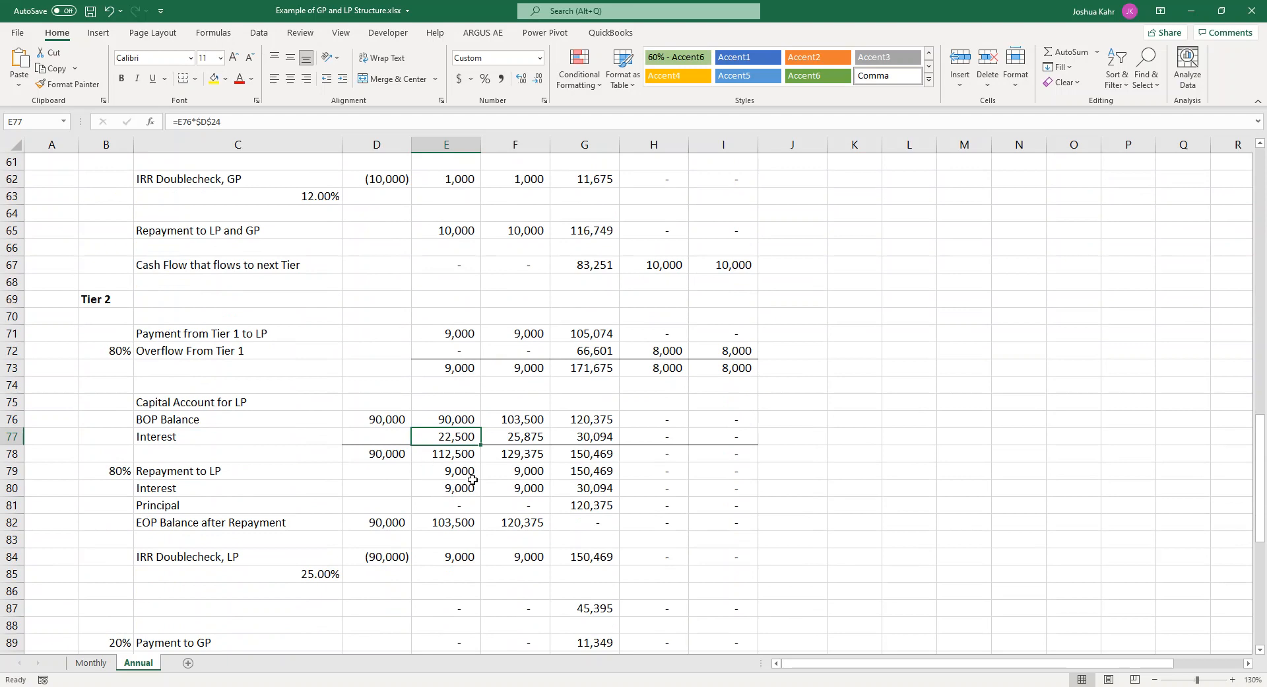
- Inspect the Tier 2 Repayment to LP and interest repayment formulas against the 90% LP share
left_click_drag(447, 471, 585, 470)
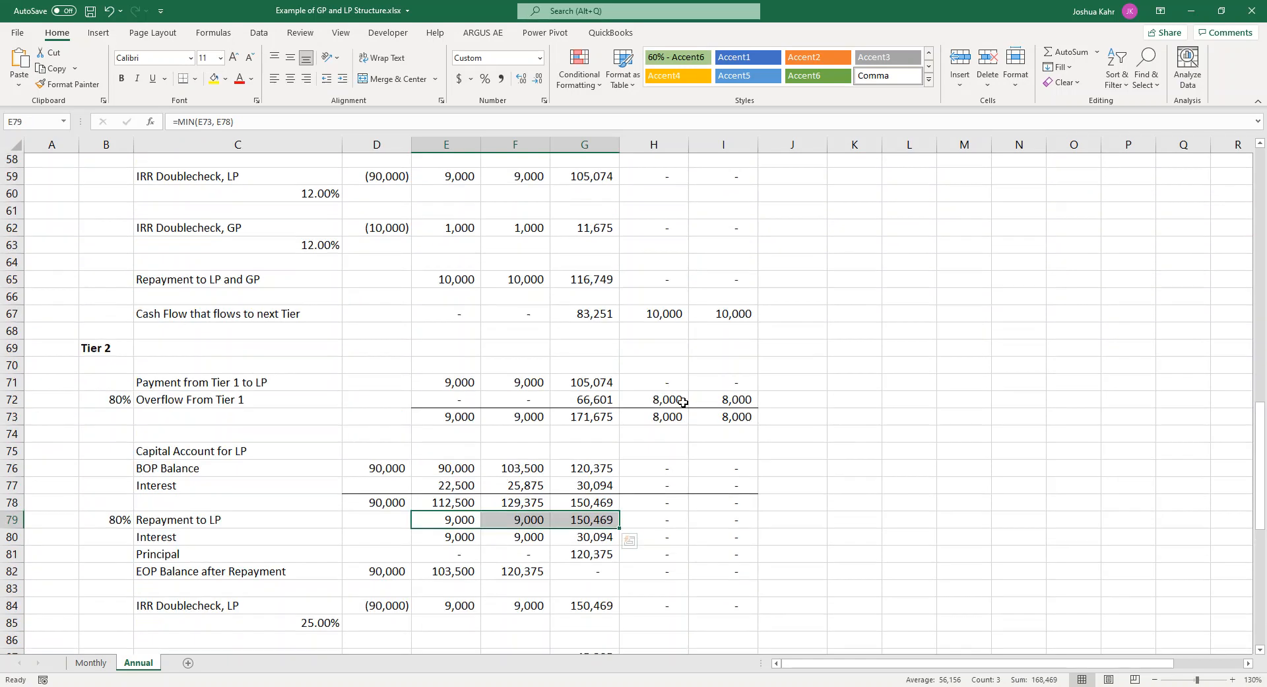
scroll("up", 3)
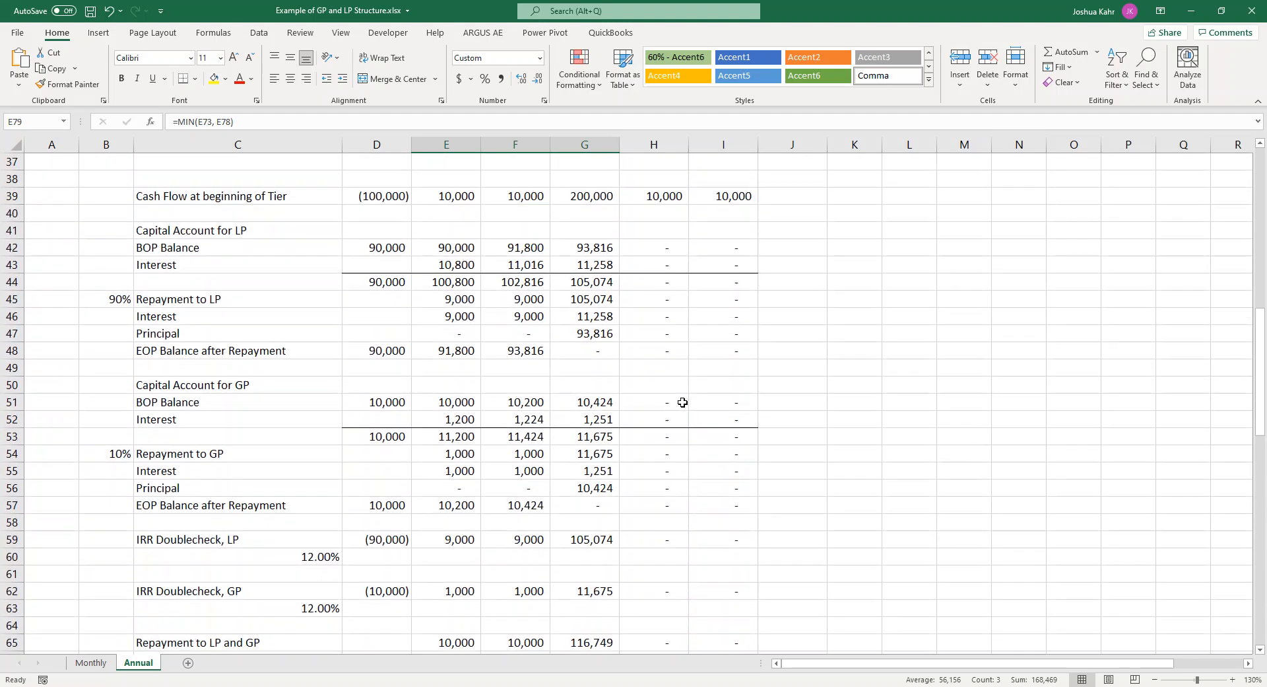
mouse_move(479, 300)
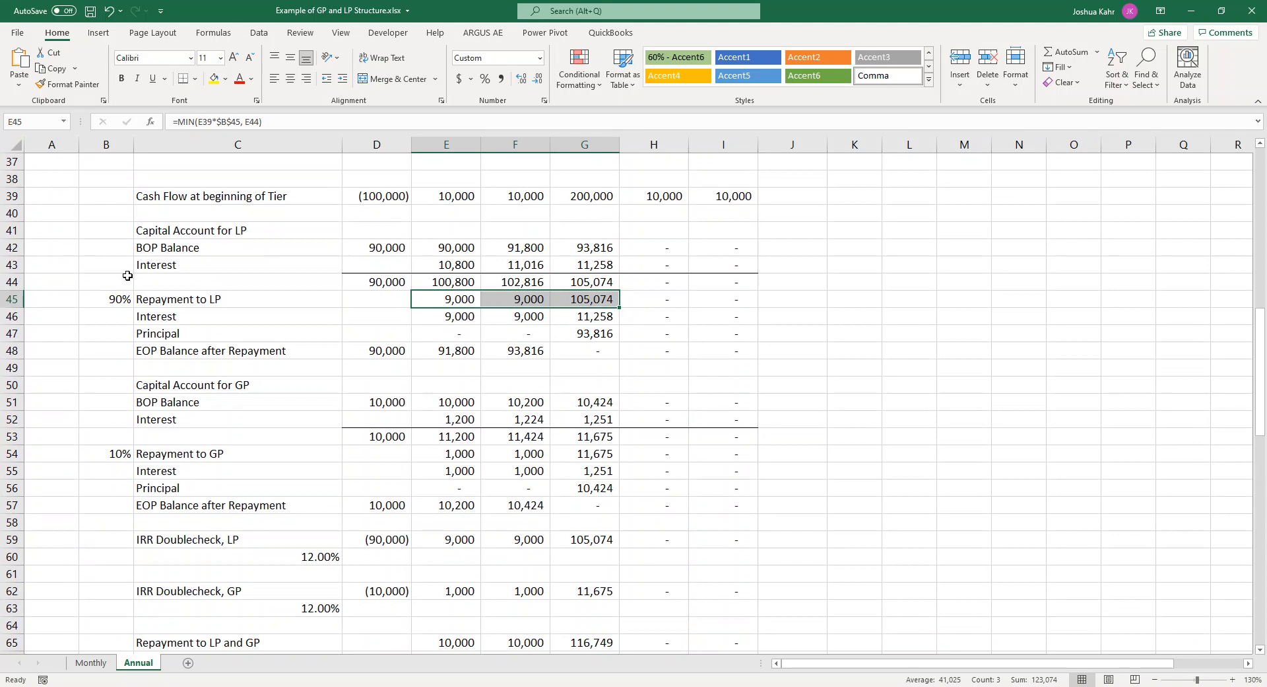
left_click(106, 281)
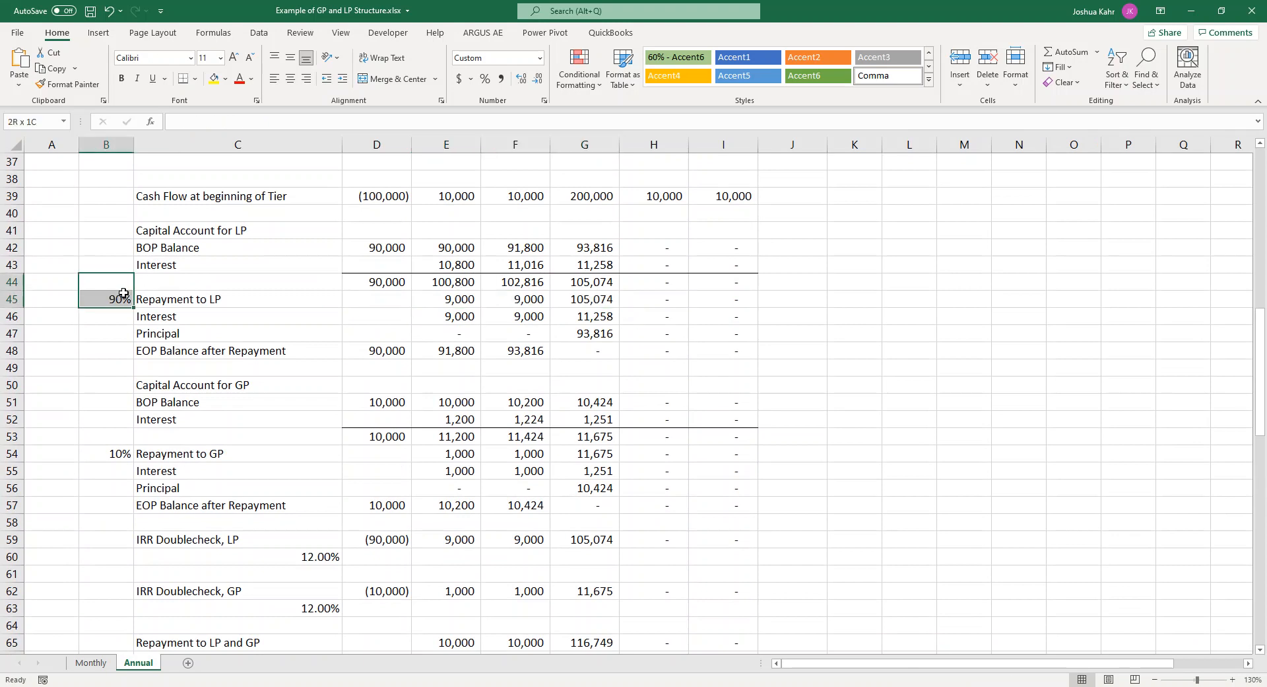
scroll("down", 3)
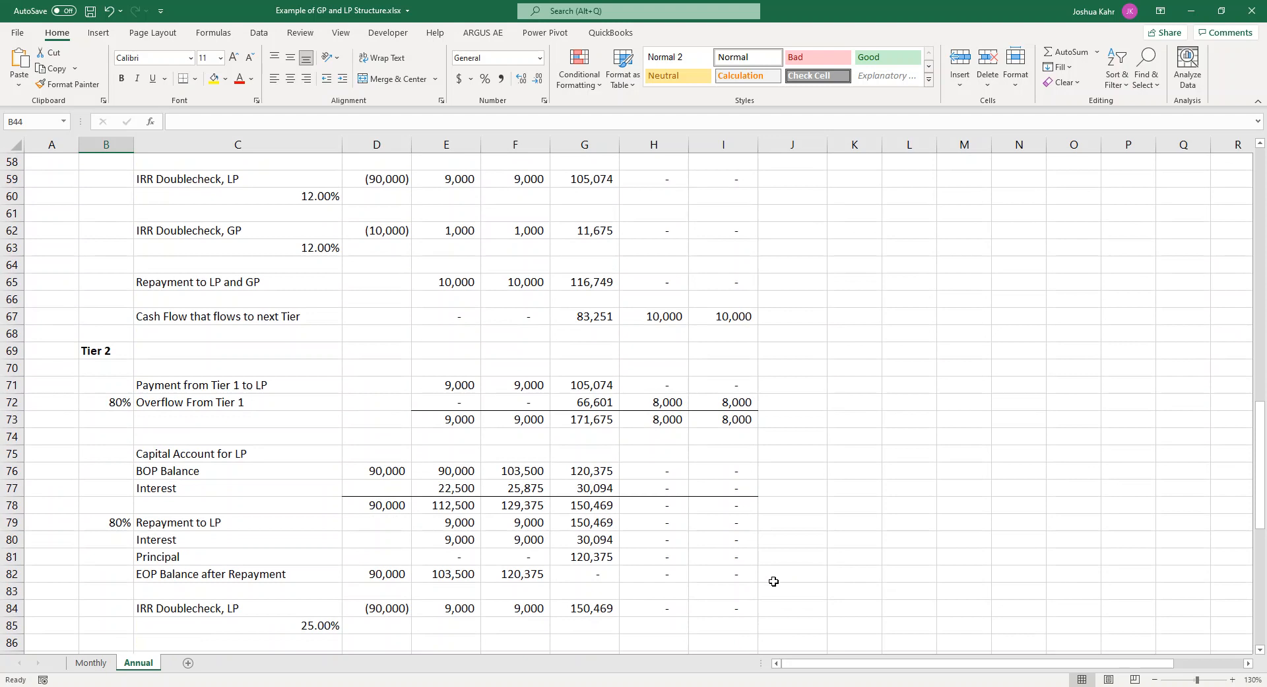
scroll("down", 3)
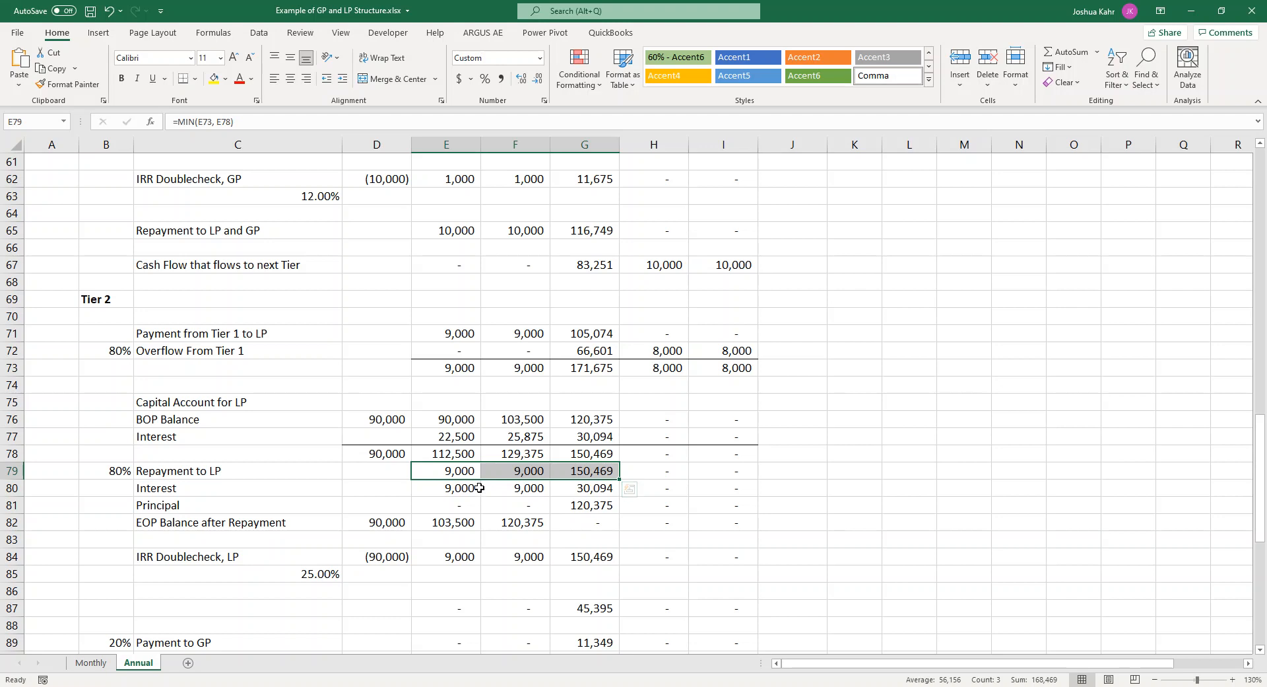
left_click(446, 487)
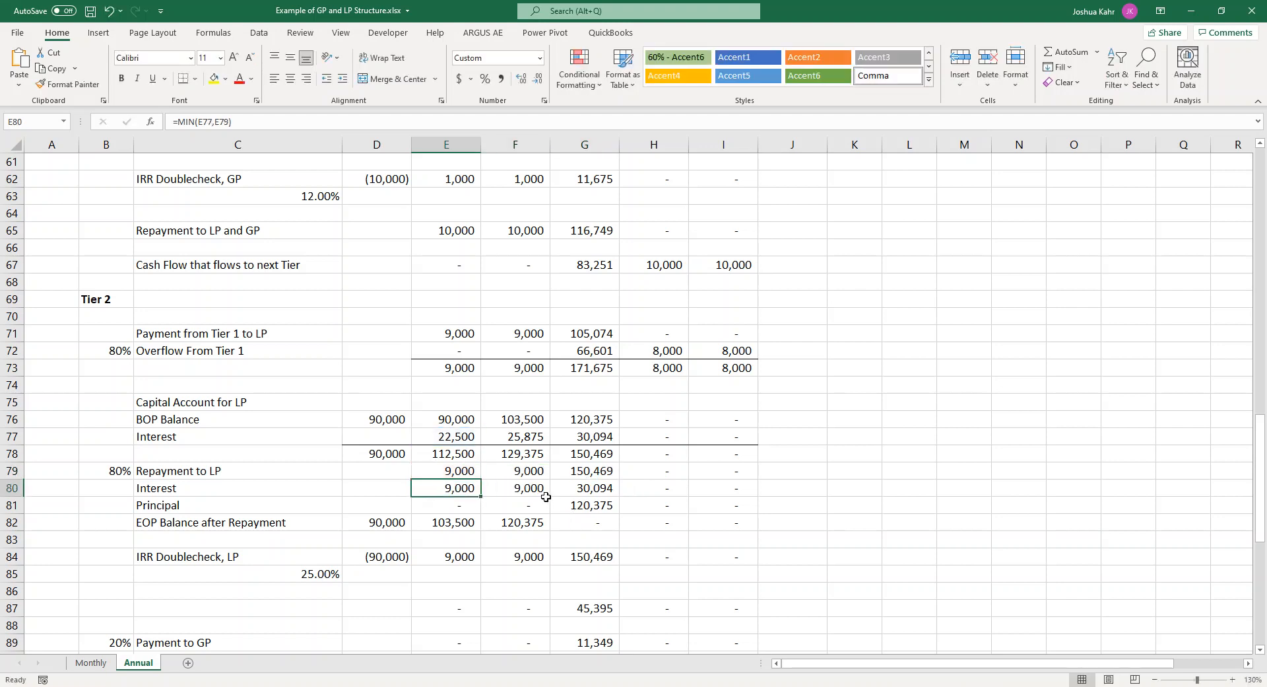
left_click(515, 488)
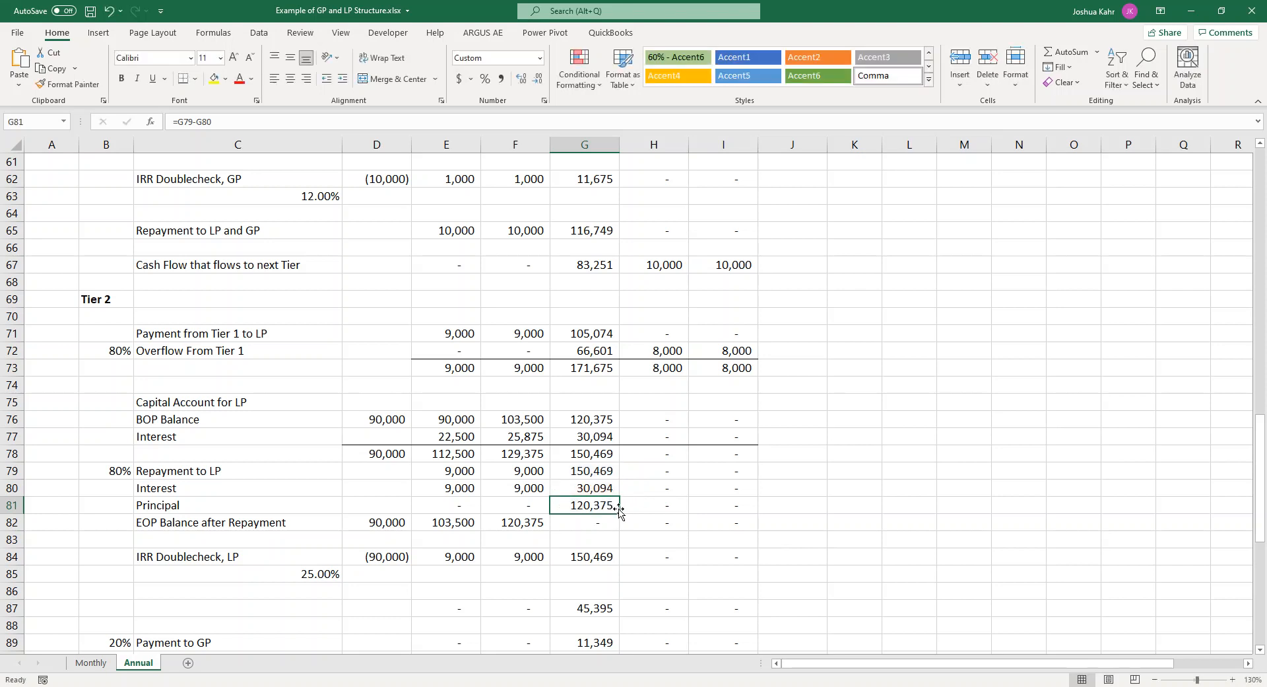
- Reveal the cells referenced by the LP repayment formula in G79
left_click(584, 471)
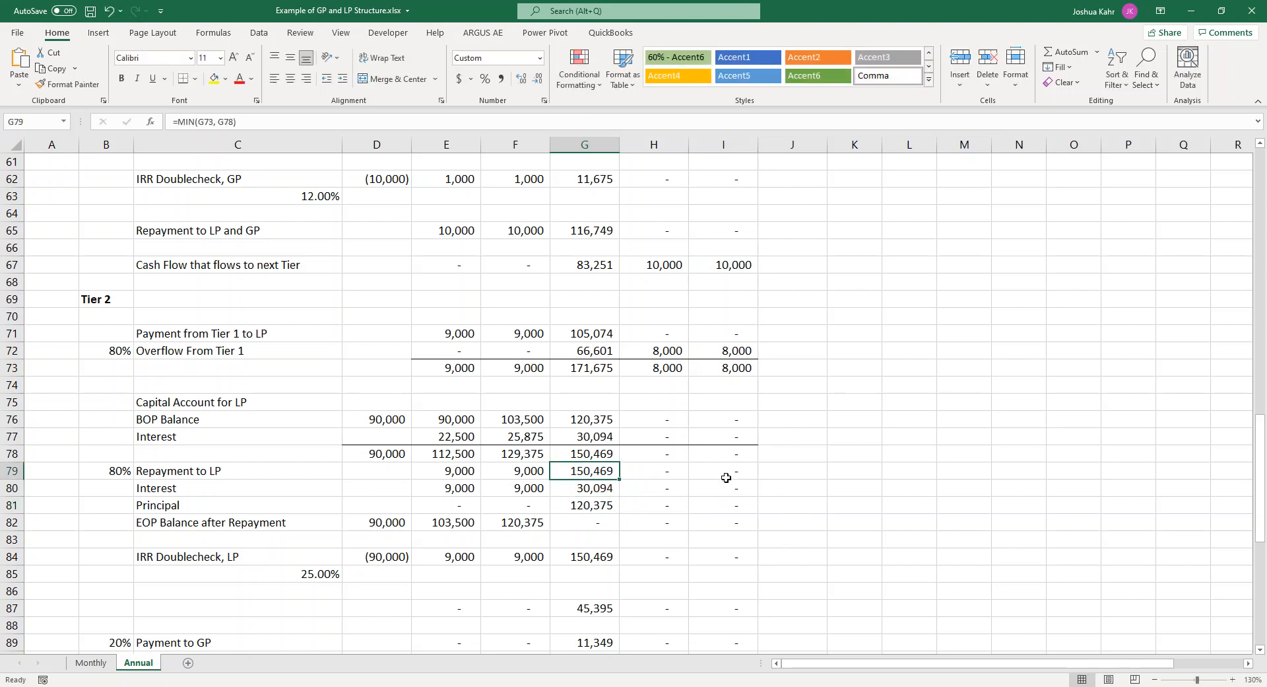
double_click(584, 470)
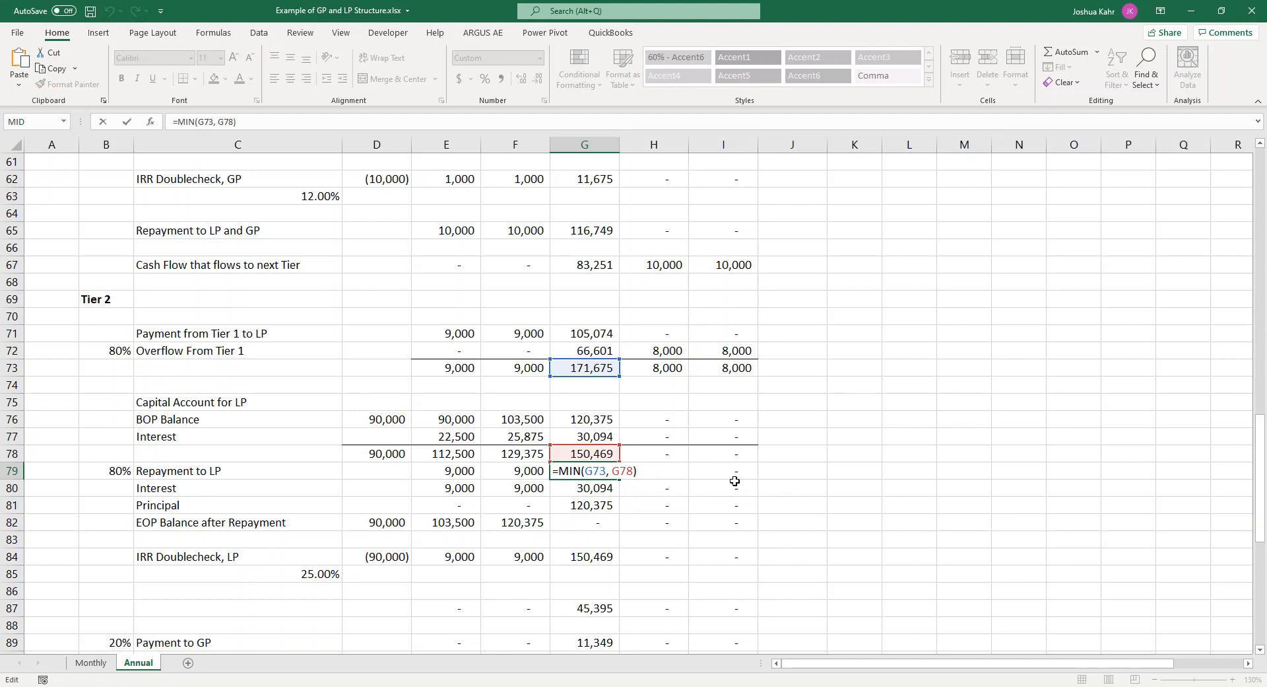
mouse_move(720, 510)
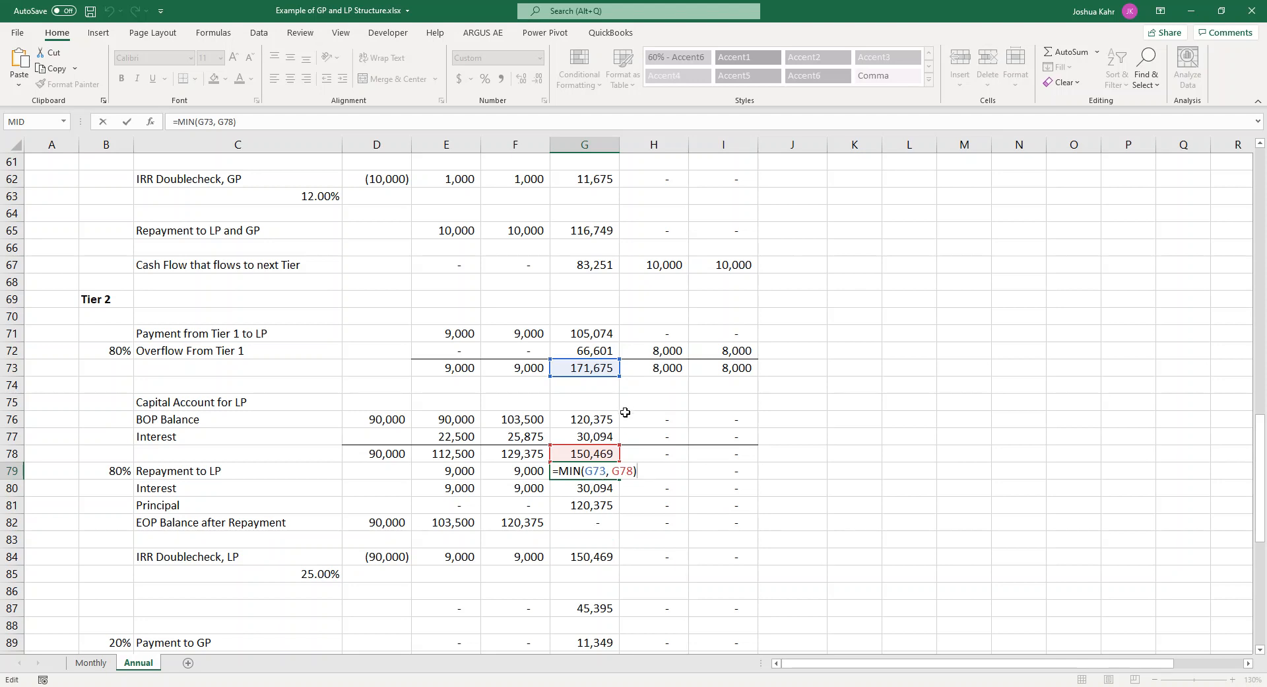
mouse_move(608, 450)
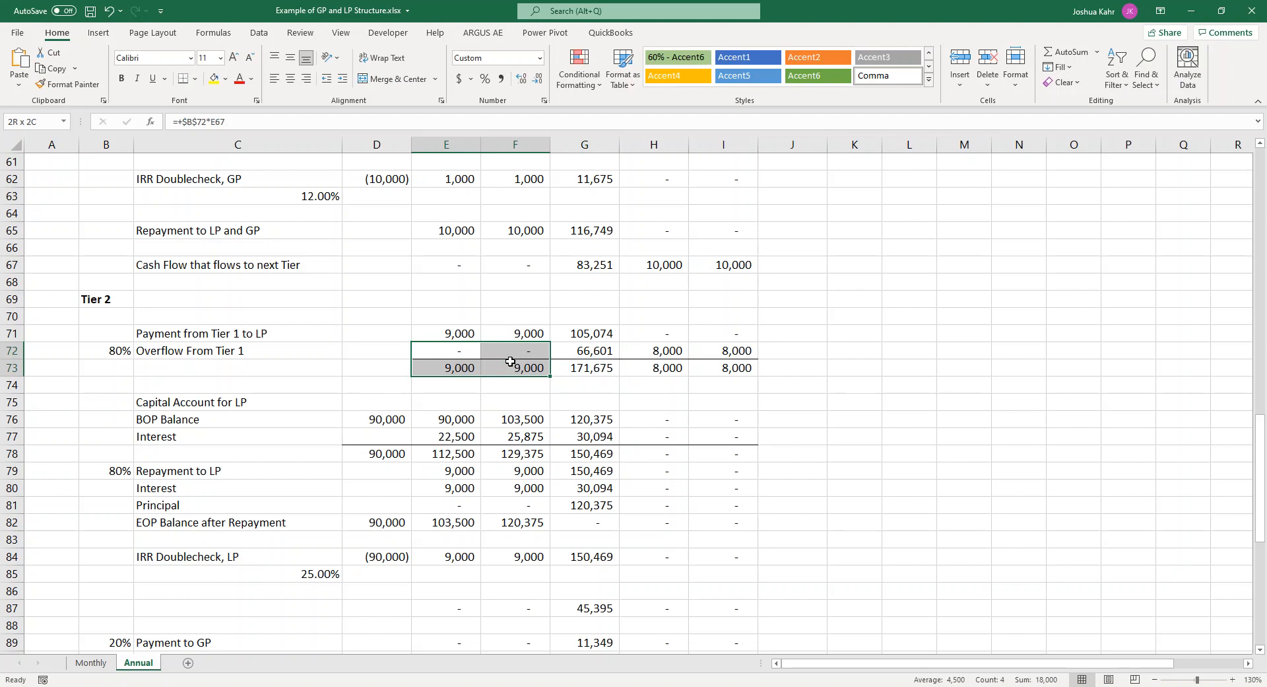
left_click(584, 470)
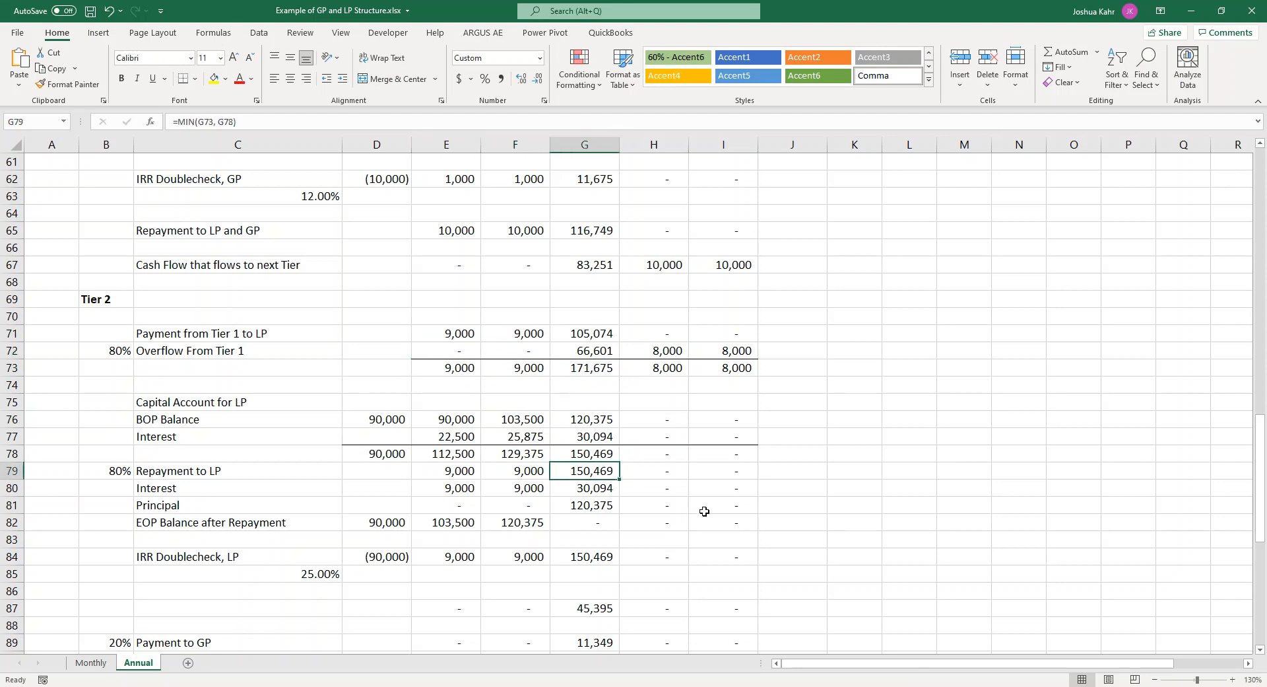
double_click(584, 471)
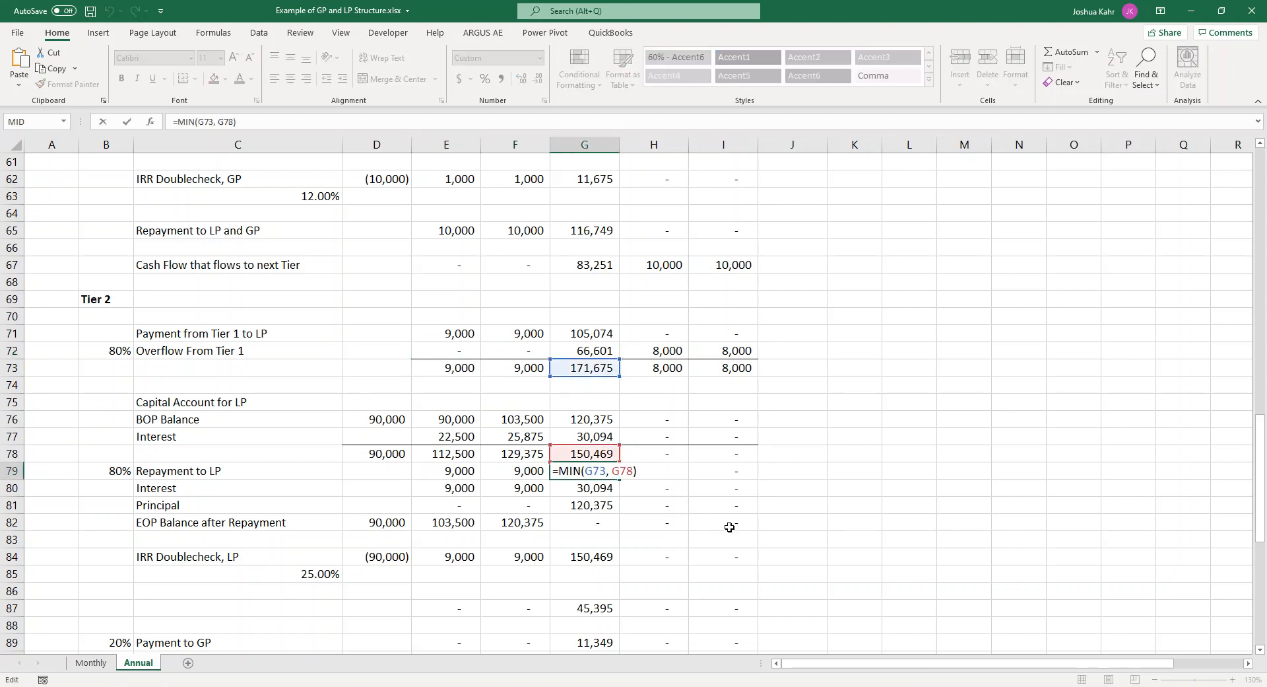
mouse_move(604, 334)
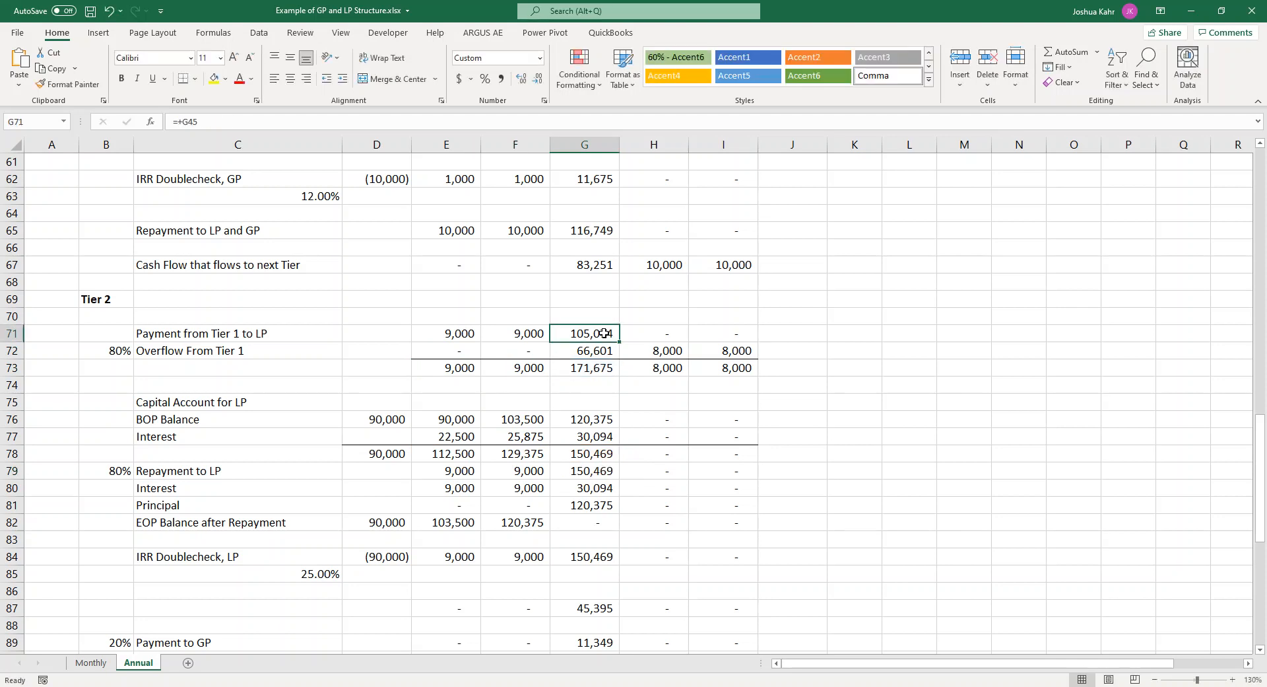
mouse_move(605, 350)
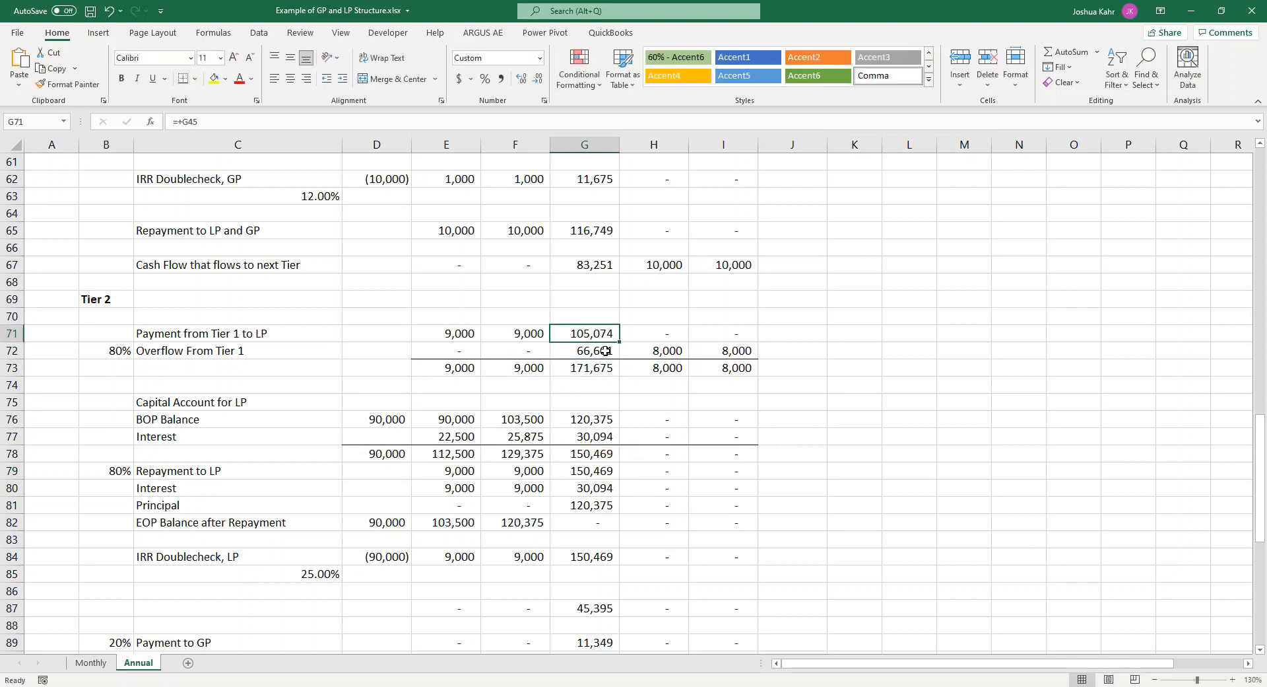
left_click(584, 350)
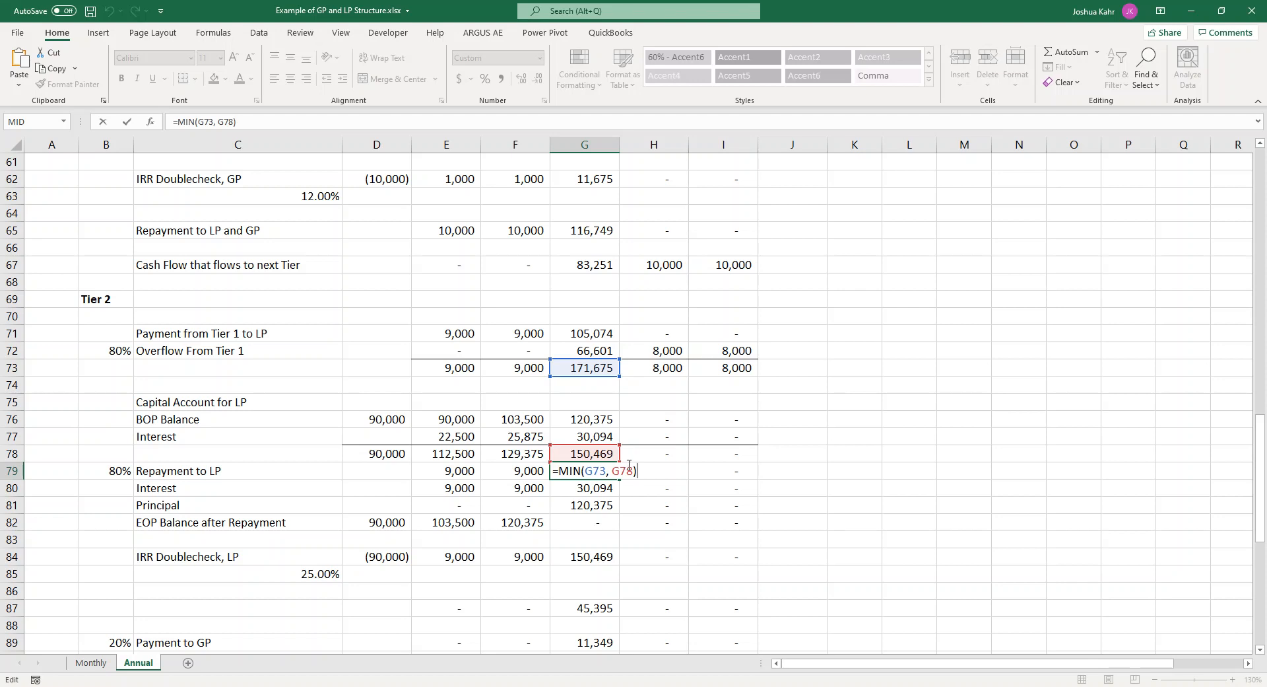
mouse_move(626, 459)
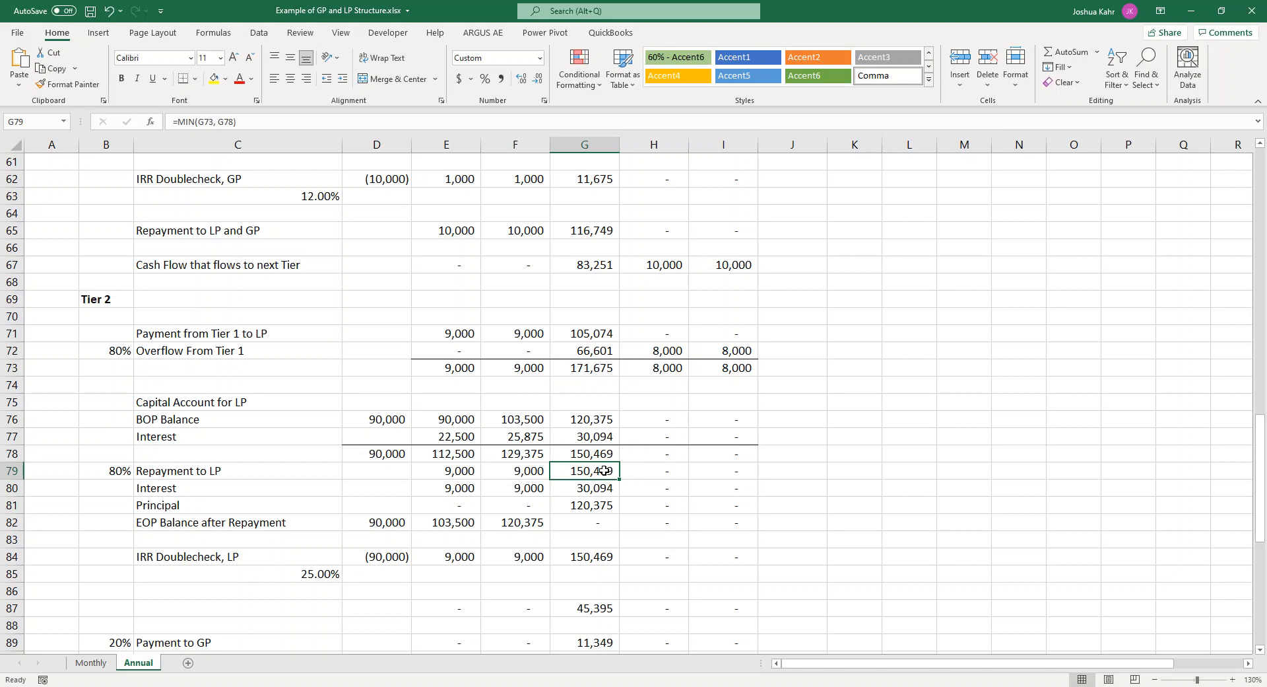
mouse_move(585, 470)
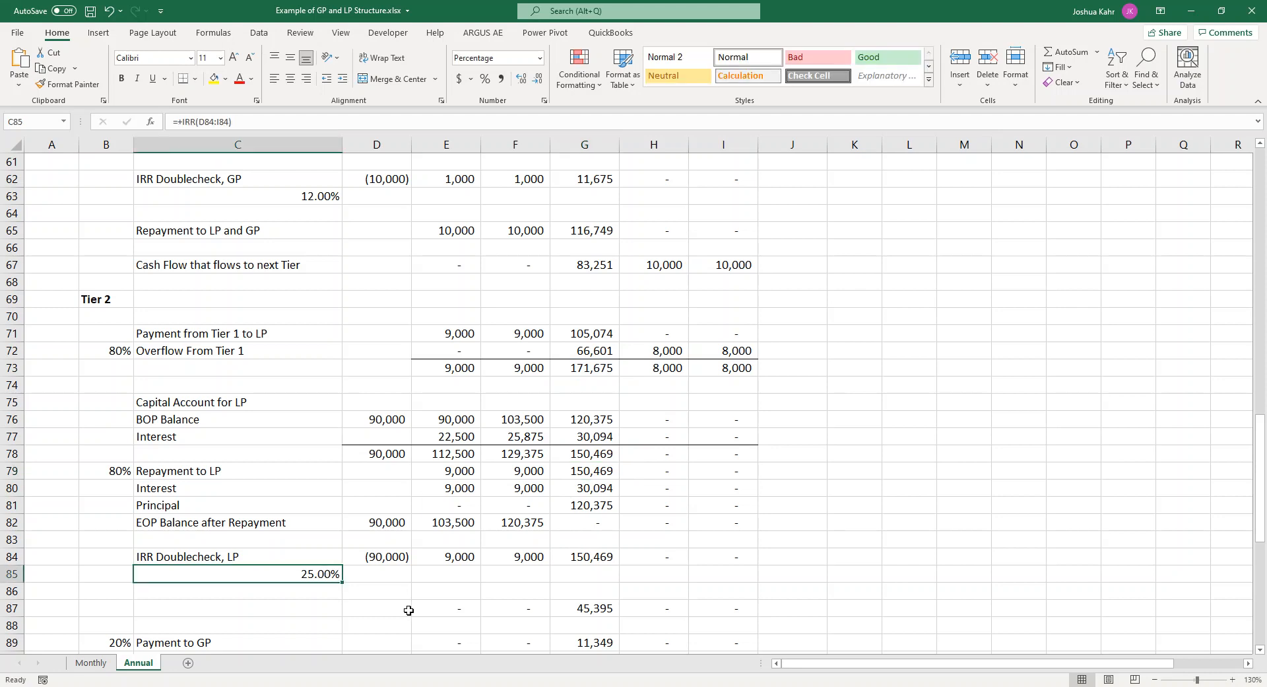
mouse_move(417, 590)
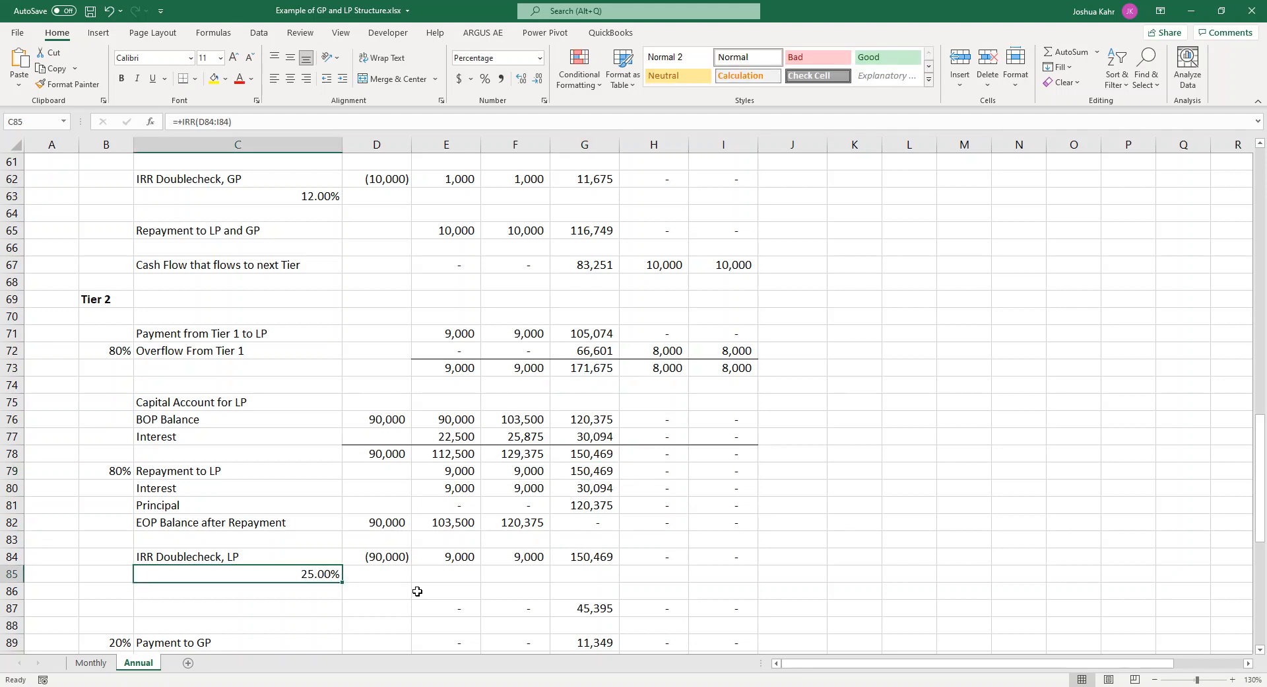
- Check the LP IRR formula and its range, plus the LP cash flows in F84 and G84
double_click(237, 574)
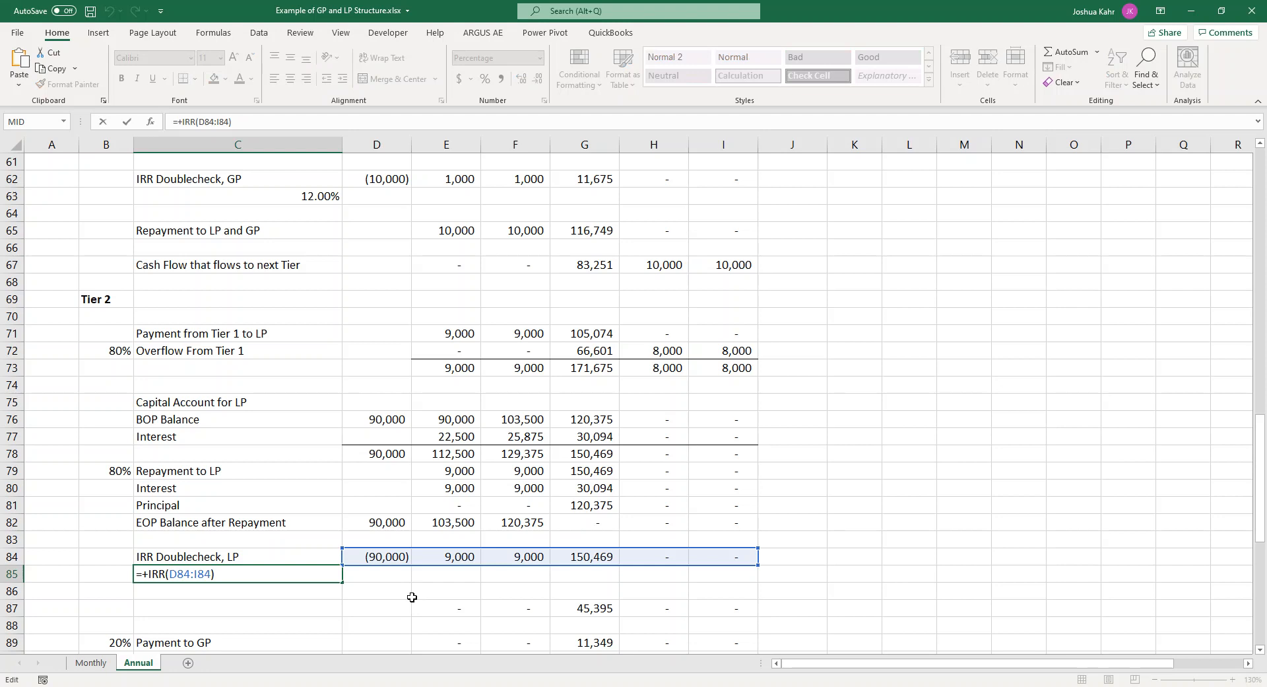
key("enter")
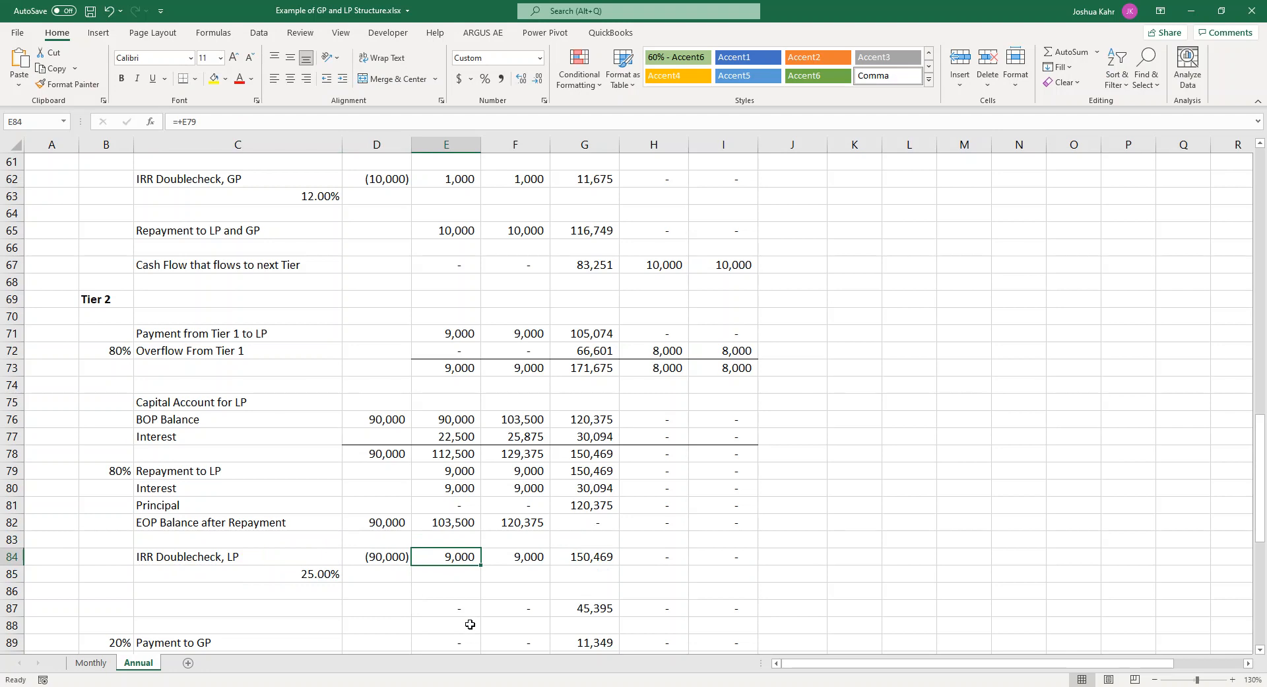
left_click(515, 556)
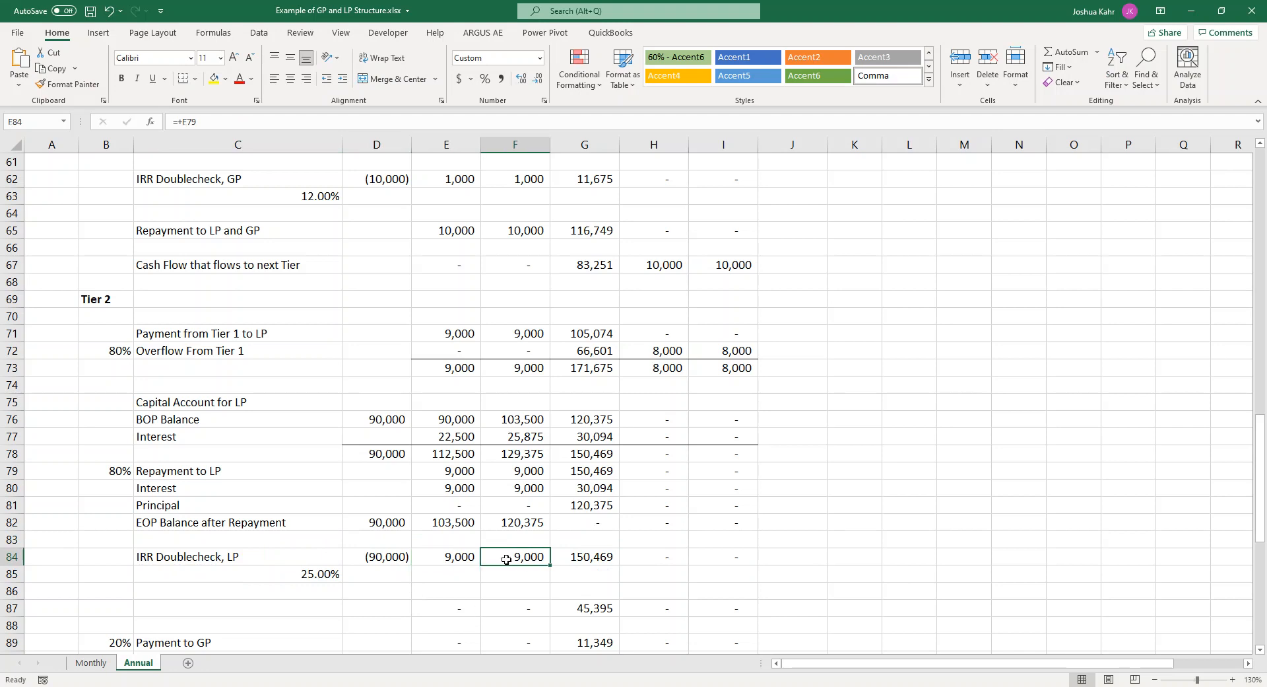
left_click(584, 557)
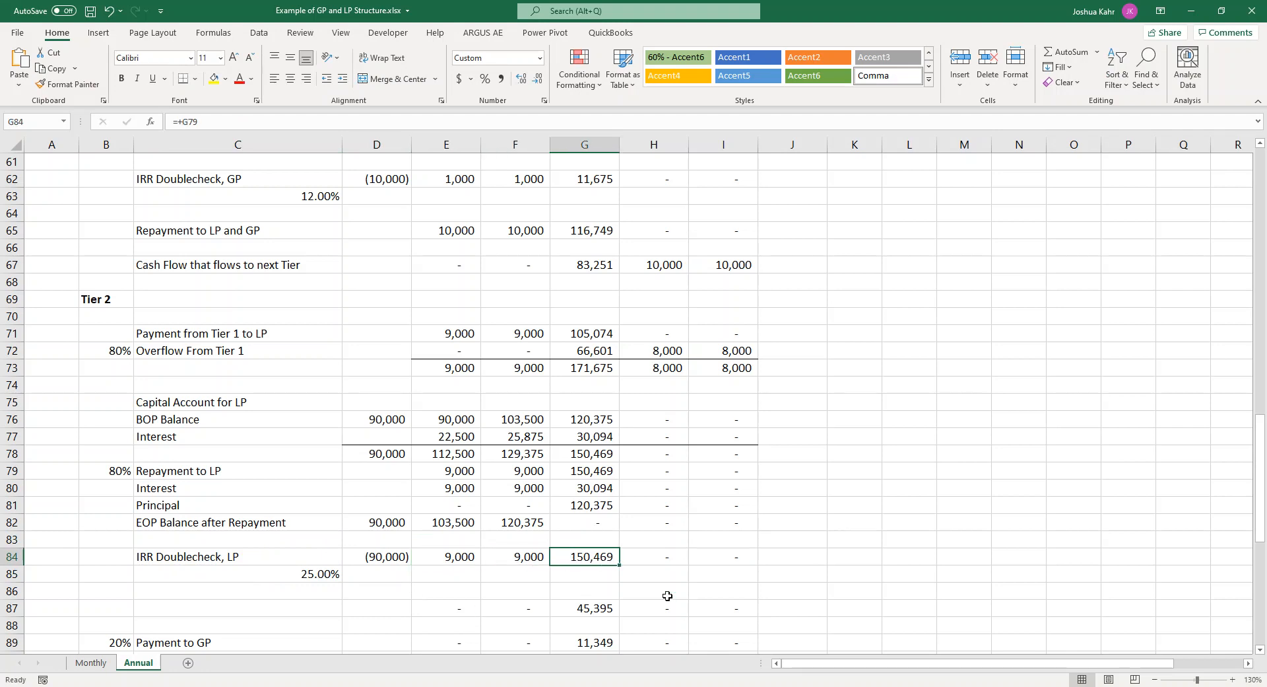
mouse_move(656, 596)
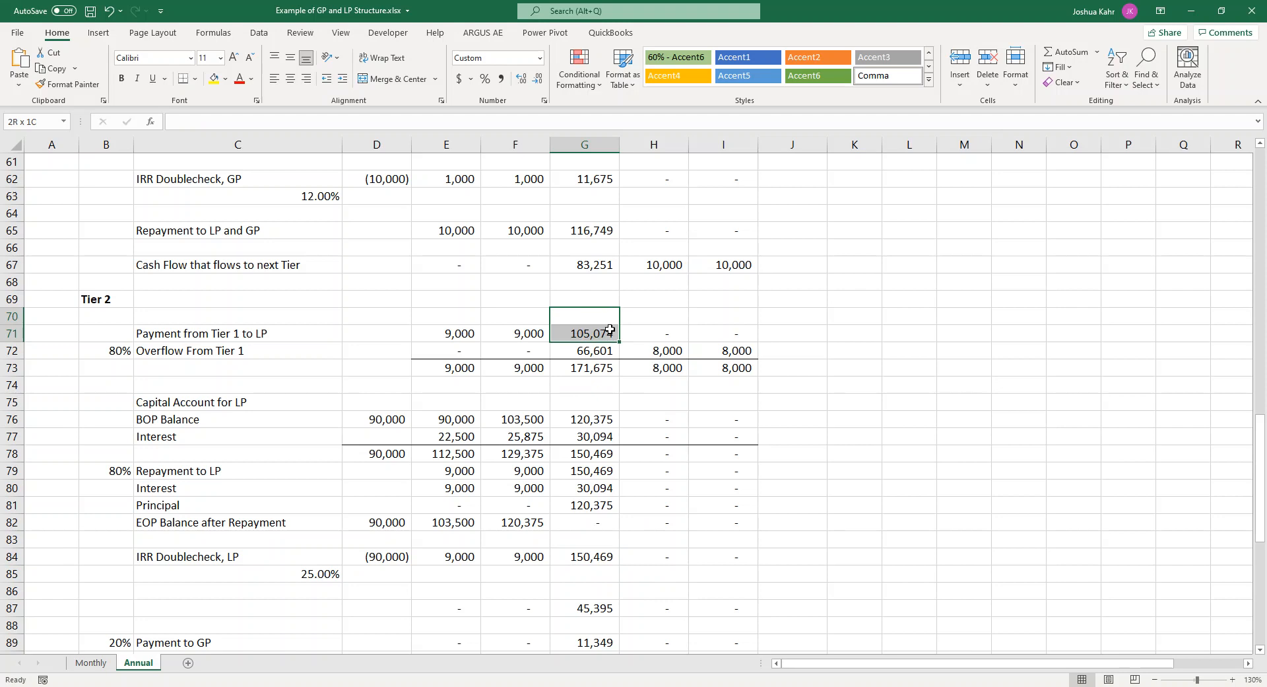
- Trace G84's cash flow back to the Tier 1 payment to LP in G71, leaving G87 unchanged
left_click(584, 316)
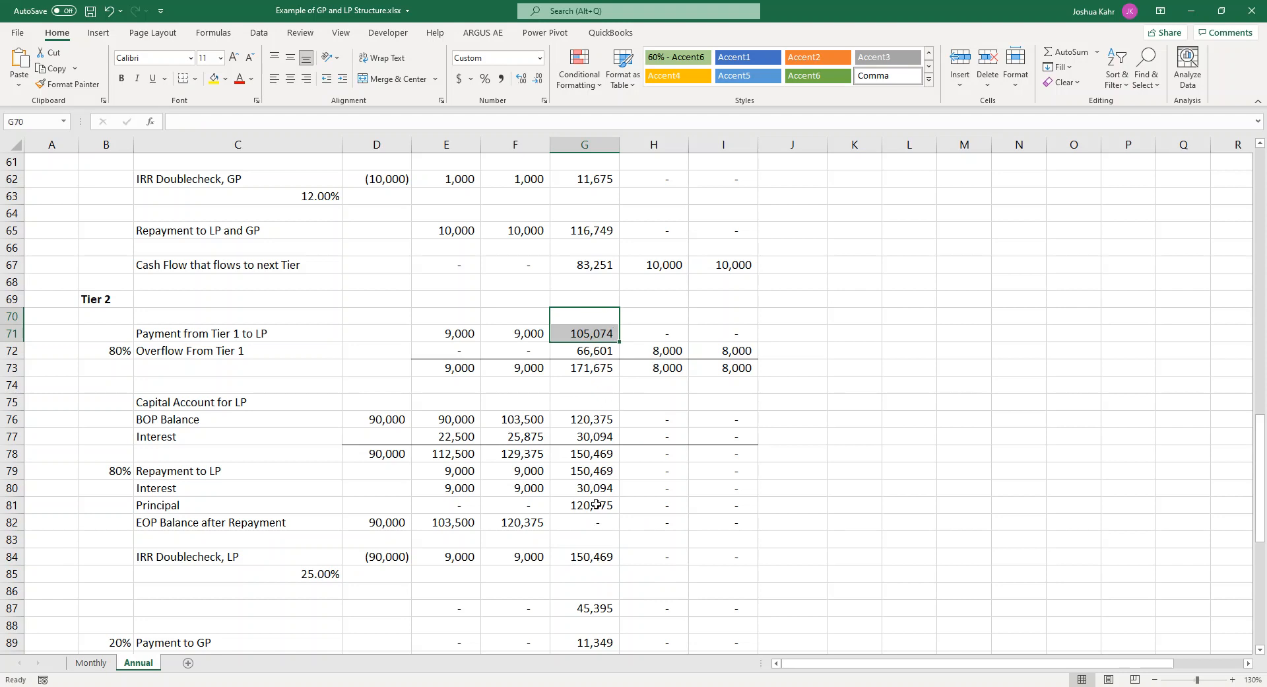
left_click(584, 556)
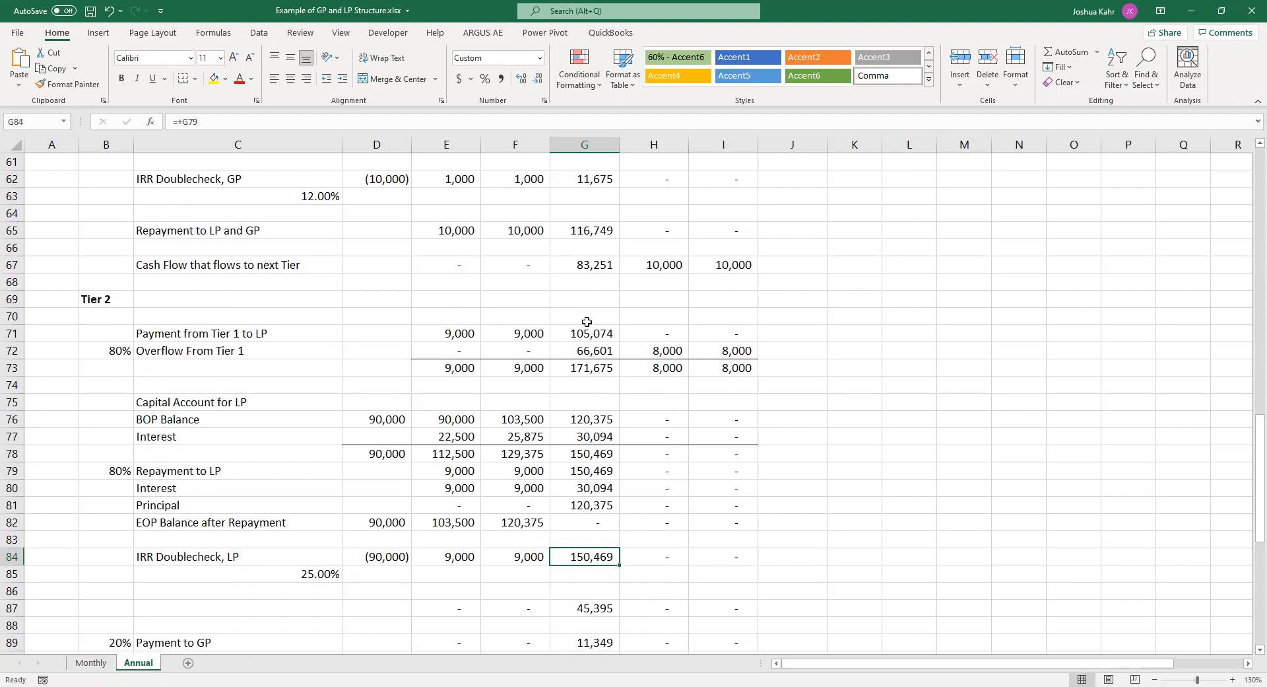
left_click(584, 332)
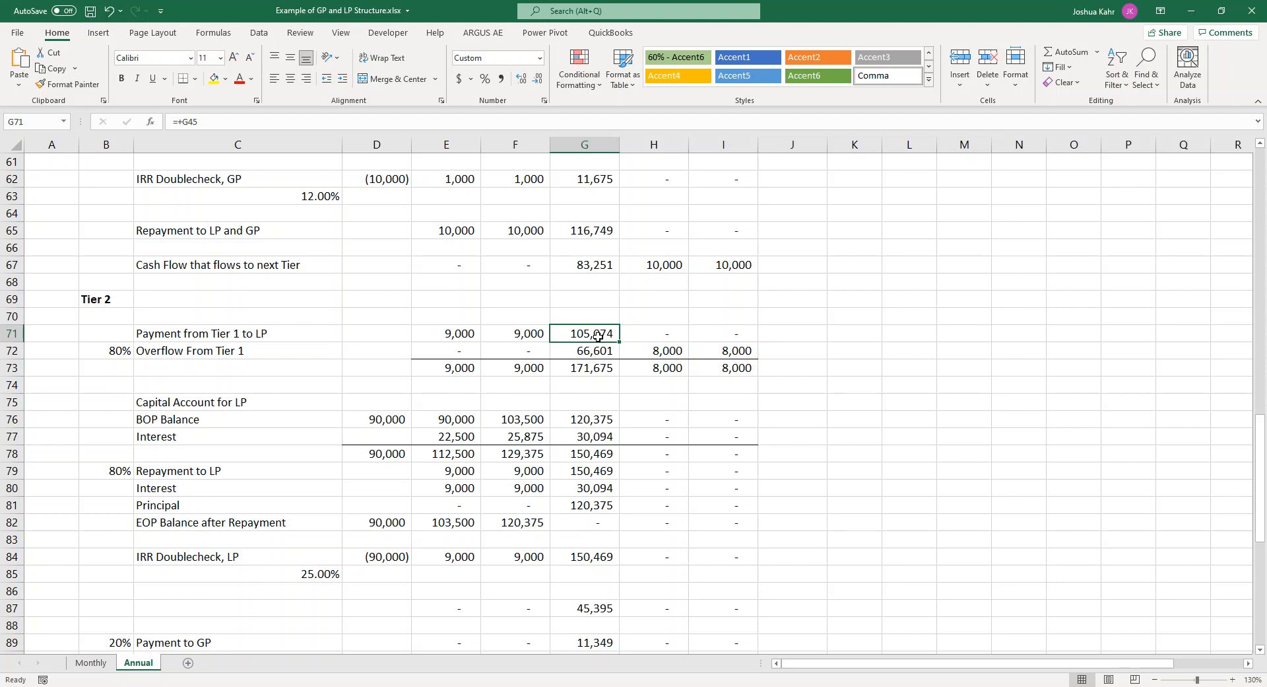
mouse_move(616, 537)
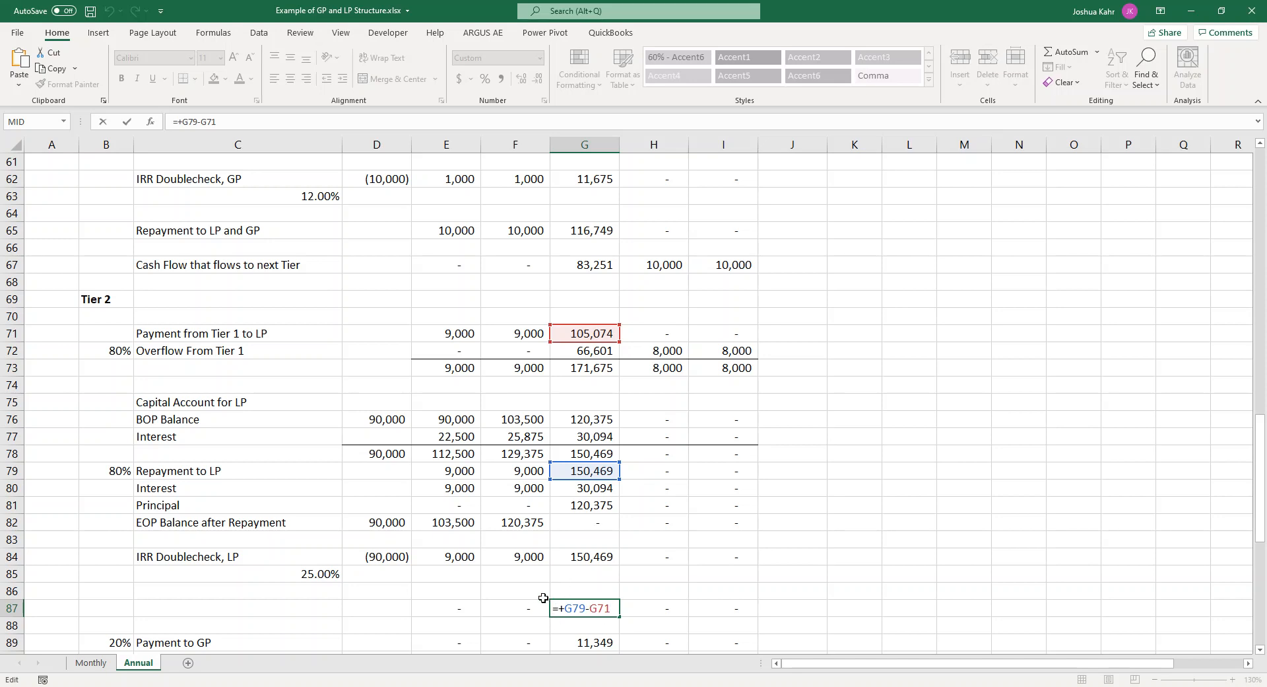
key("enter")
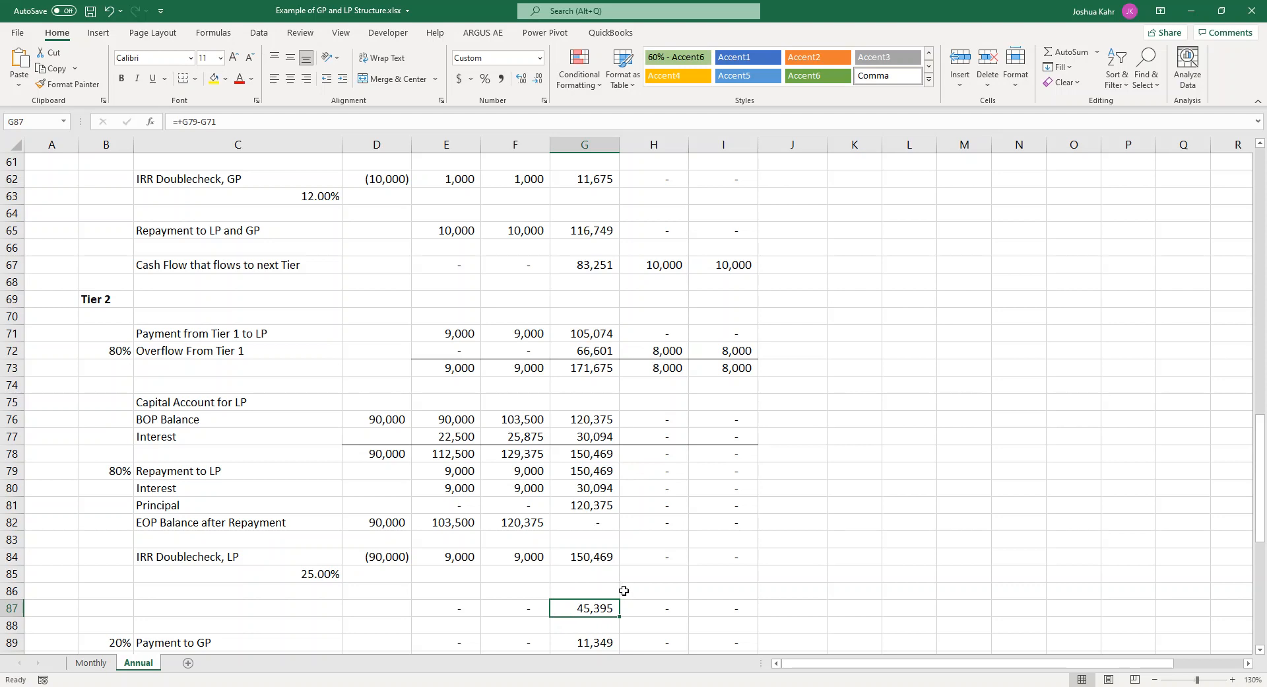
mouse_move(636, 590)
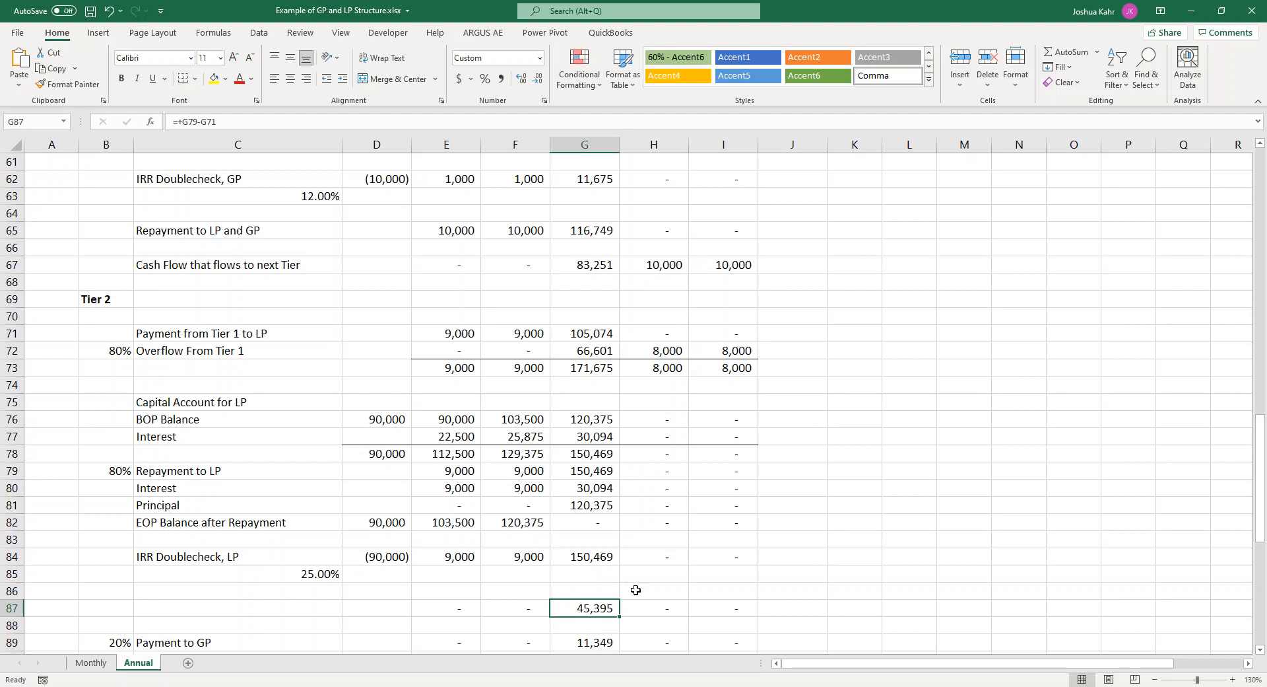
mouse_move(633, 596)
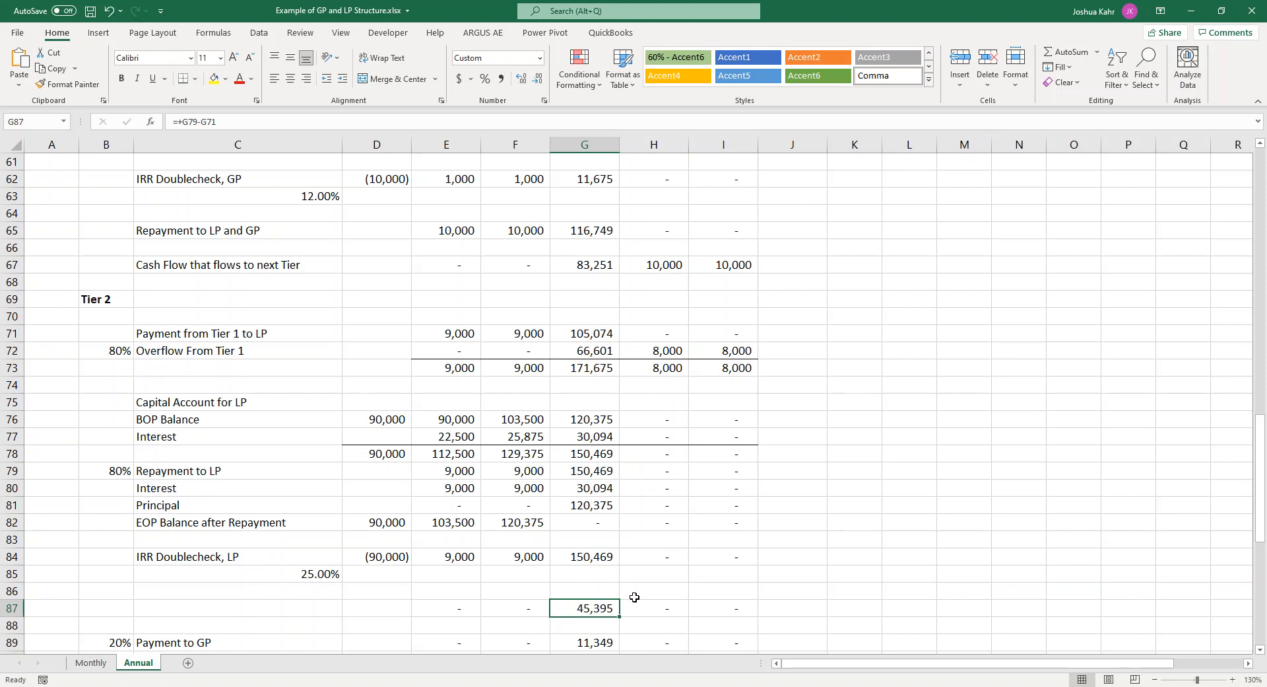
mouse_move(217, 358)
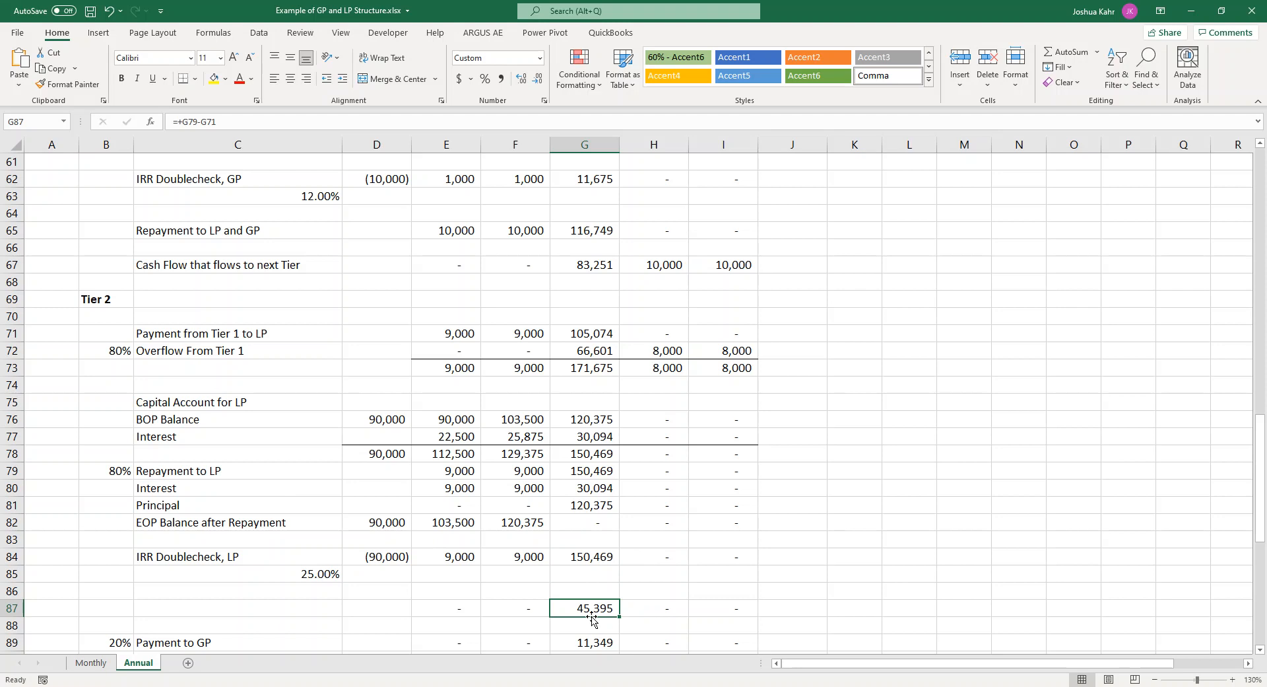
mouse_move(599, 579)
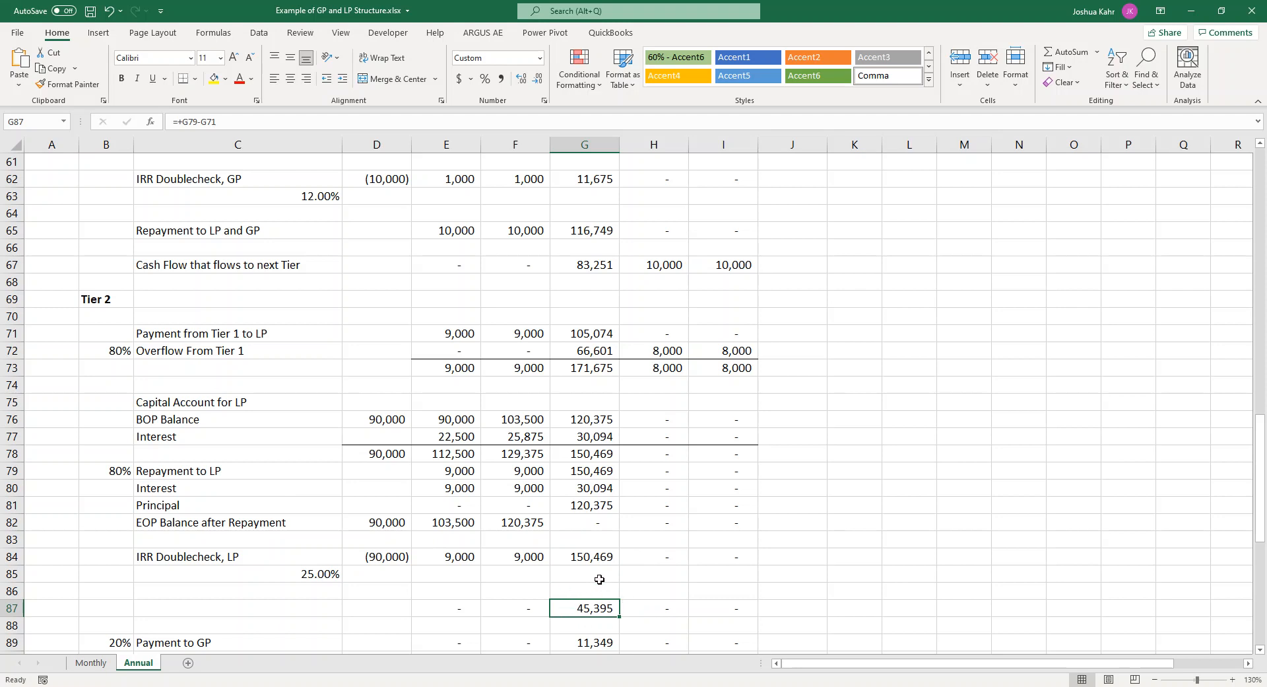
mouse_move(591, 637)
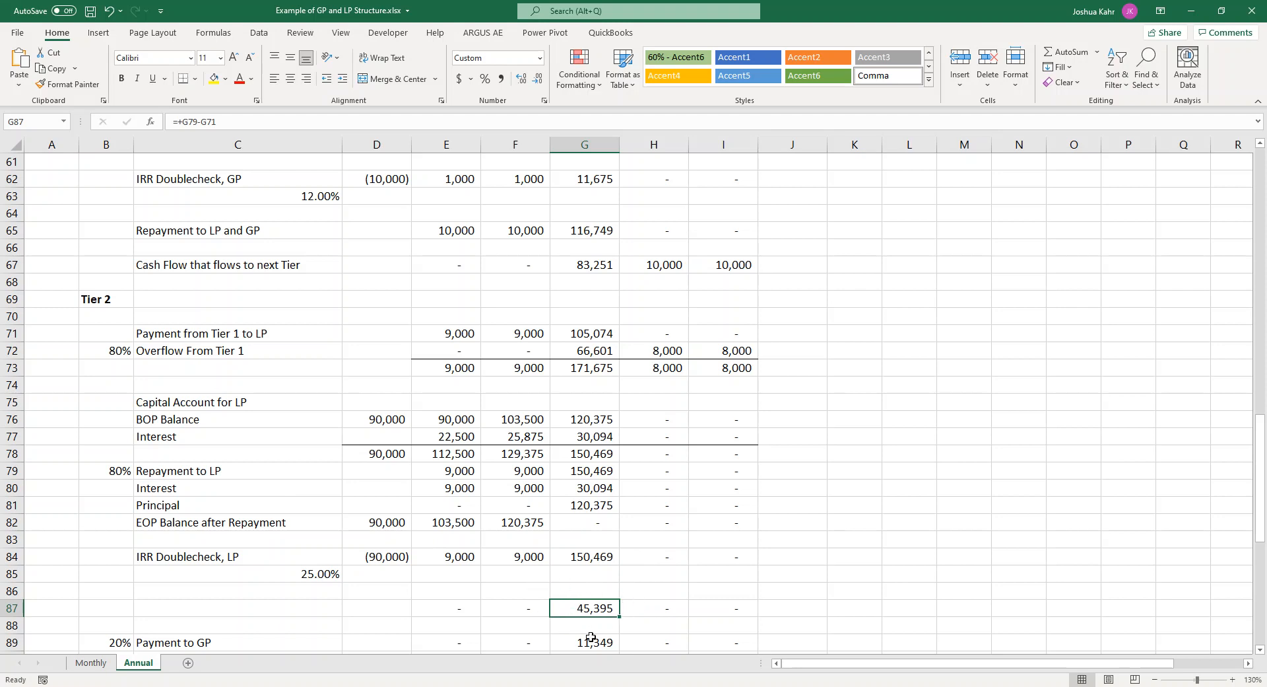
mouse_move(612, 621)
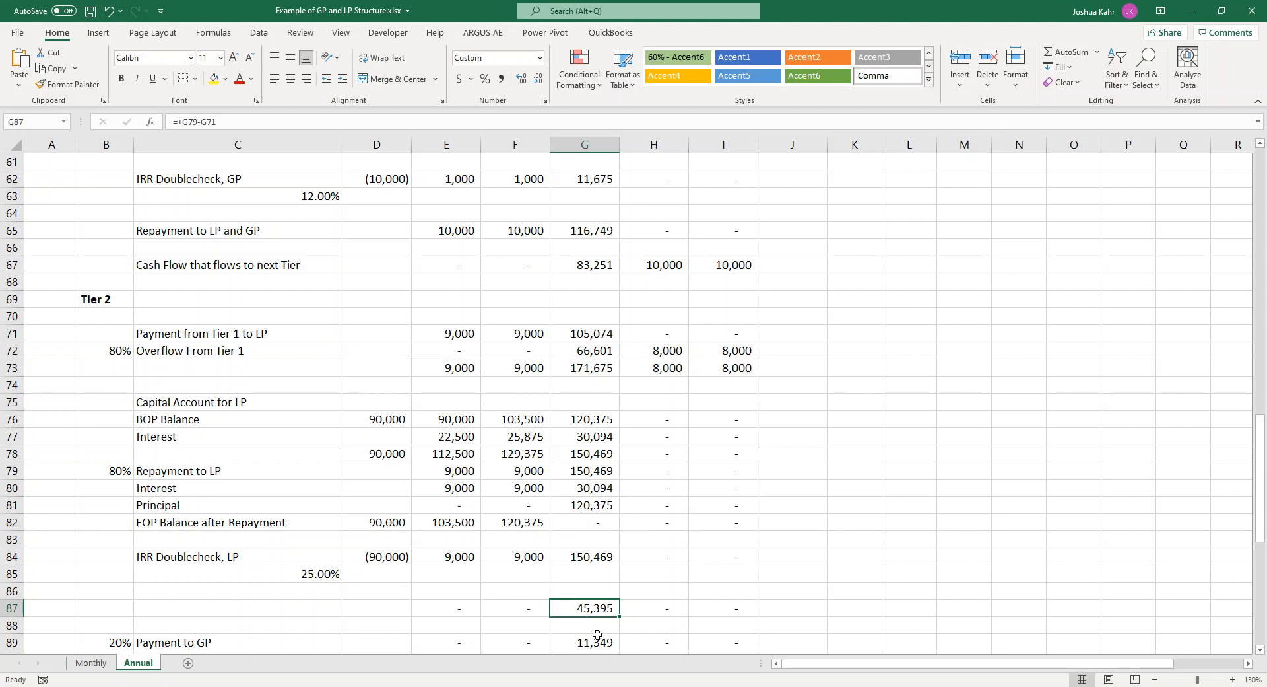
- Review the Tier 2 GP payment formula =IF(G87>0, G87/B79*B89, 0) without editing it
double_click(584, 642)
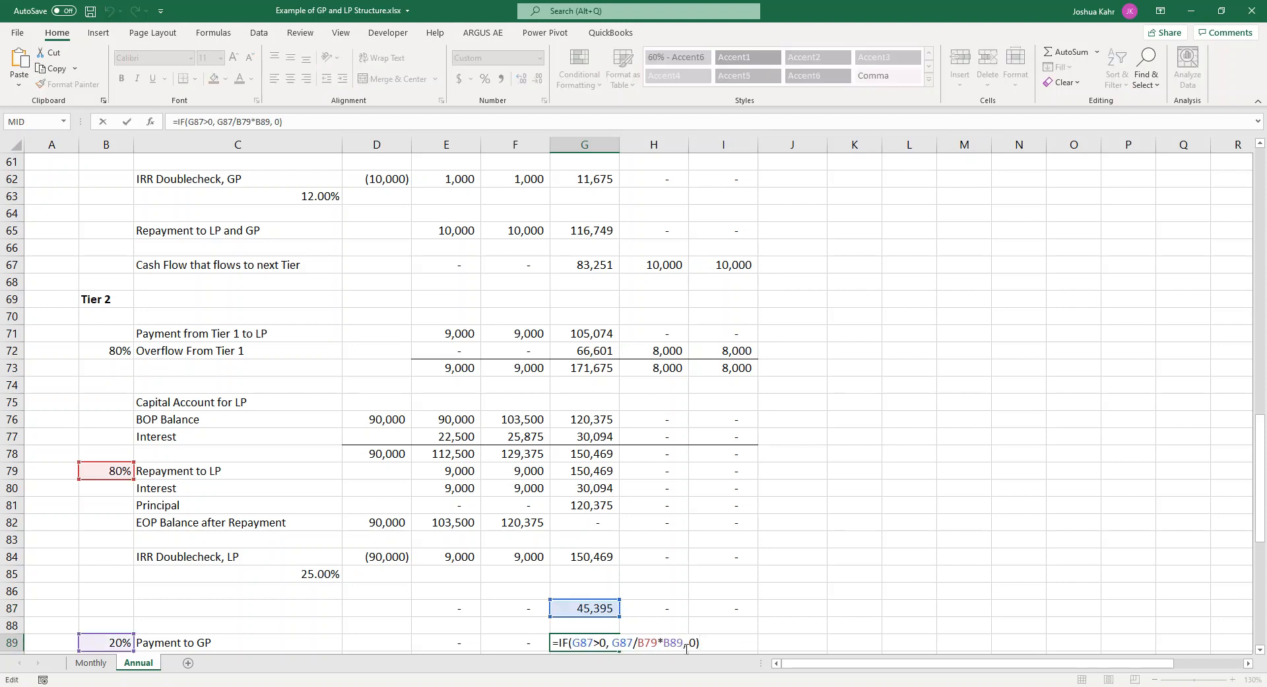
scroll("down", 3)
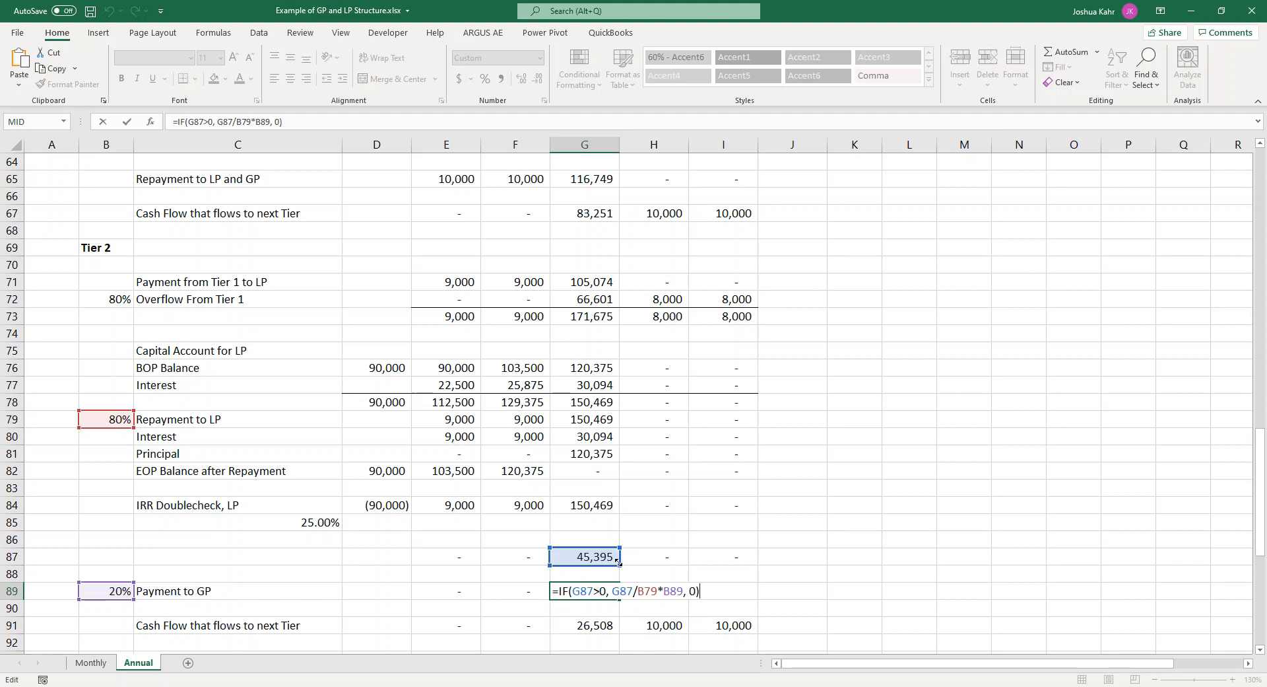
key("enter")
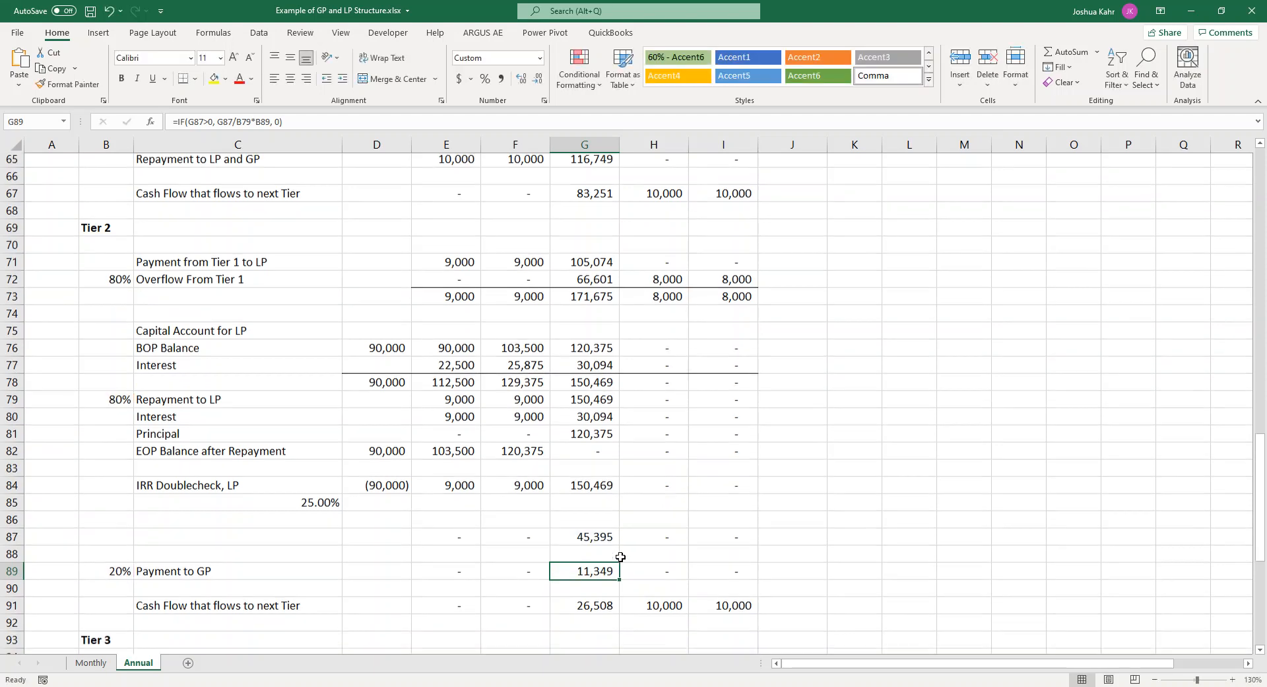
scroll("down", 3)
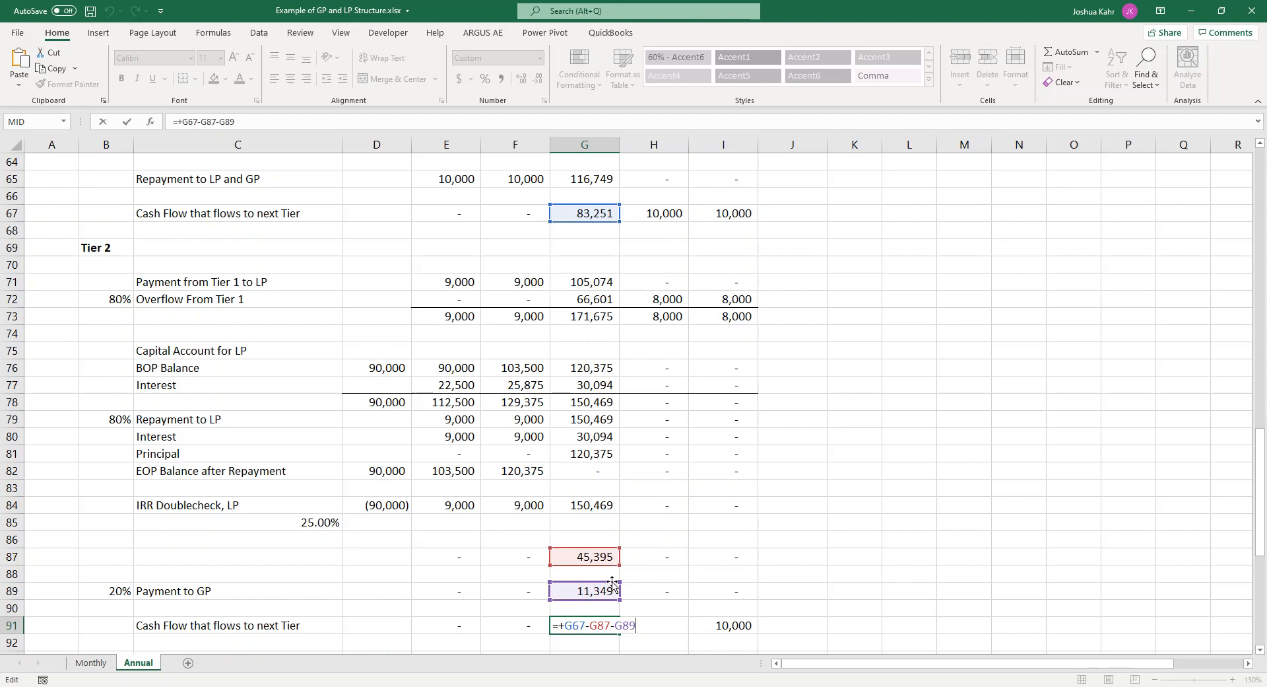
mouse_move(626, 635)
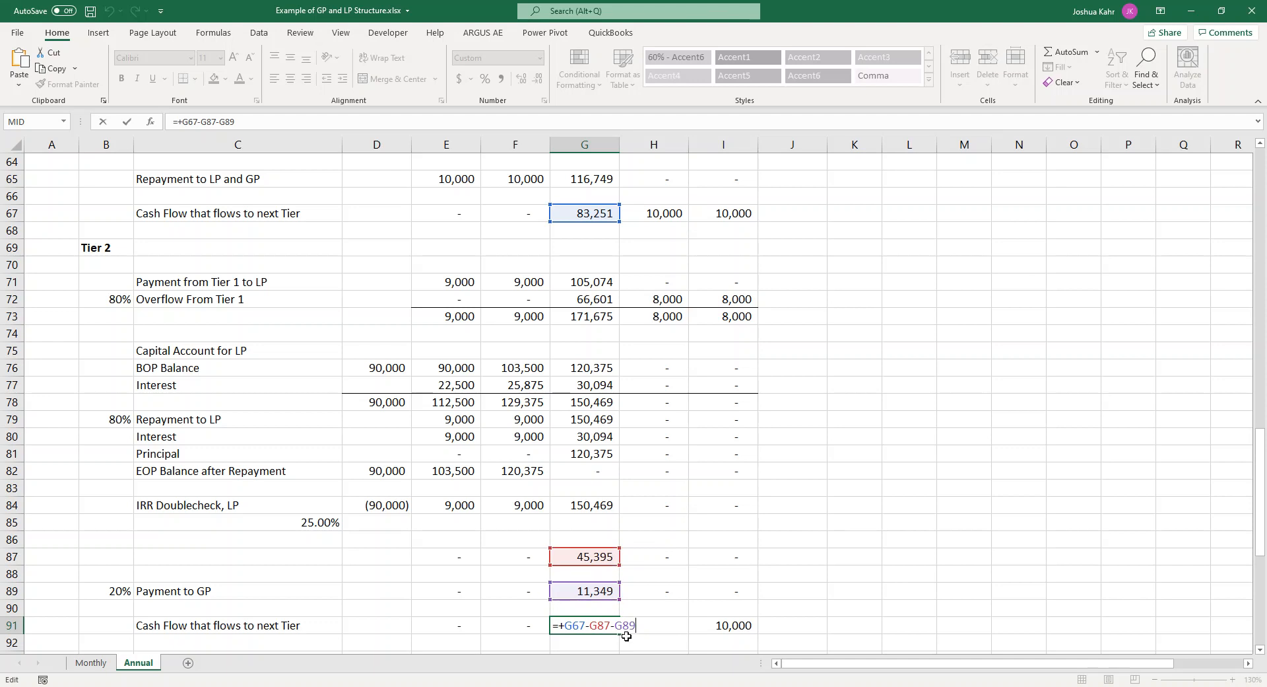
- Exit the next-tier cash flow formula unchanged at 26,508 and scroll to the Tier 3 rows
key("Enter")
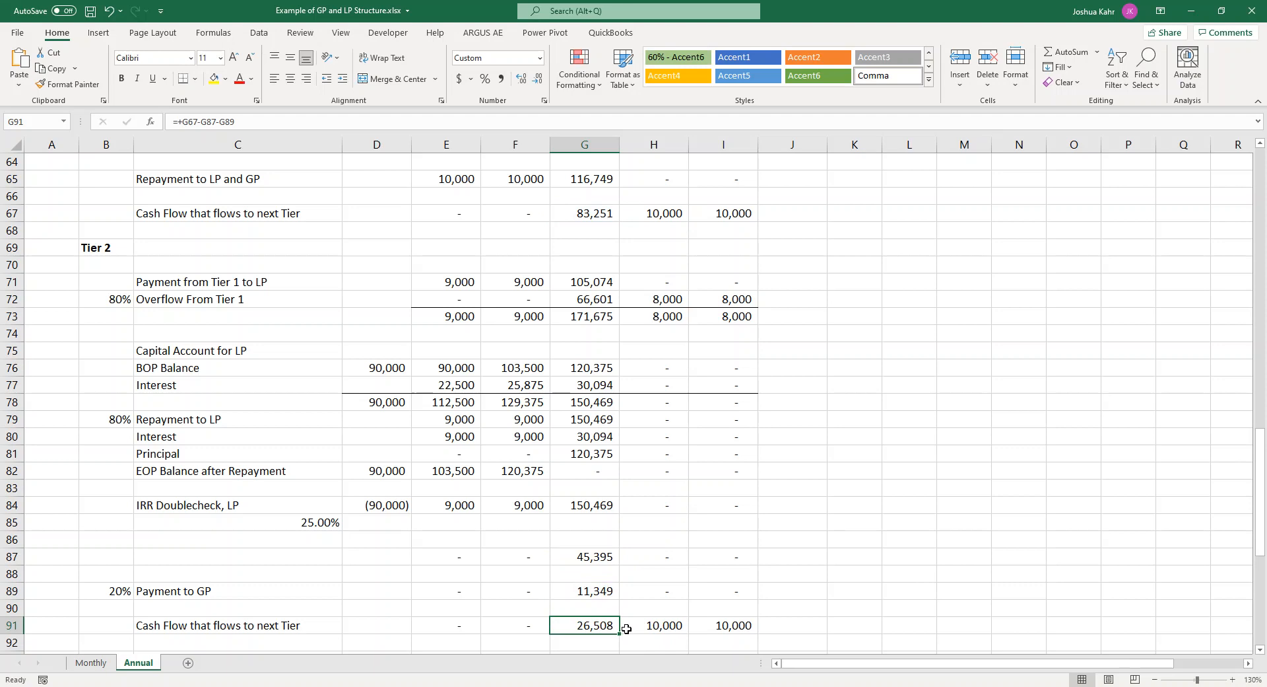
mouse_move(607, 564)
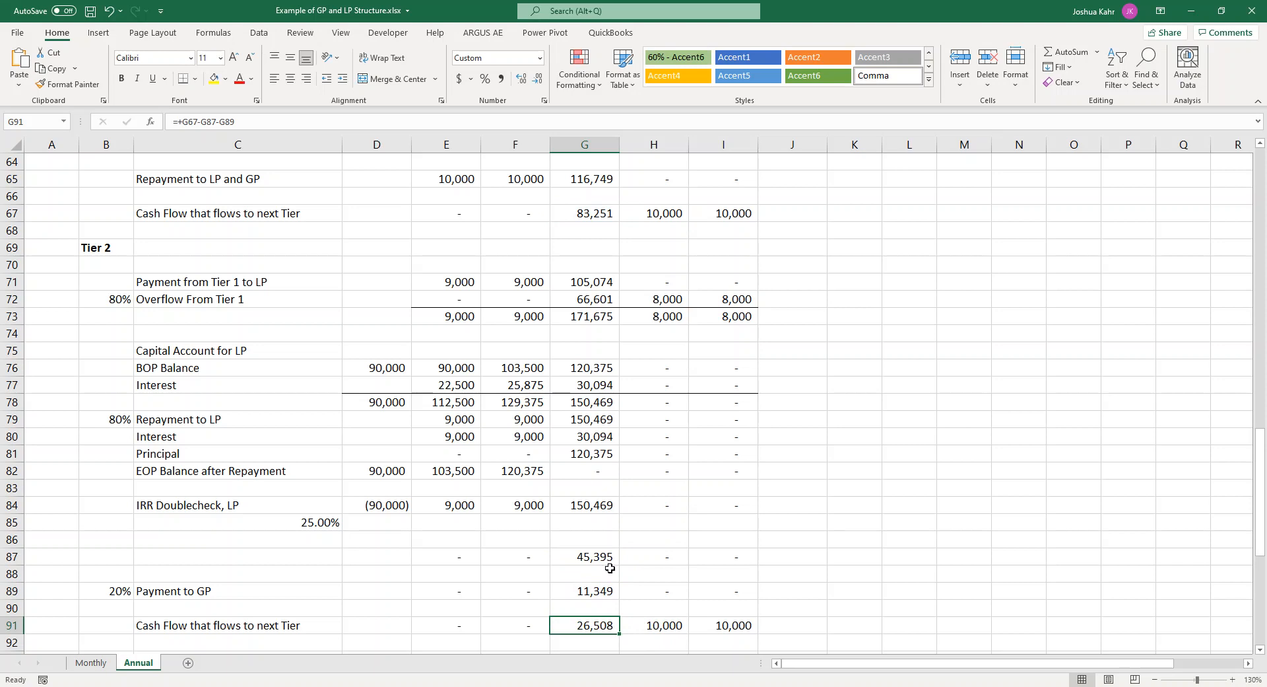
scroll("down", 3)
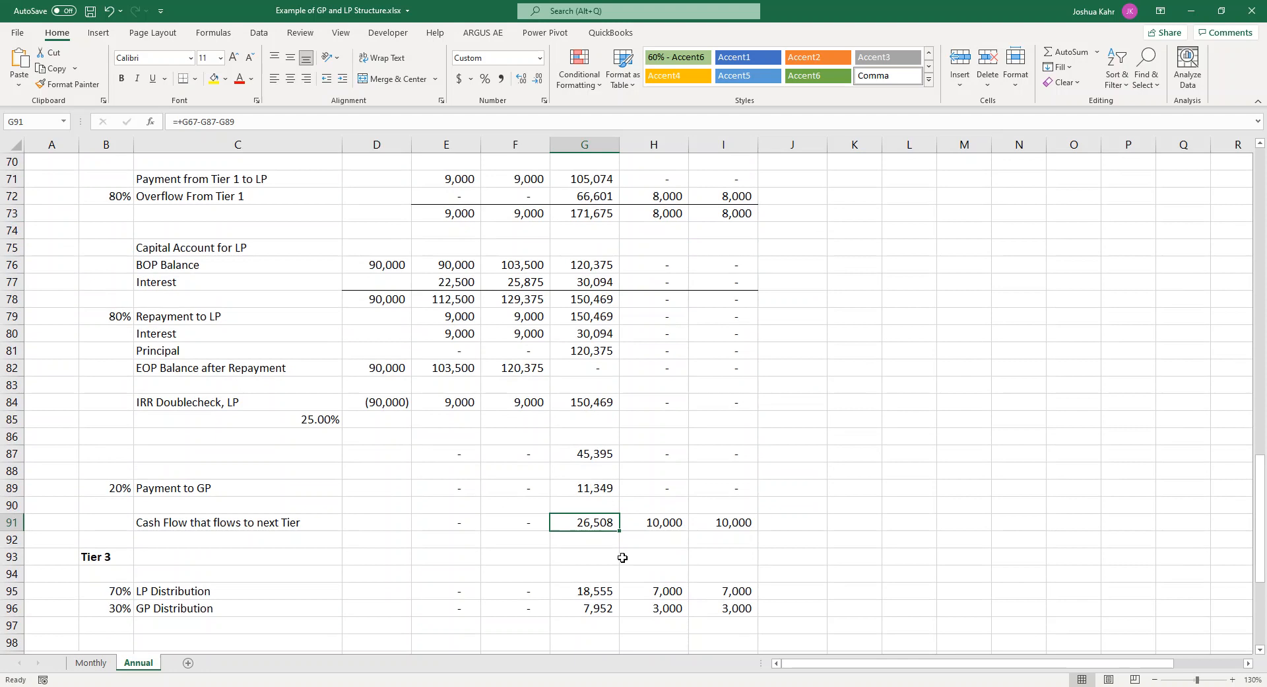
- Inspect the next-tier cash flow and the Tier 3 70/30 LP/GP amounts, then scroll to Consolidation
left_click_drag(585, 521, 736, 521)
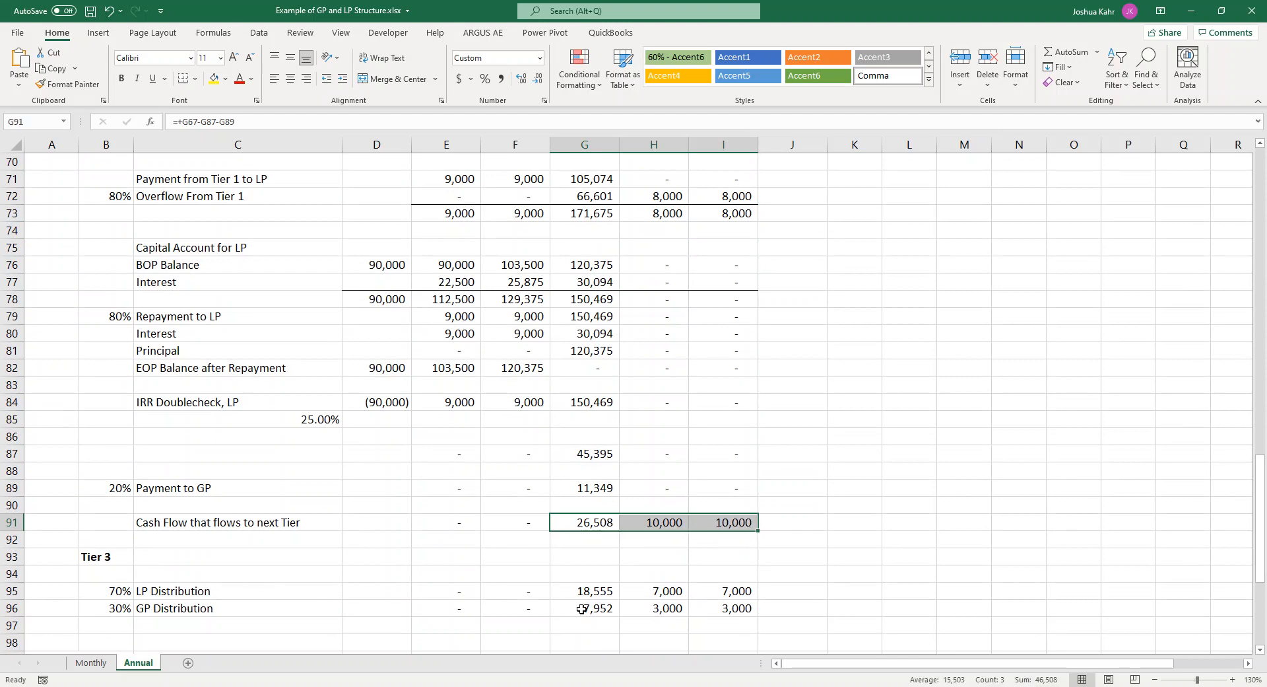
left_click(584, 590)
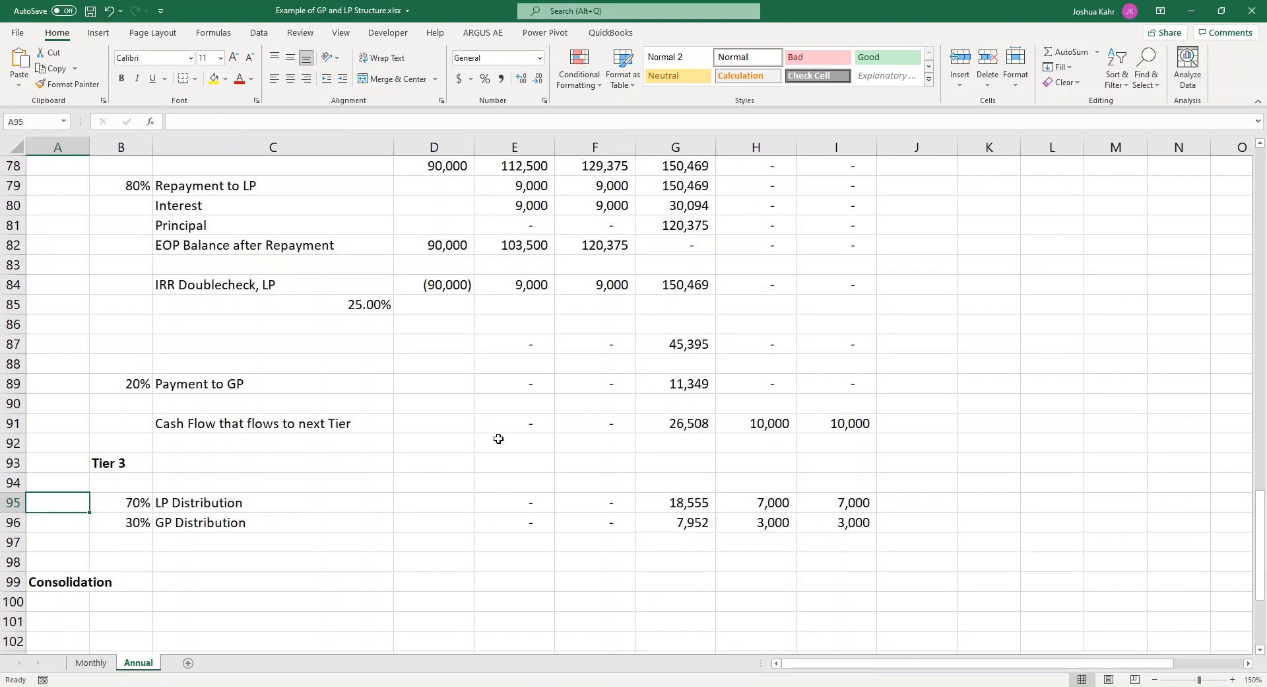
left_click_drag(57, 502, 122, 502)
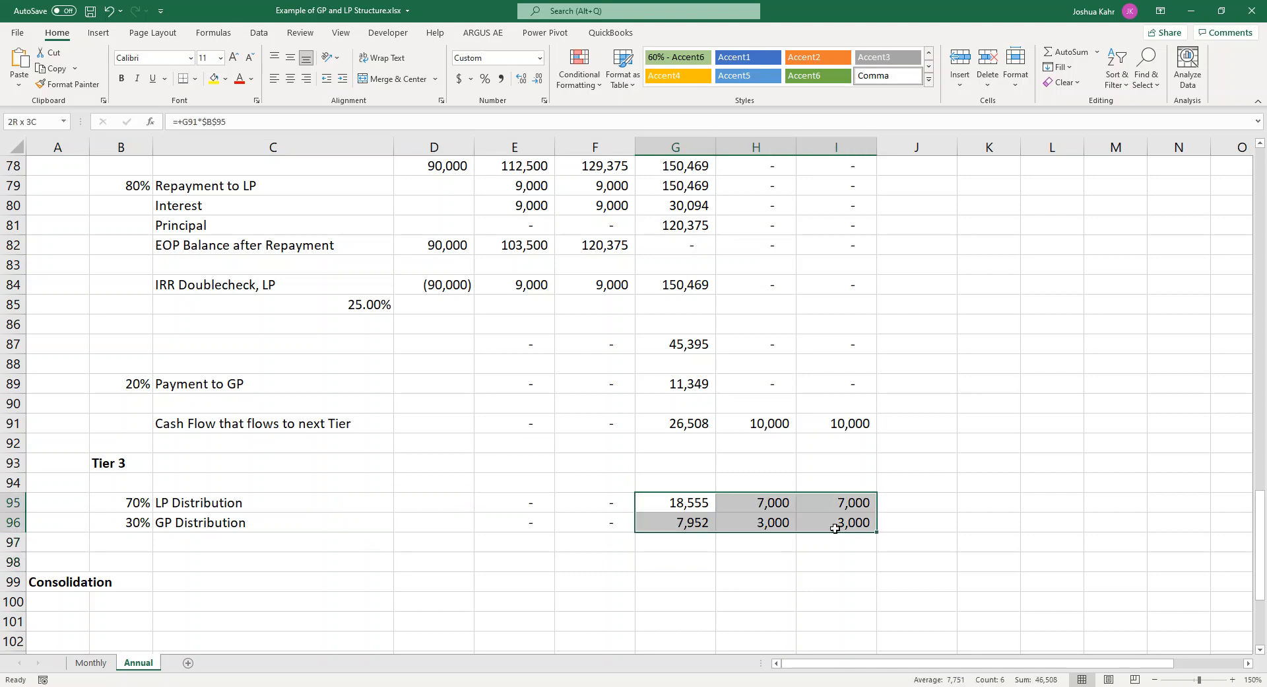
left_click(676, 501)
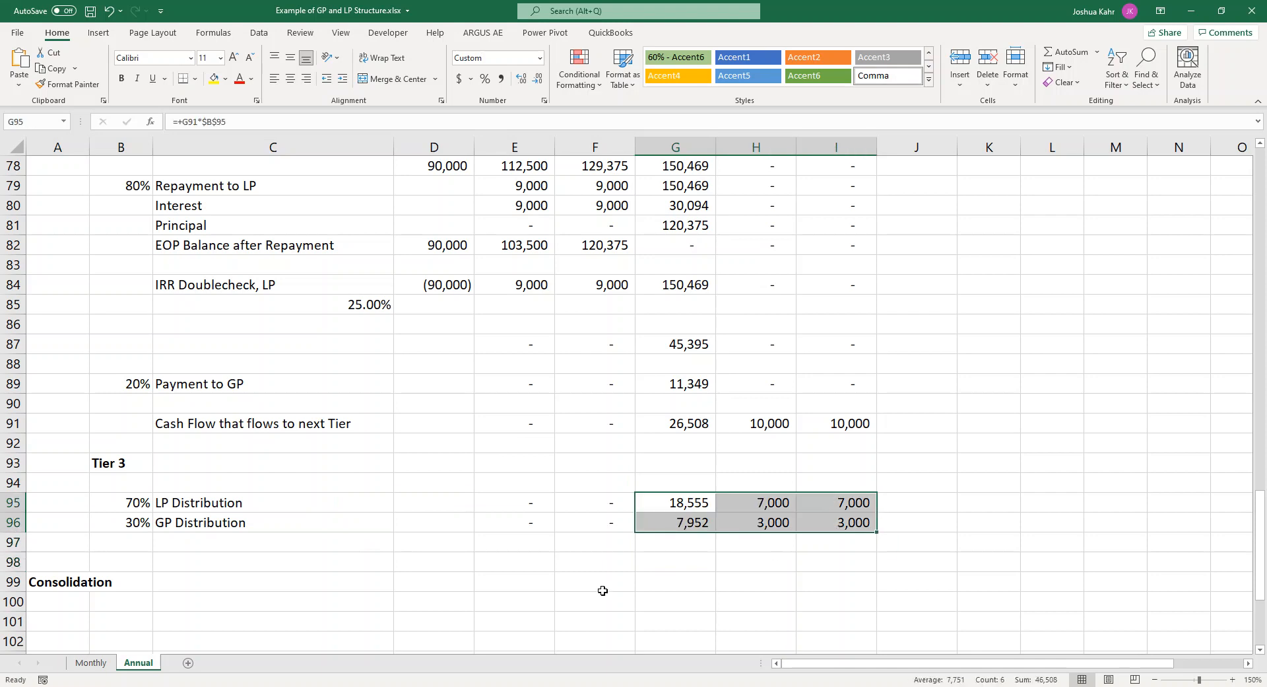
scroll("down", 3)
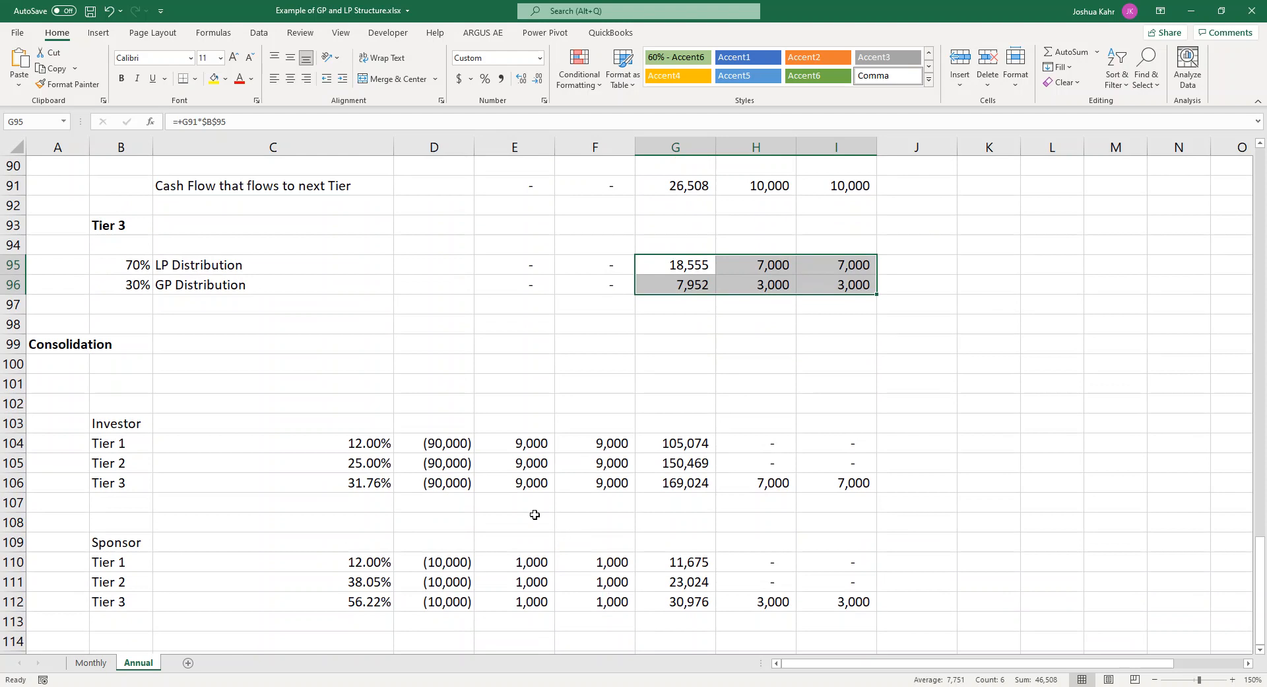
mouse_move(152, 445)
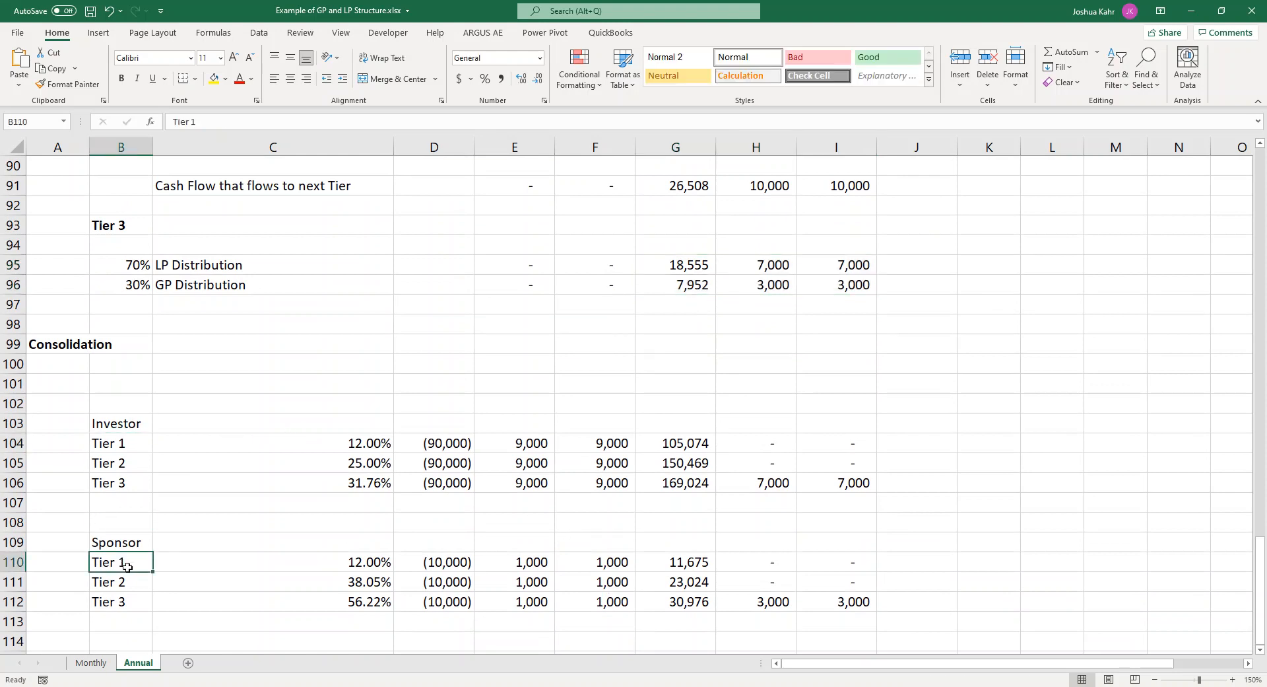
left_click(435, 442)
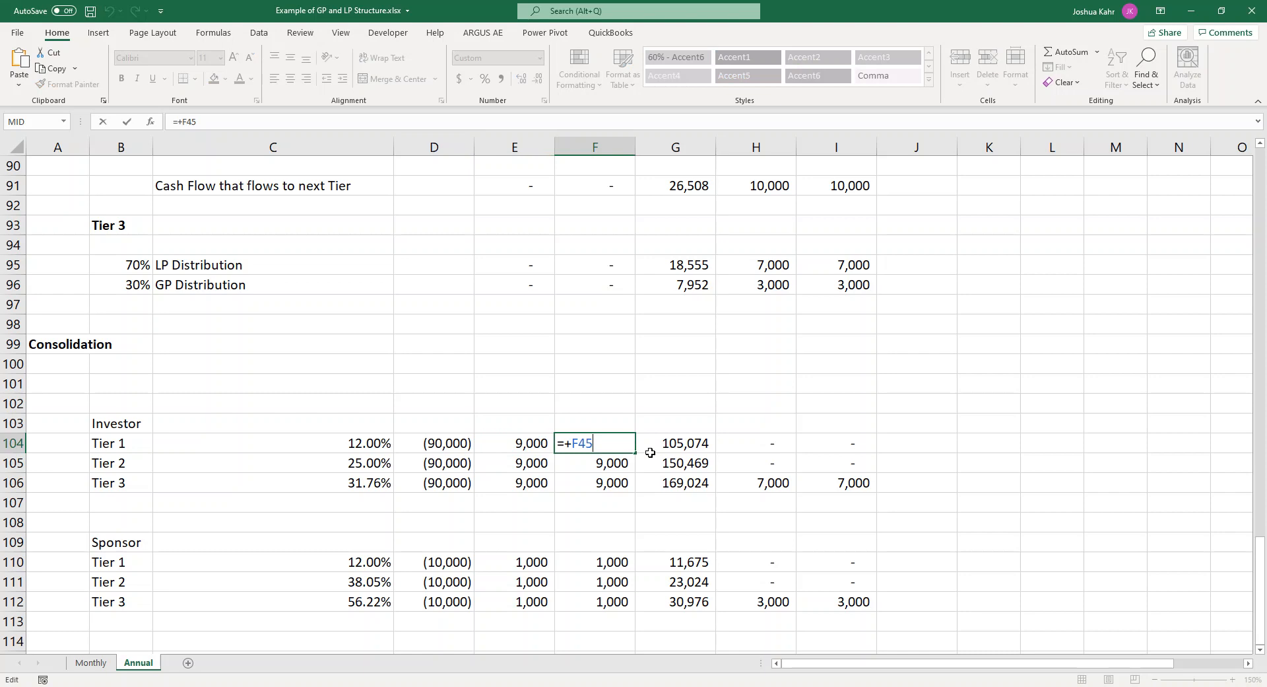
key("Enter")
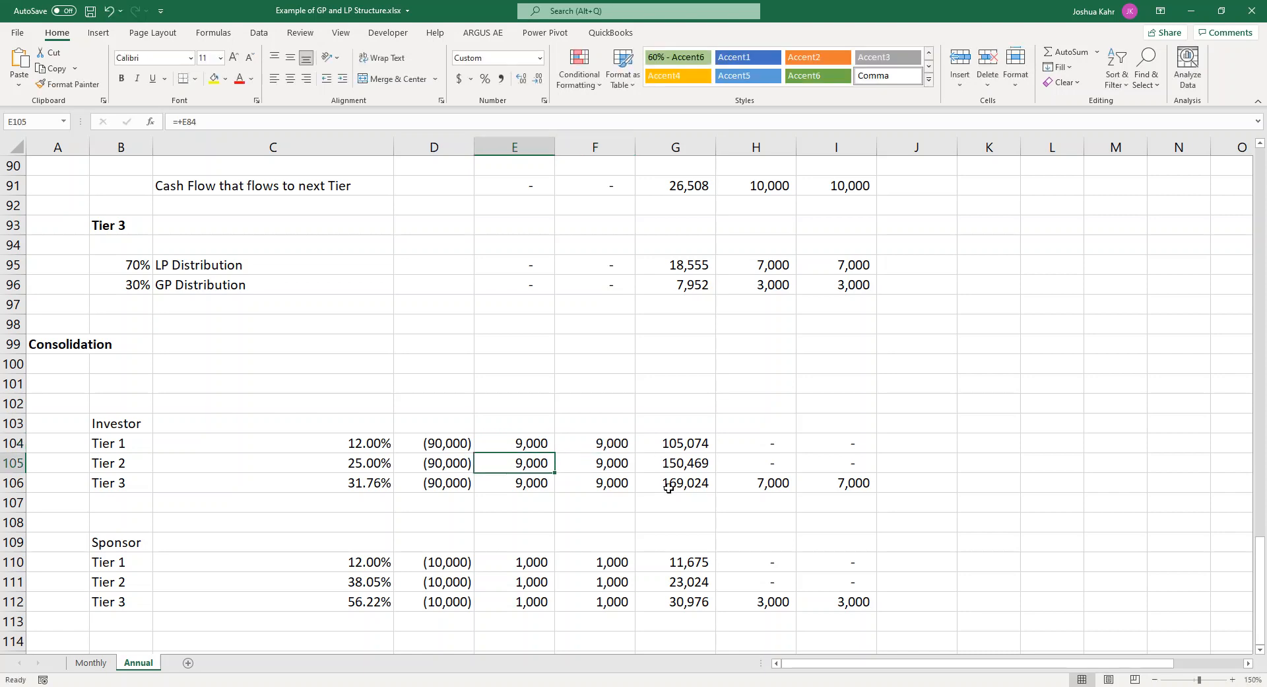
mouse_move(620, 467)
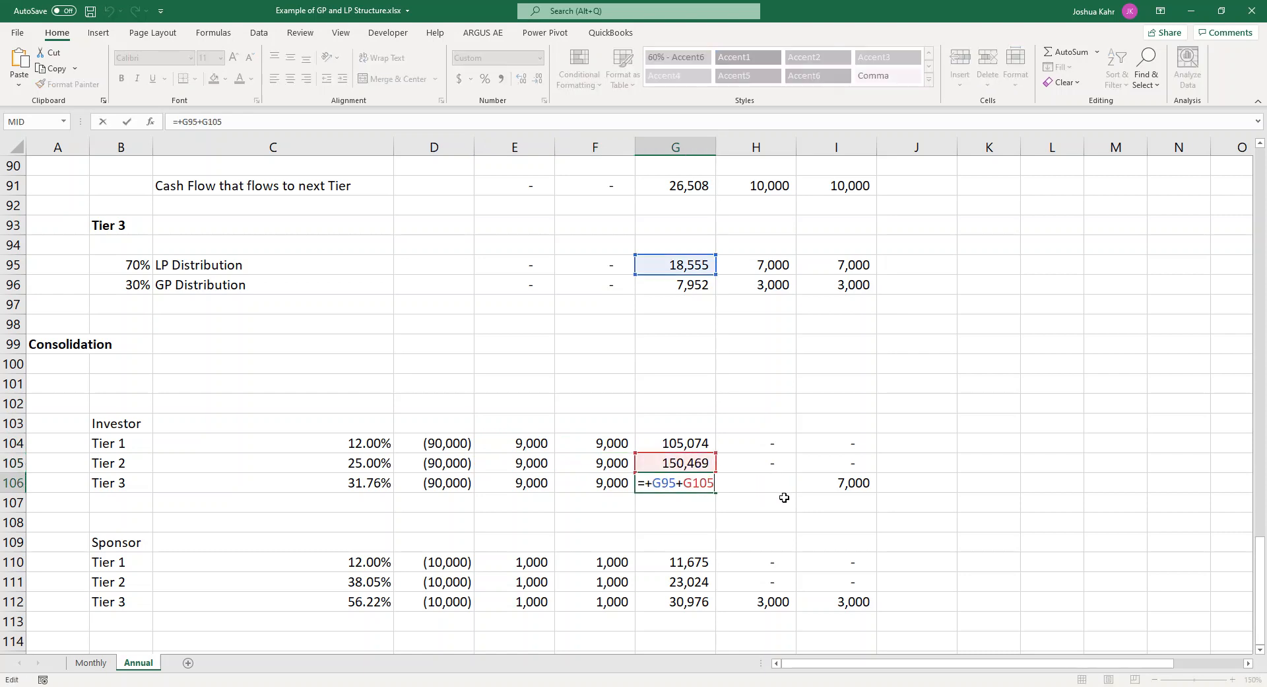
mouse_move(752, 507)
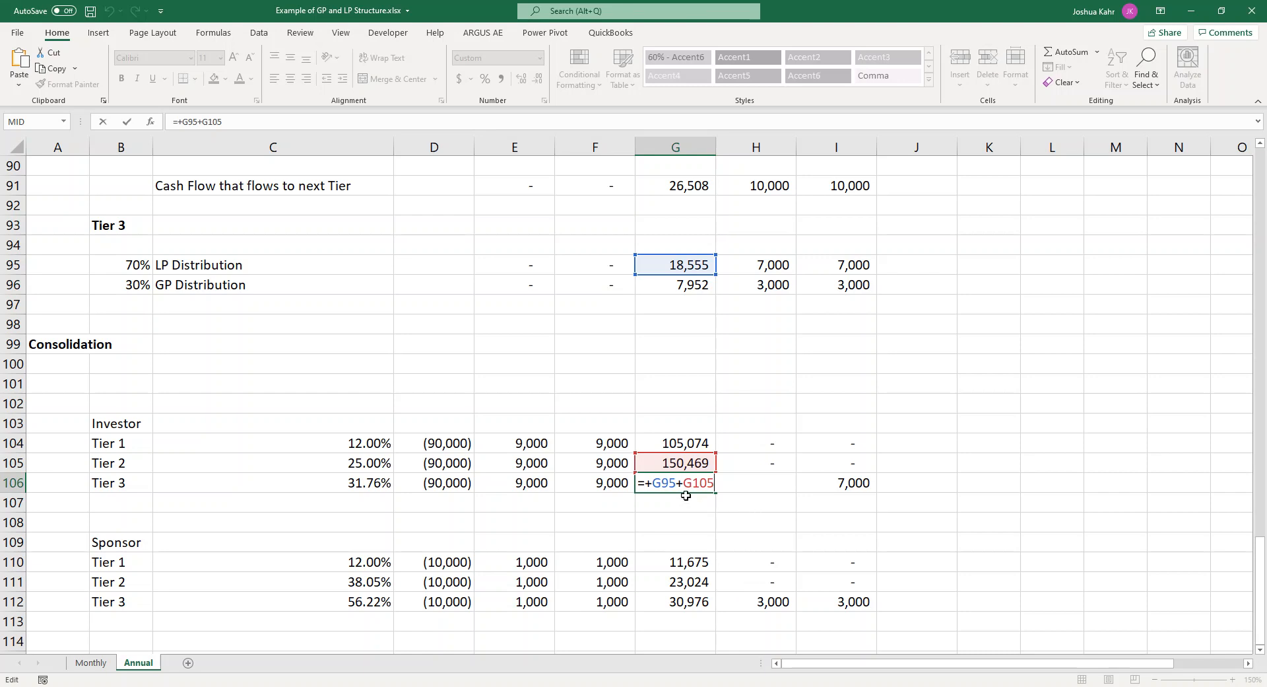
key("Enter")
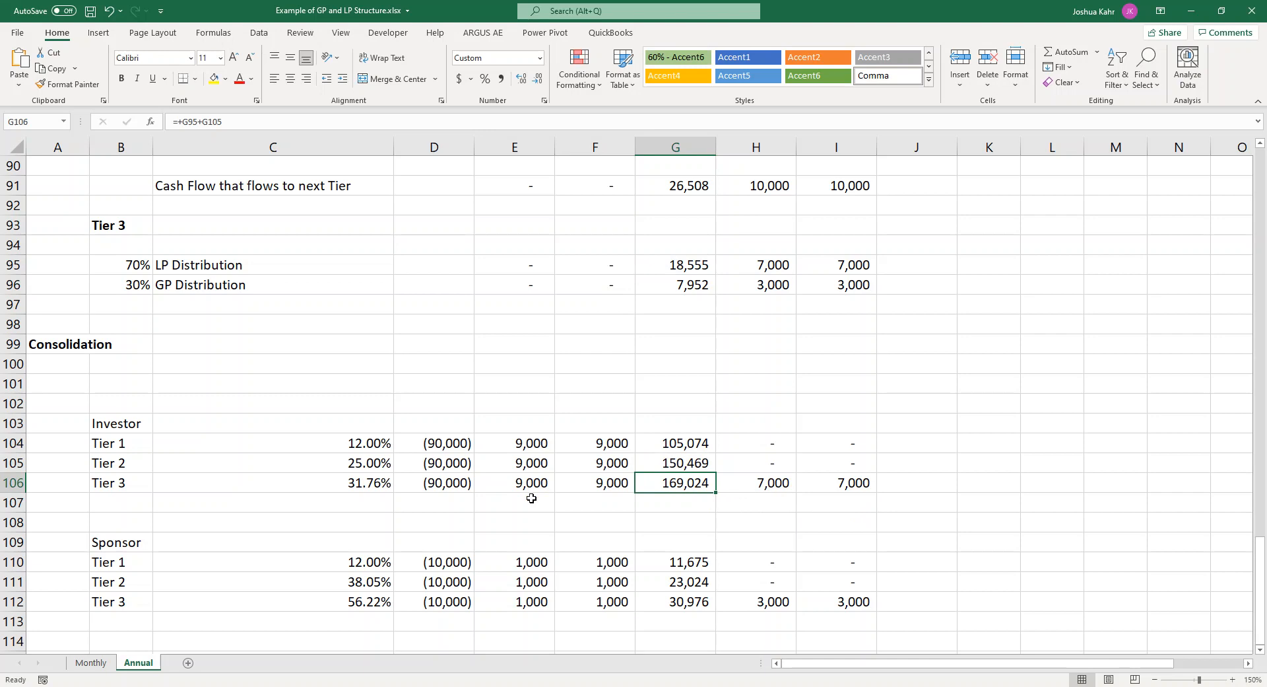
left_click_drag(514, 442, 676, 442)
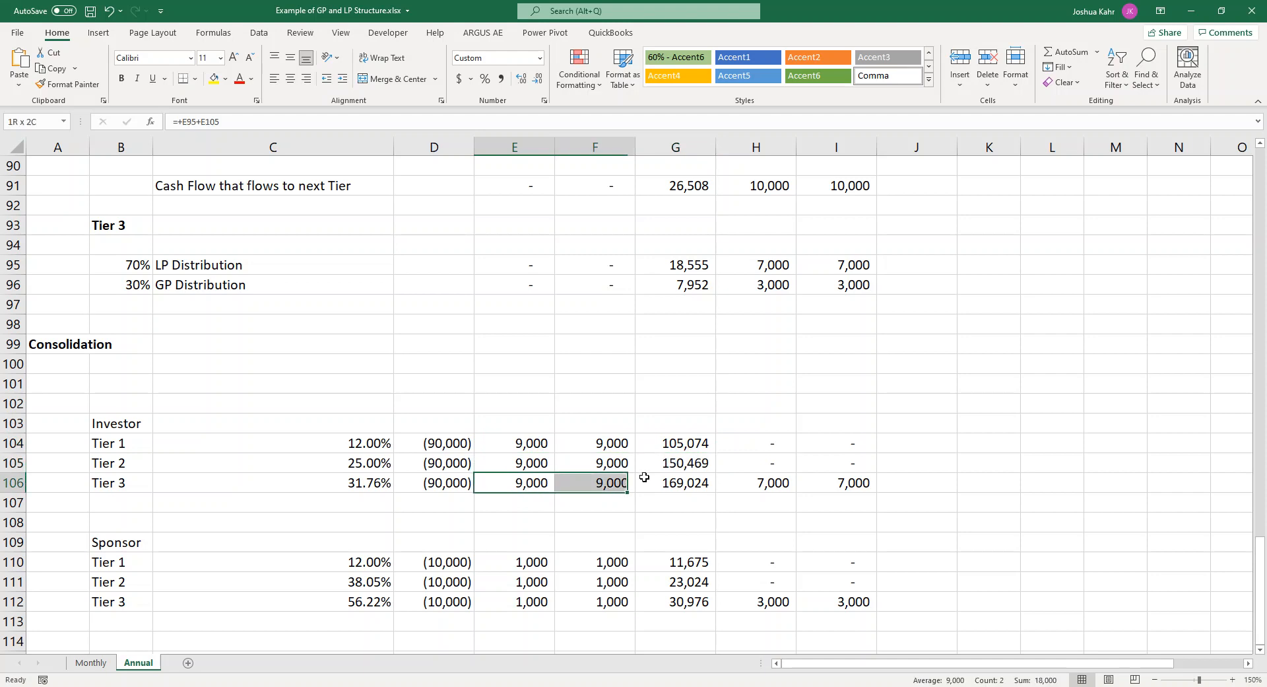
left_click_drag(610, 482, 853, 482)
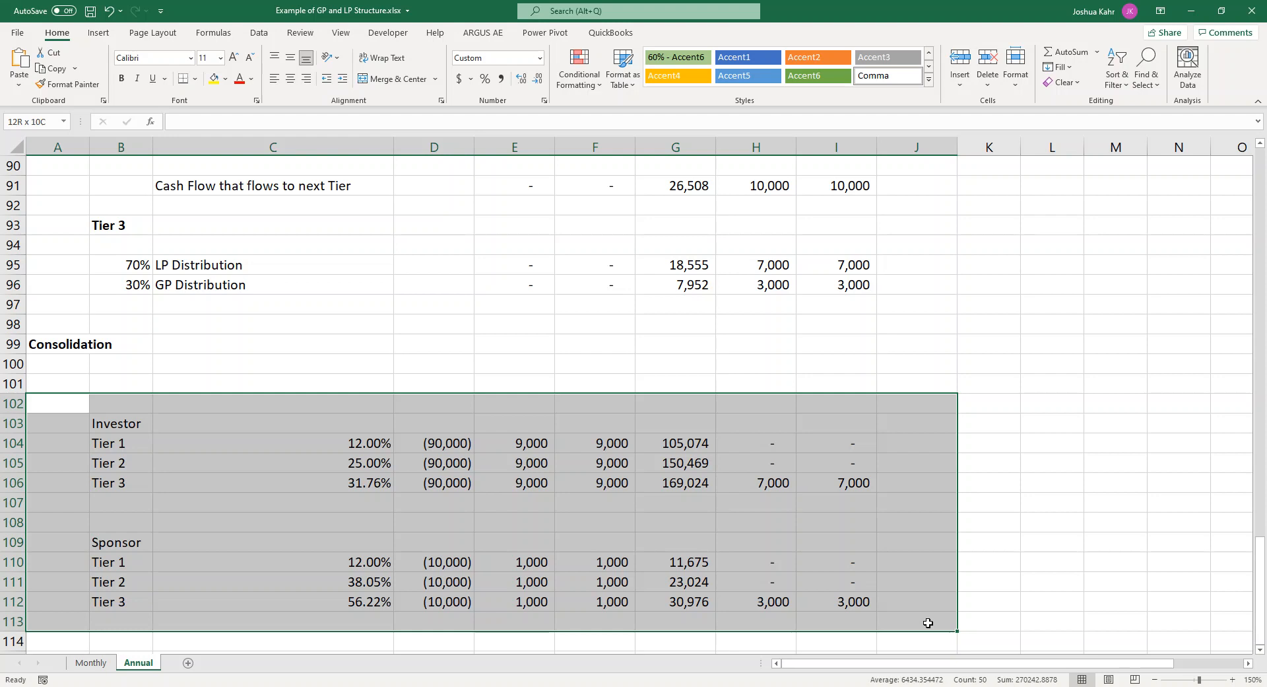
left_click(274, 483)
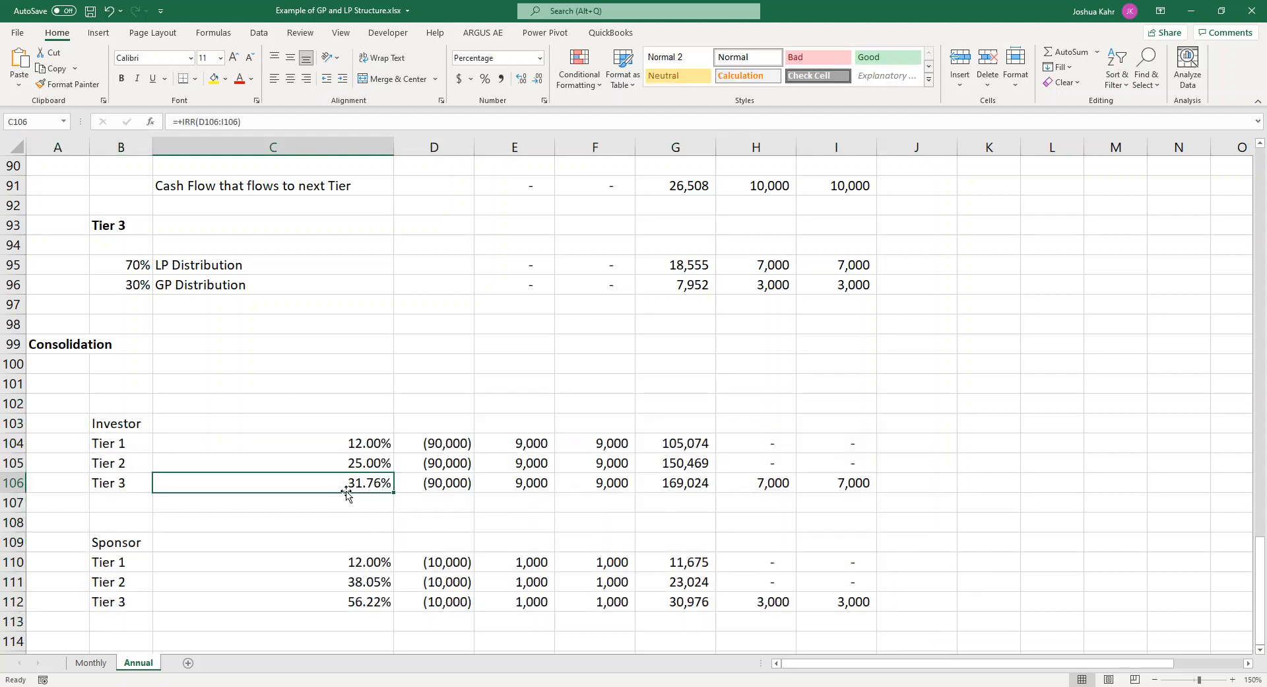
left_click(121, 443)
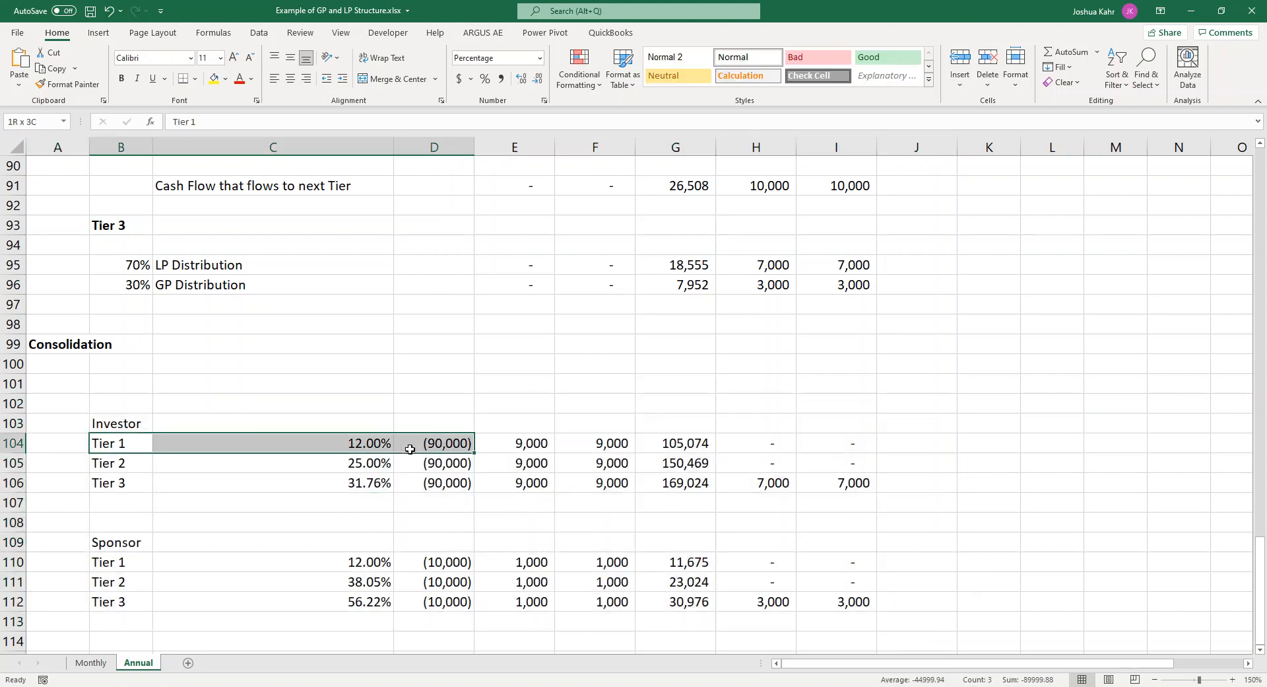
left_click(111, 561)
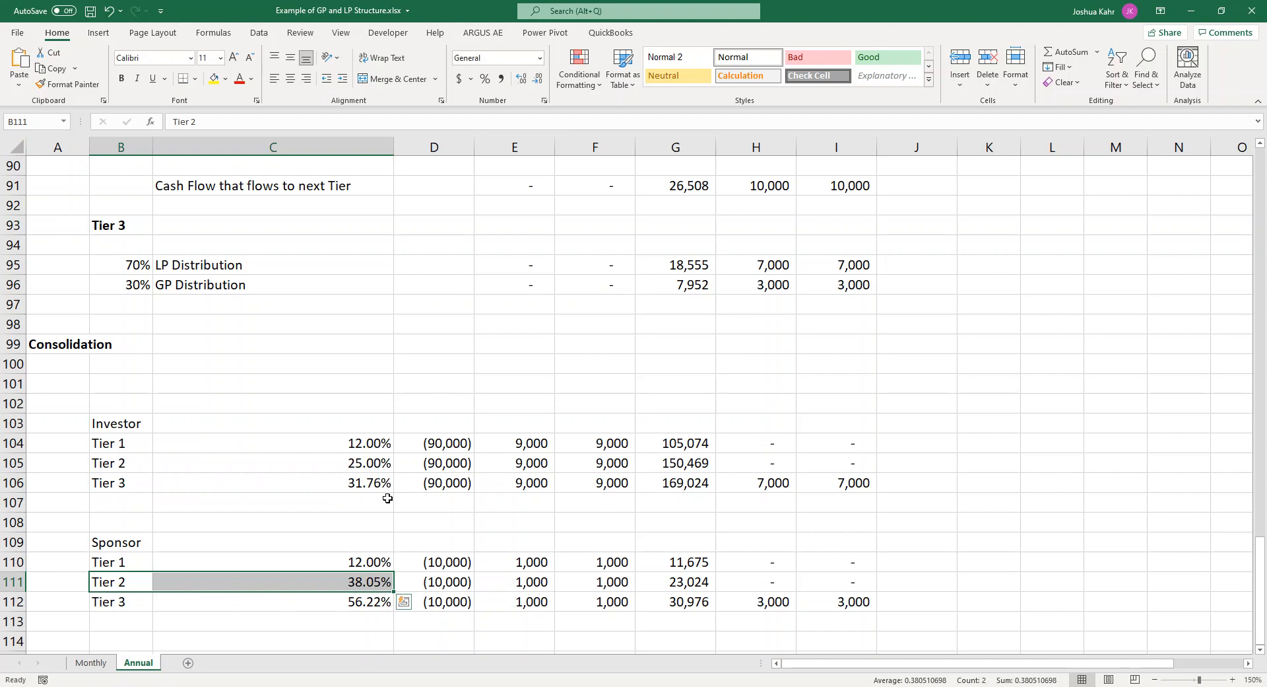
left_click(272, 463)
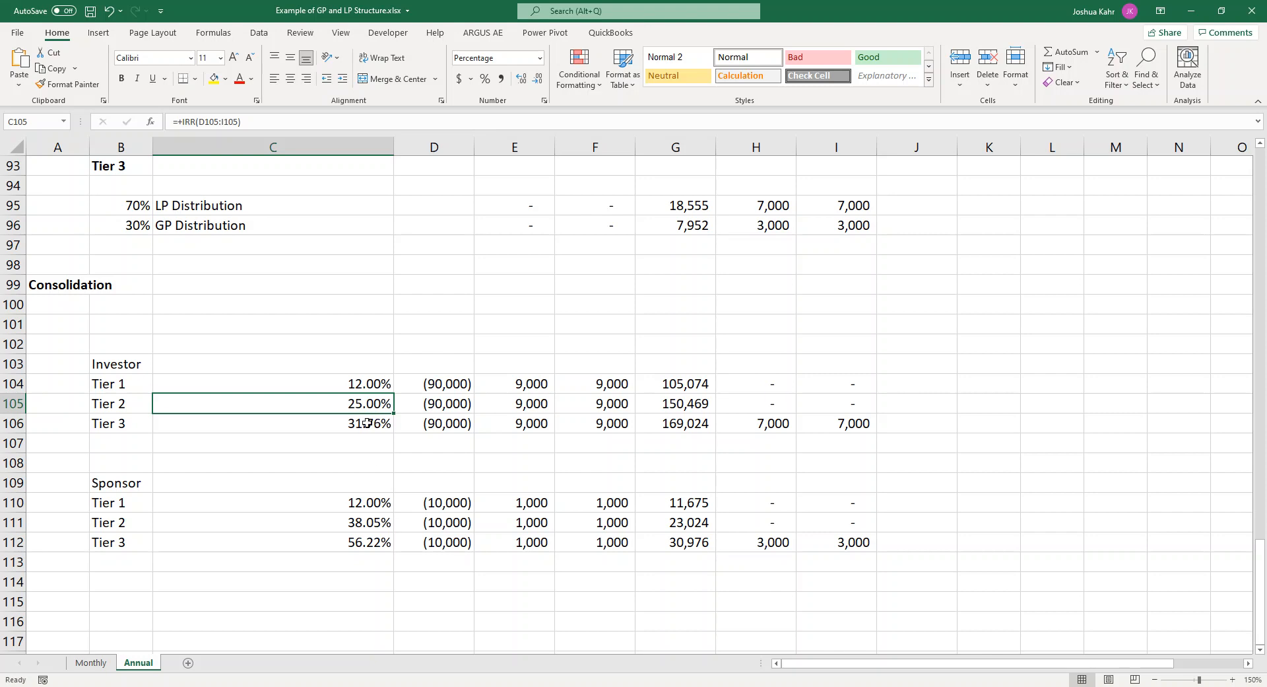
left_click(273, 423)
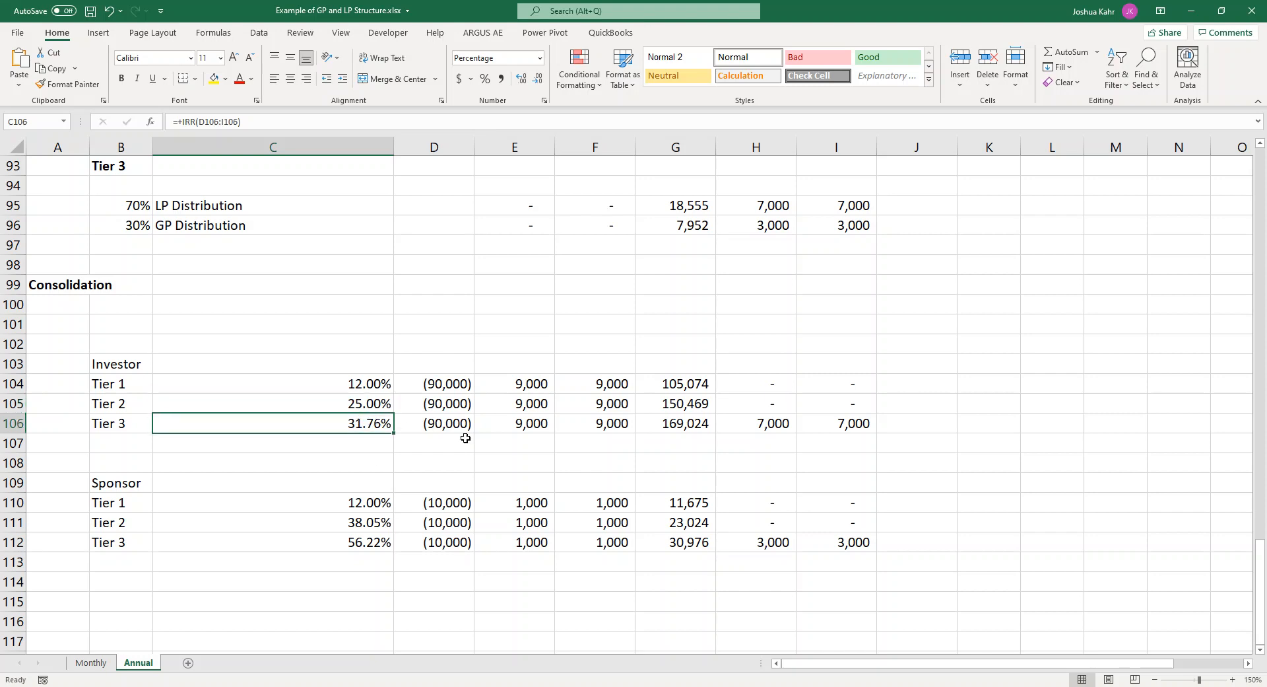
left_click(273, 541)
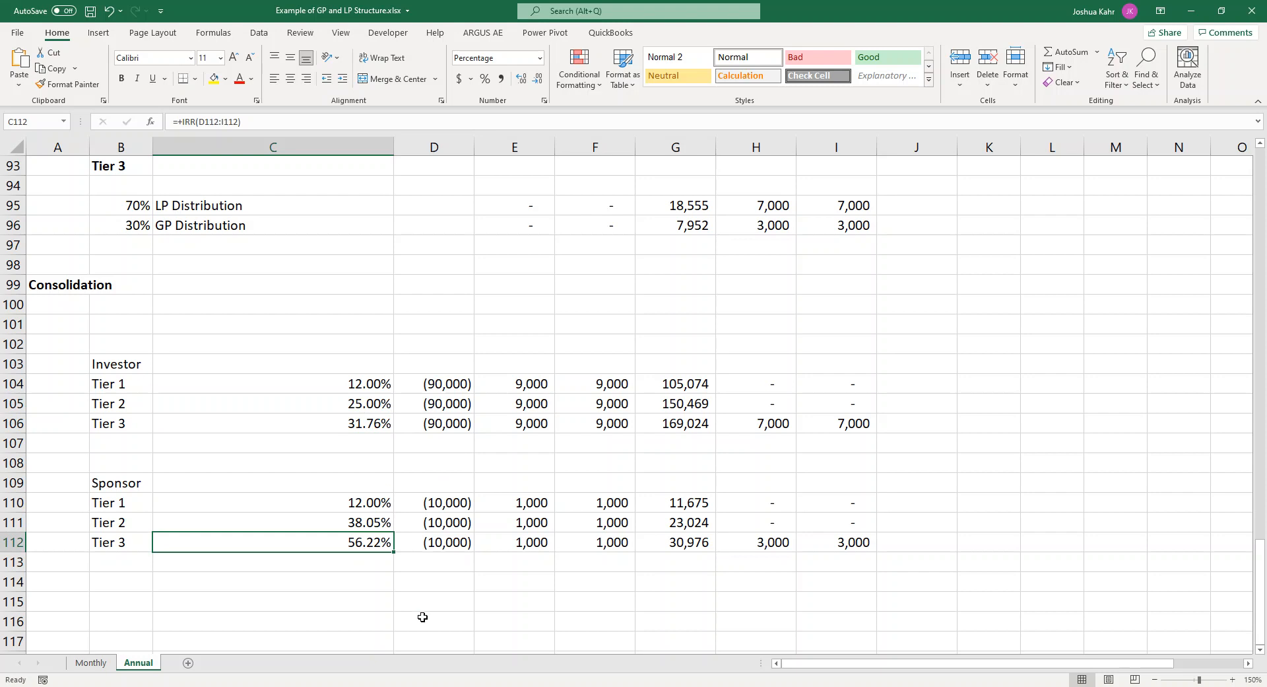
left_click(273, 581)
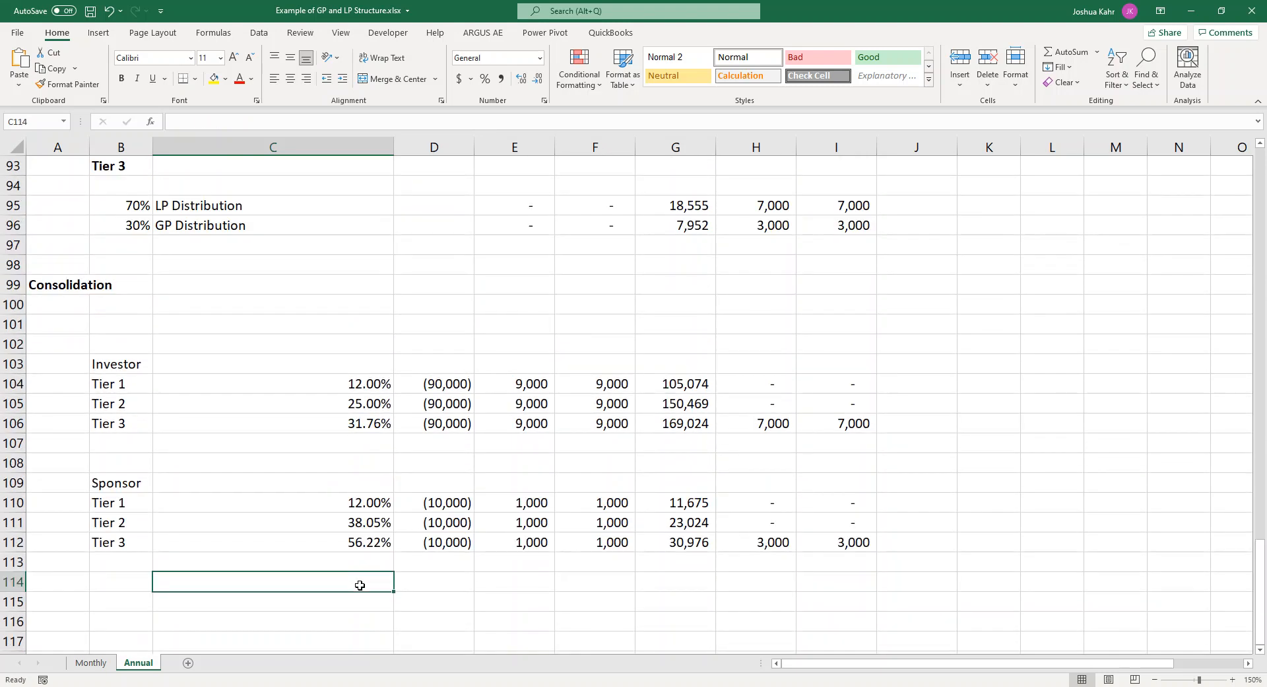
- Start the 'Deal Level' label in B114 and review the Tier 1 investor and Tier 3 sponsor IRRs
type("Deal Lev")
left_click(713, 121)
type("+")
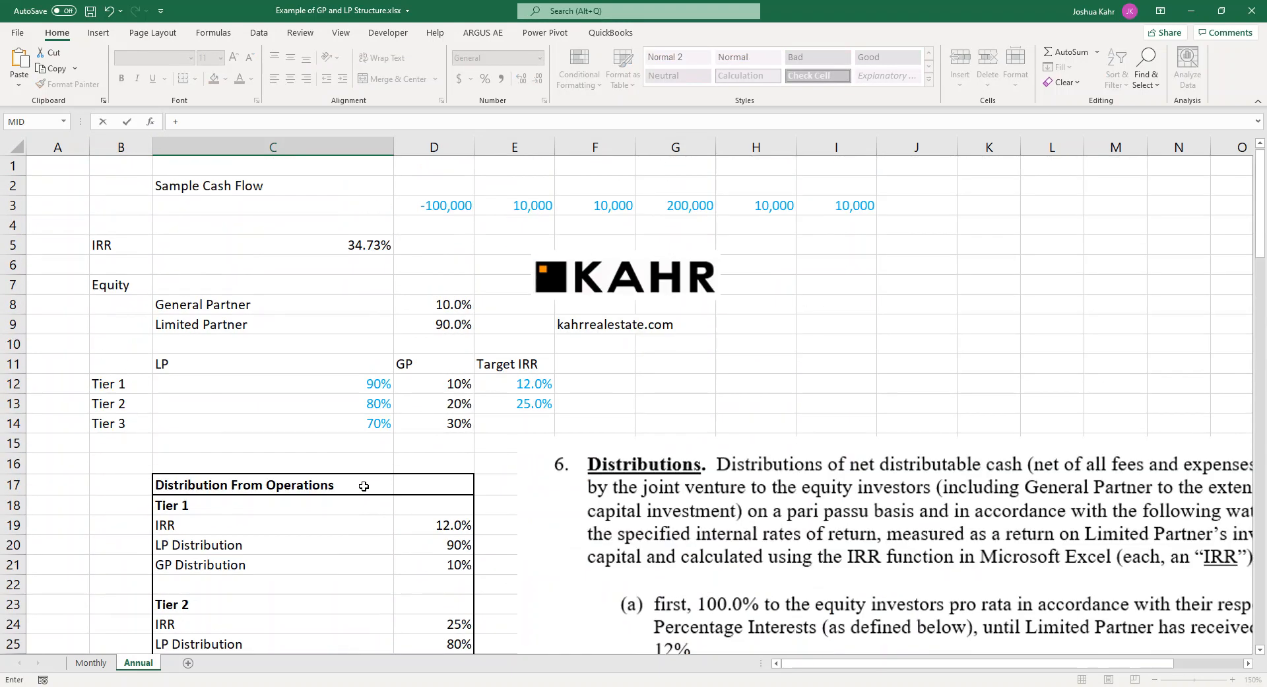
scroll("down", 3)
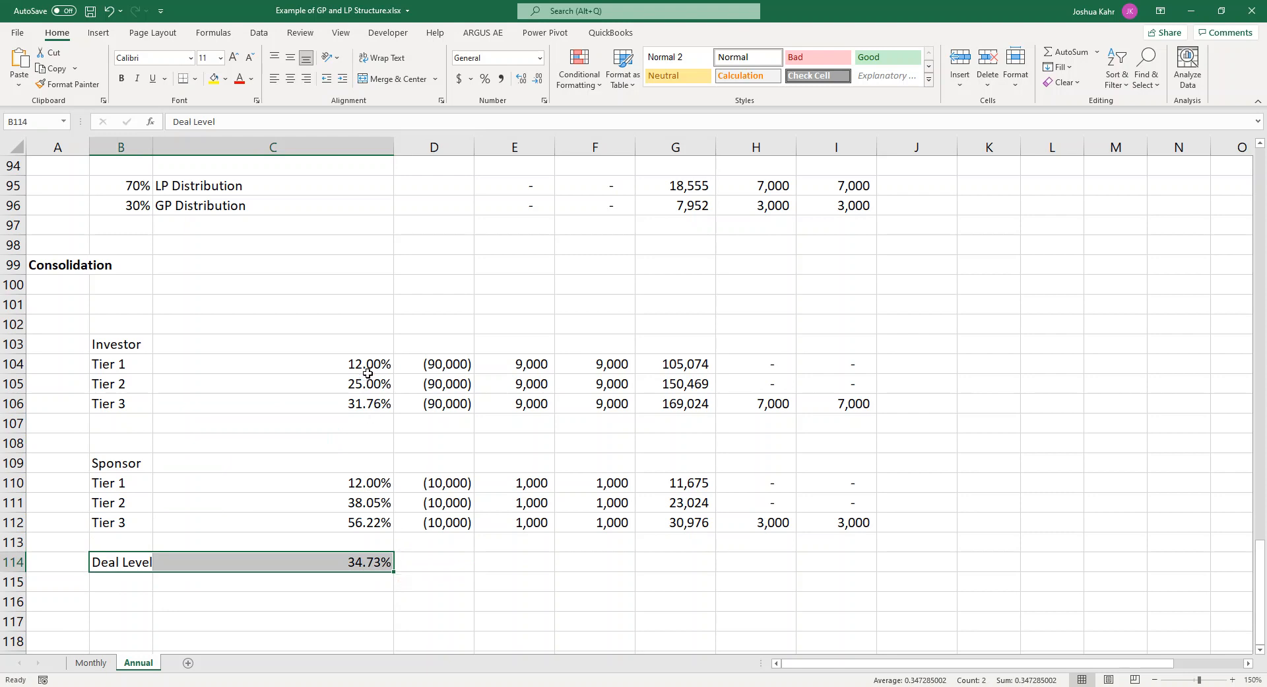
left_click(120, 363)
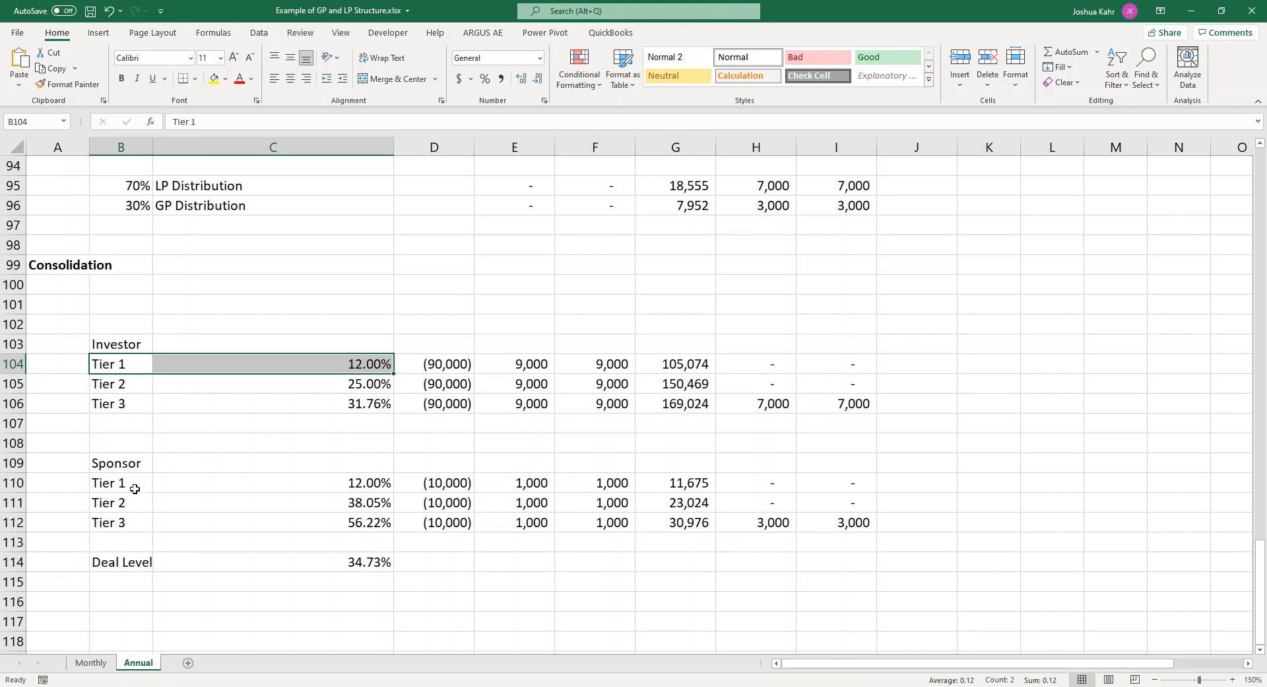
mouse_move(138, 388)
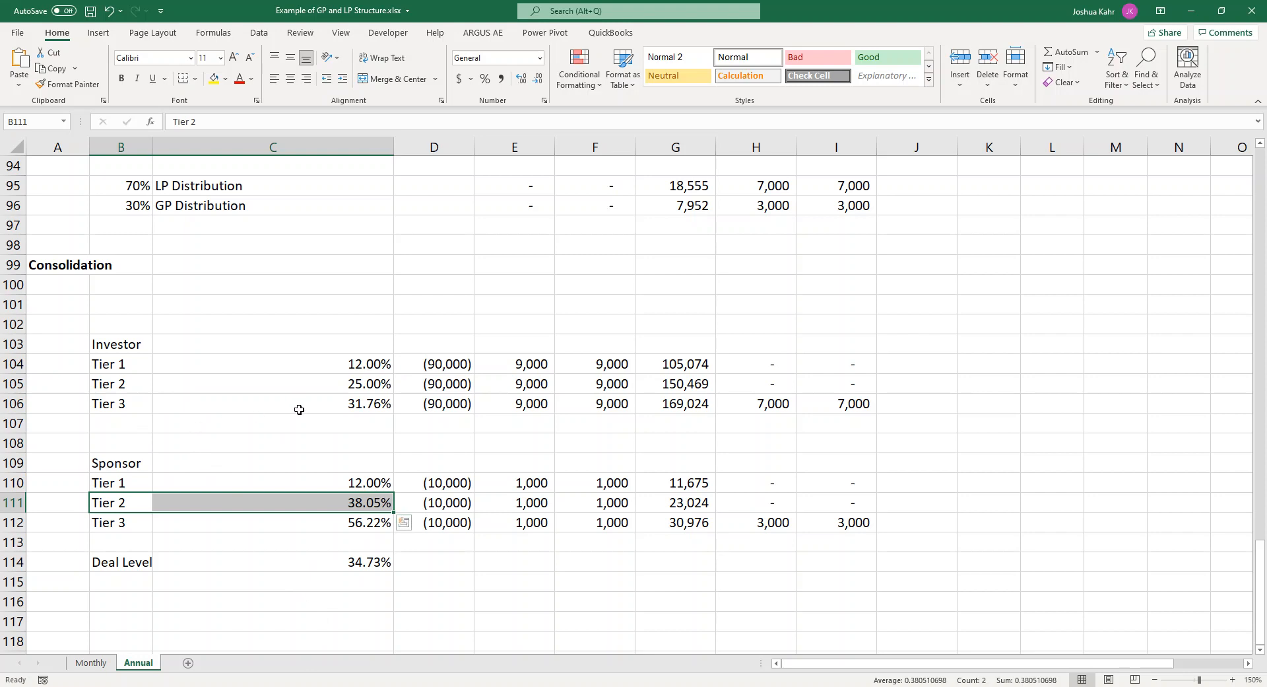
left_click(272, 403)
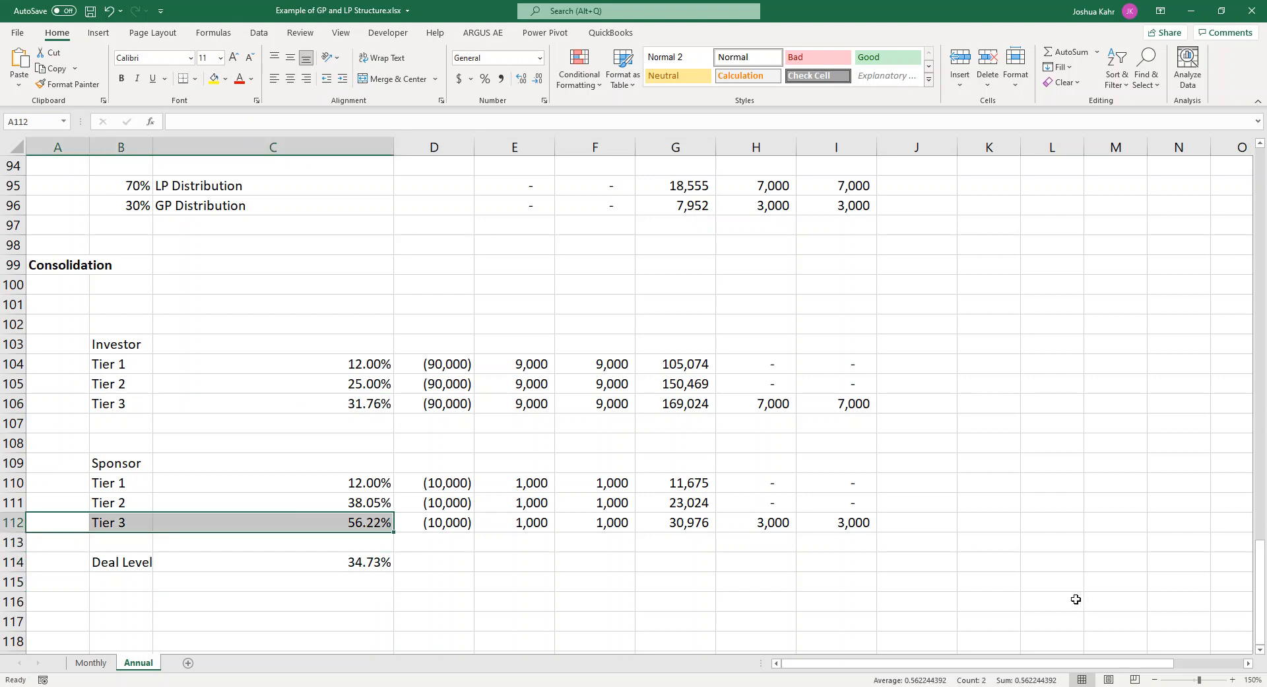
mouse_move(617, 532)
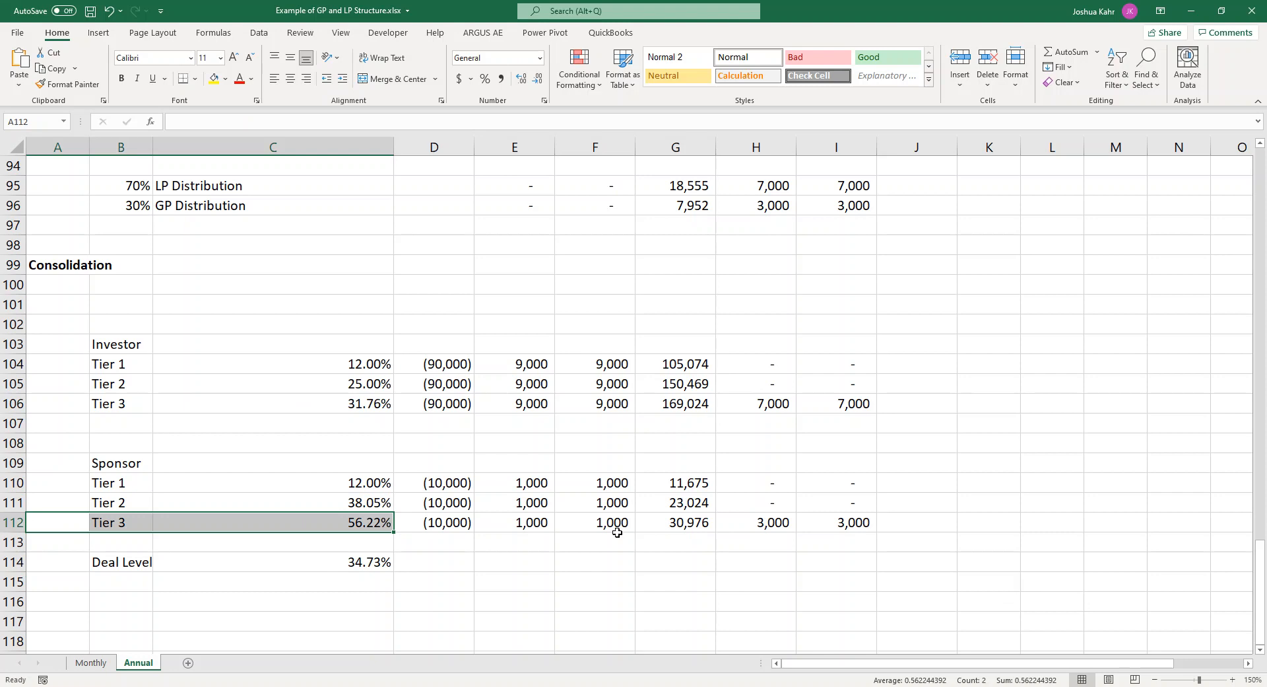
mouse_move(596, 456)
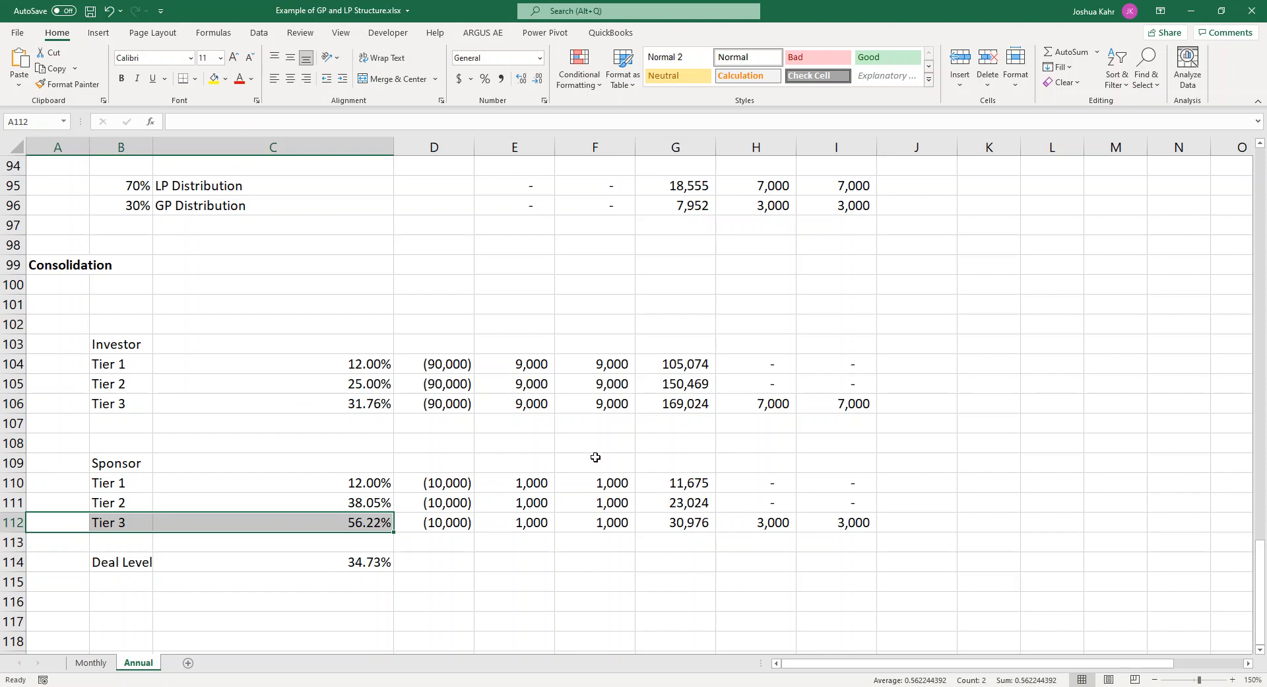
mouse_move(593, 442)
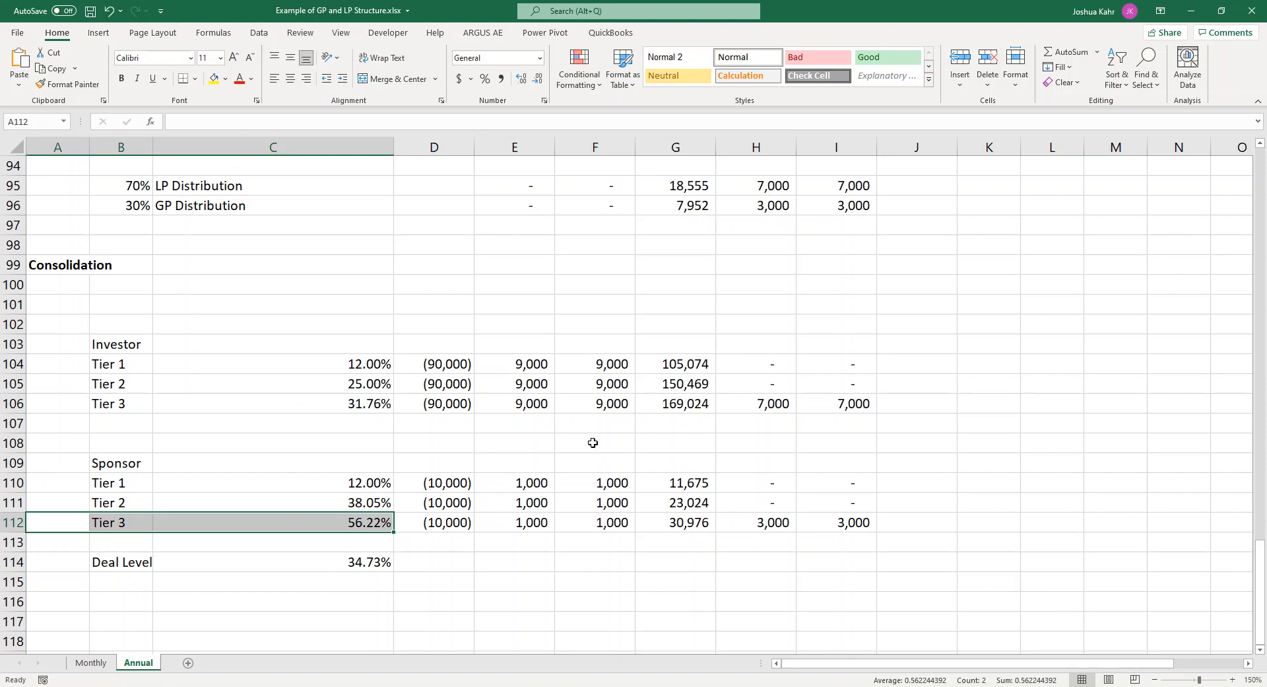
mouse_move(455, 315)
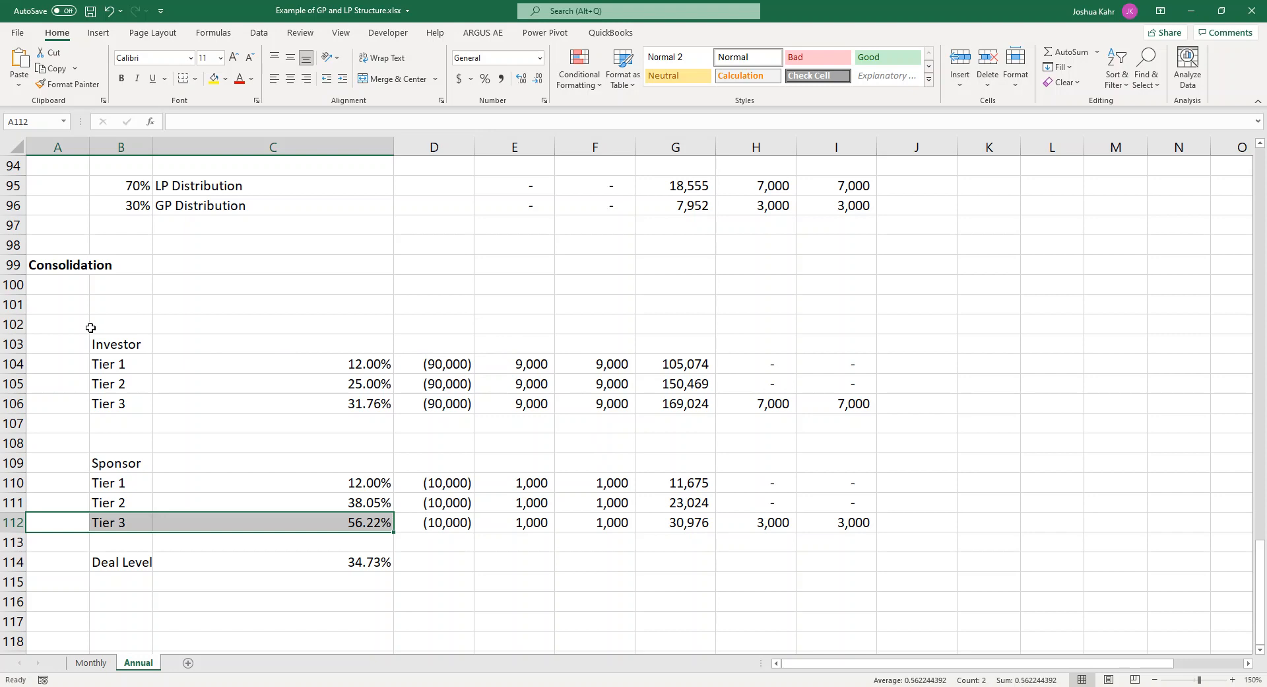
left_click_drag(121, 324, 837, 580)
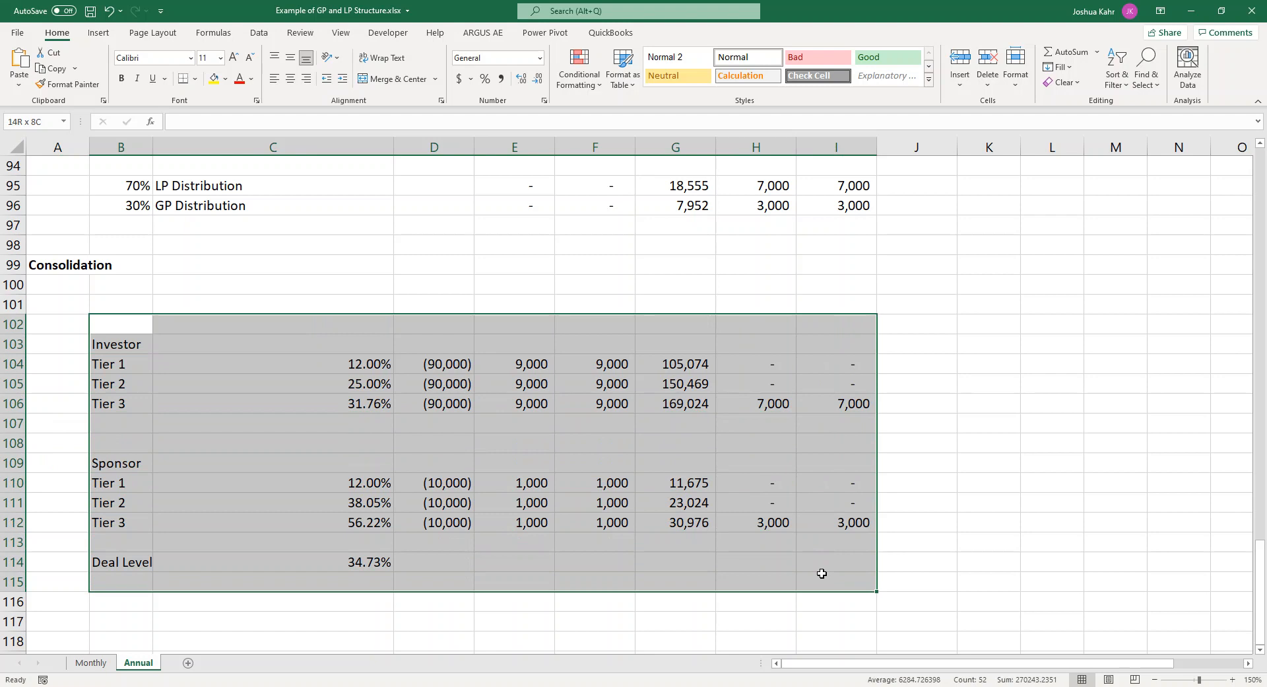
scroll("up", 3)
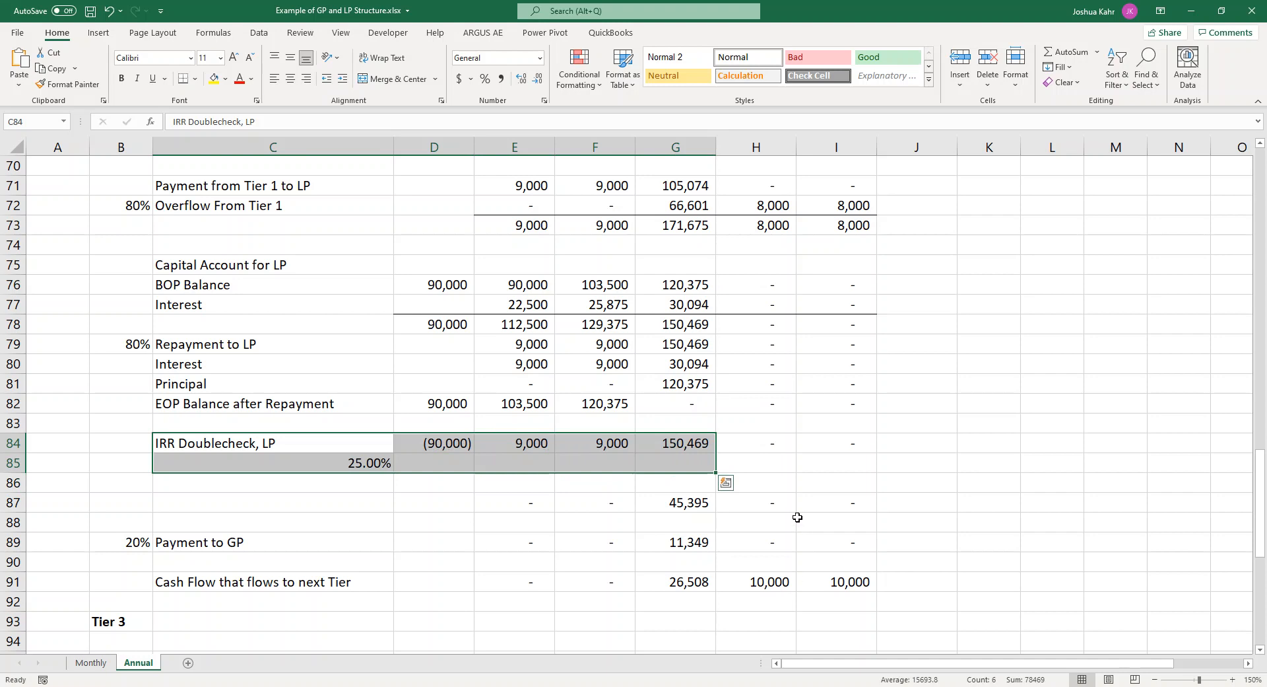
mouse_move(788, 496)
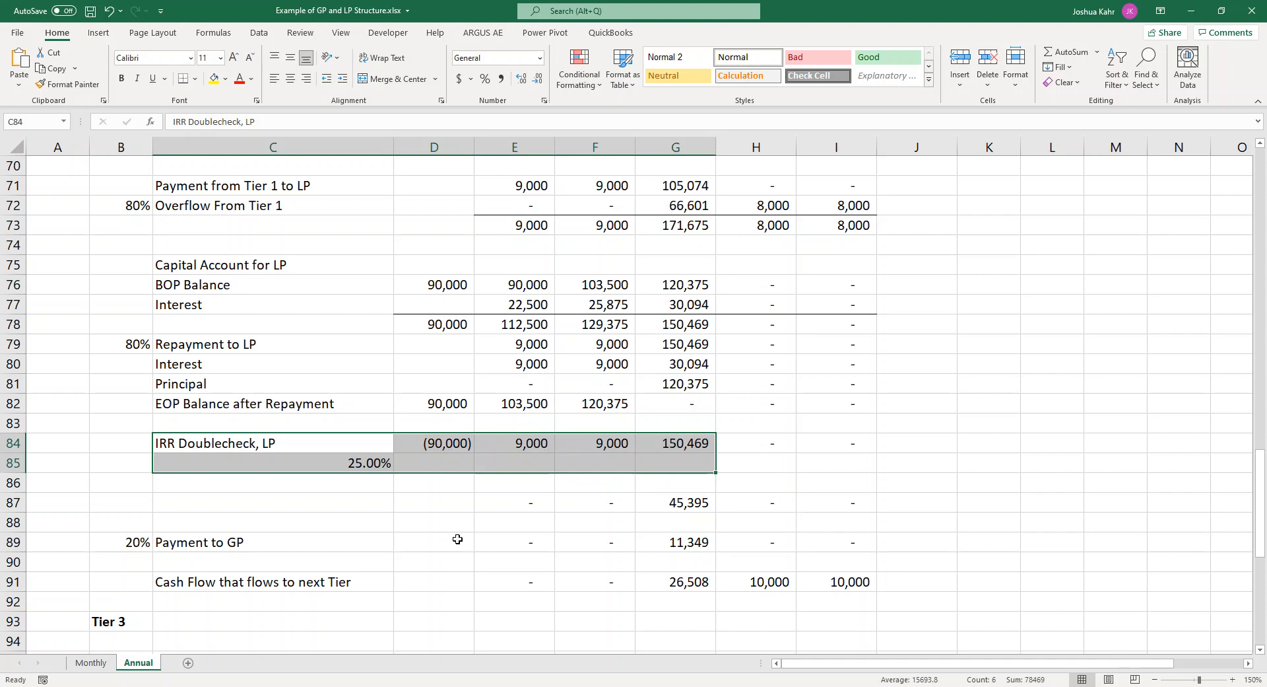
mouse_move(462, 535)
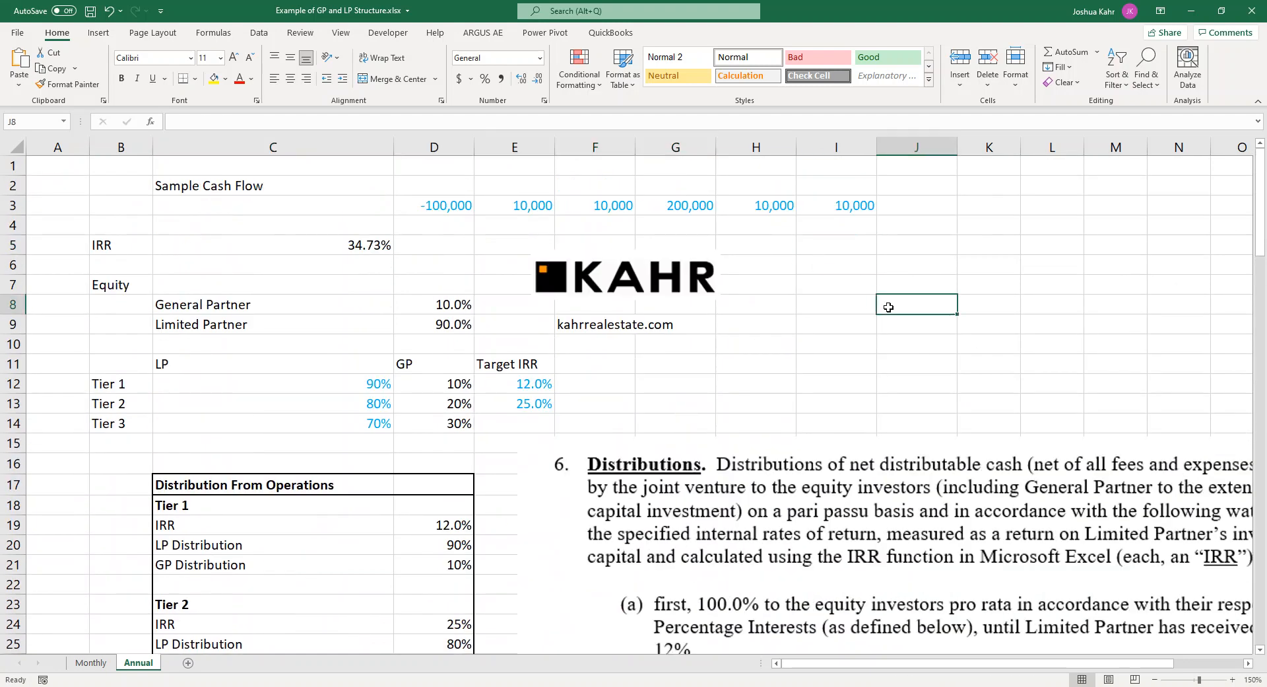
left_click(626, 274)
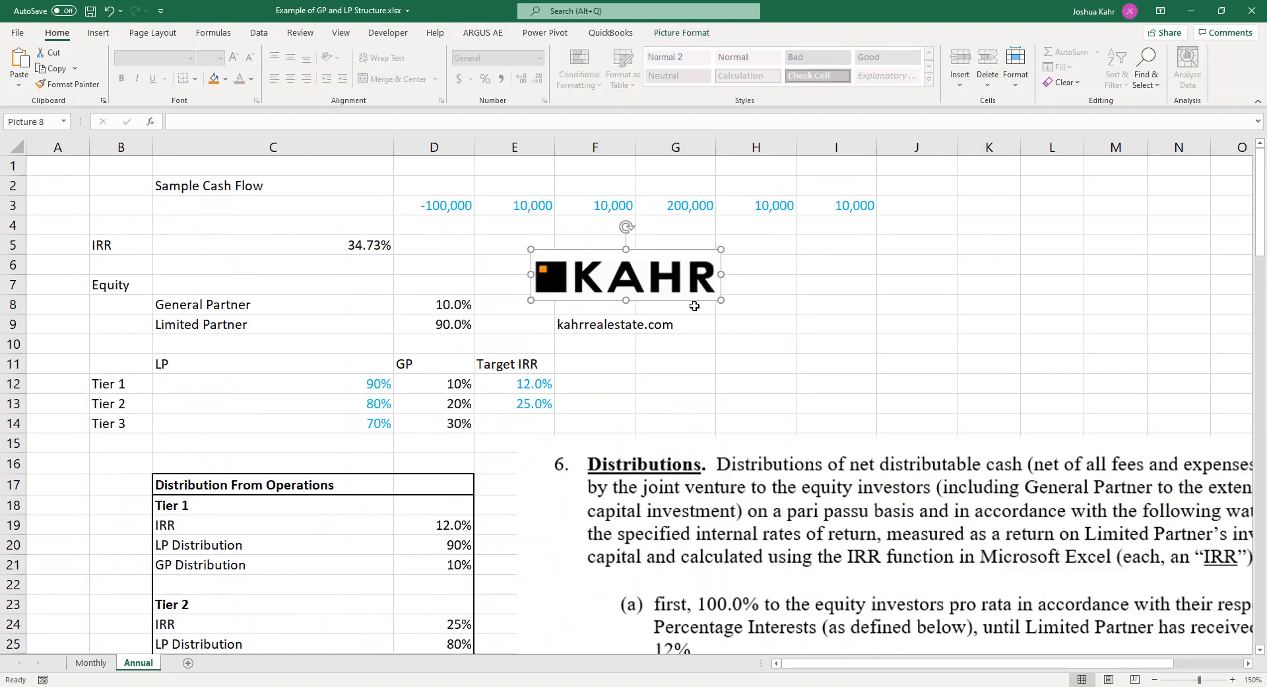
left_click(674, 342)
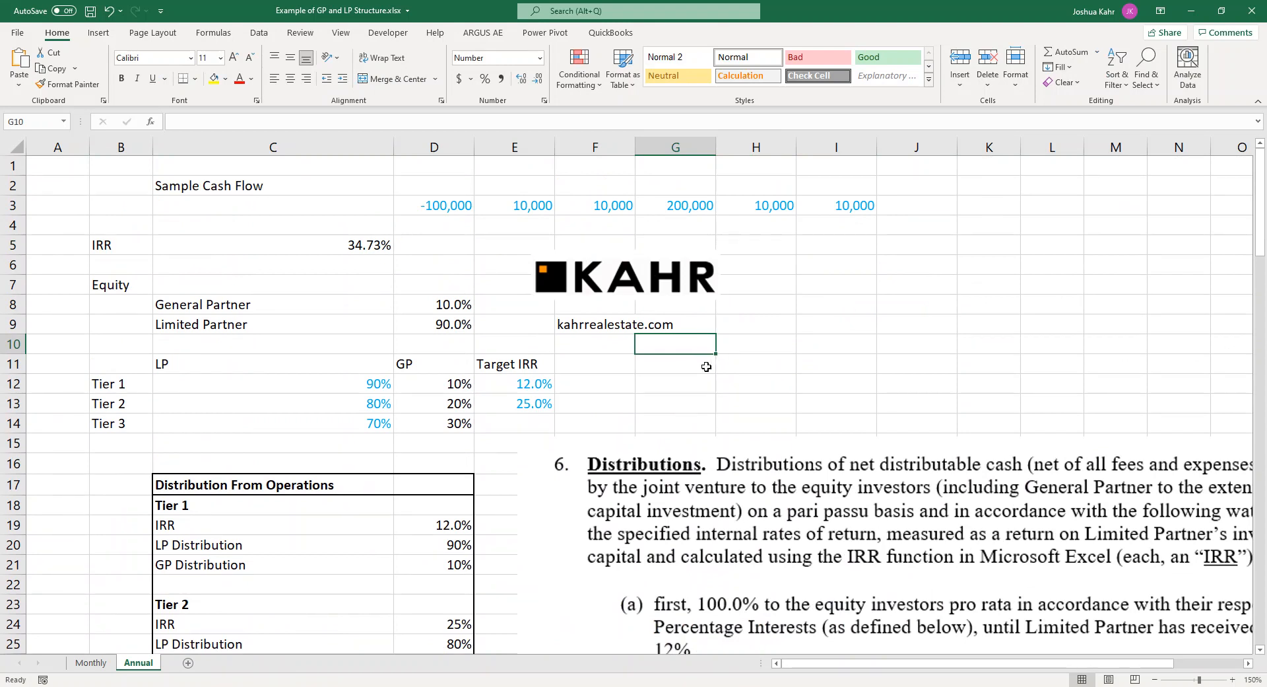
left_click(676, 364)
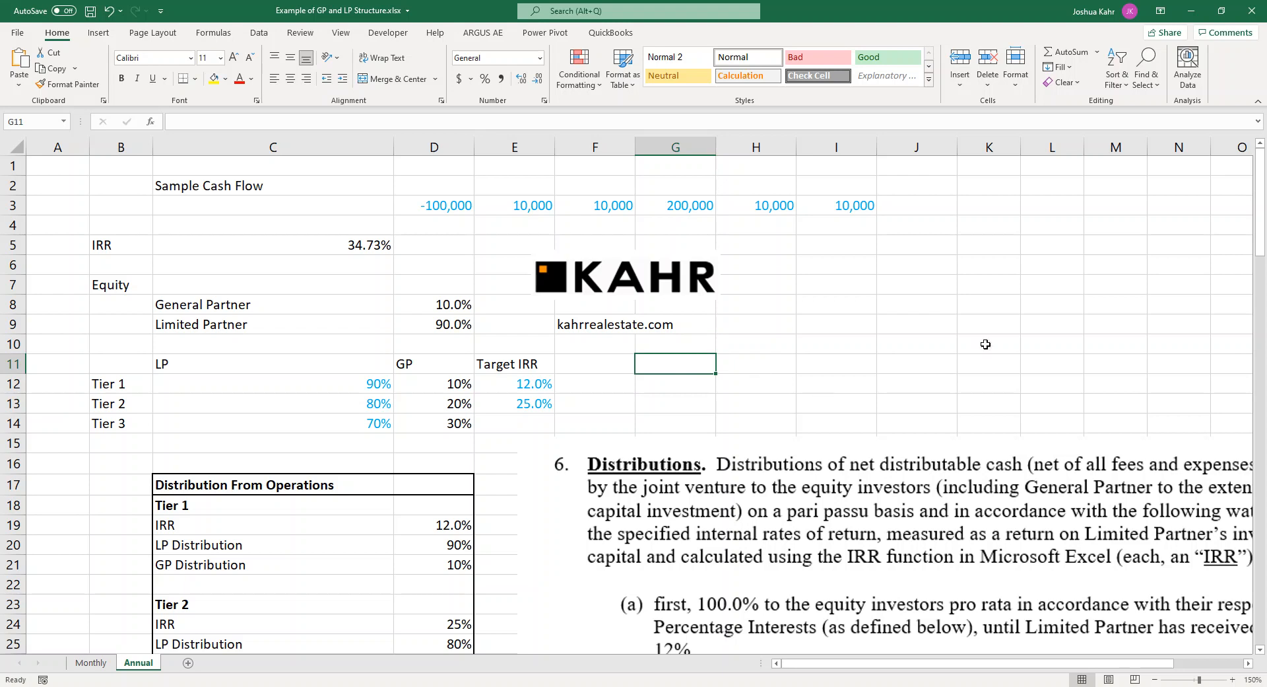
left_click(594, 324)
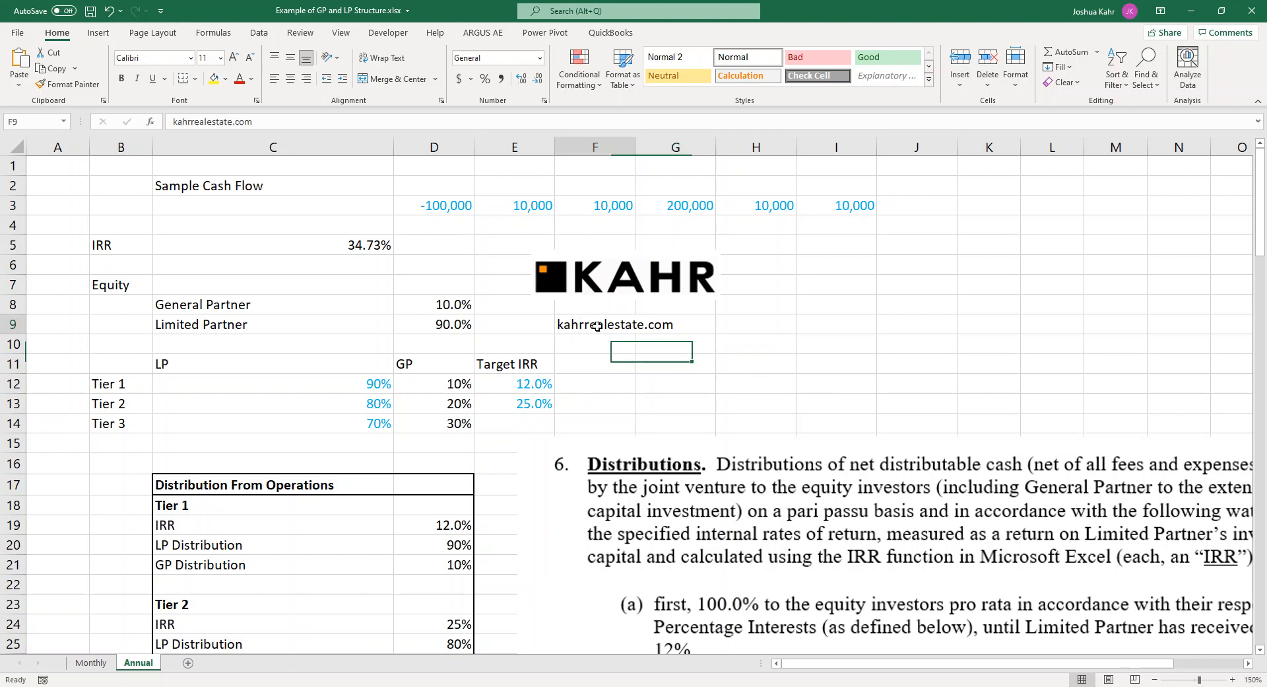